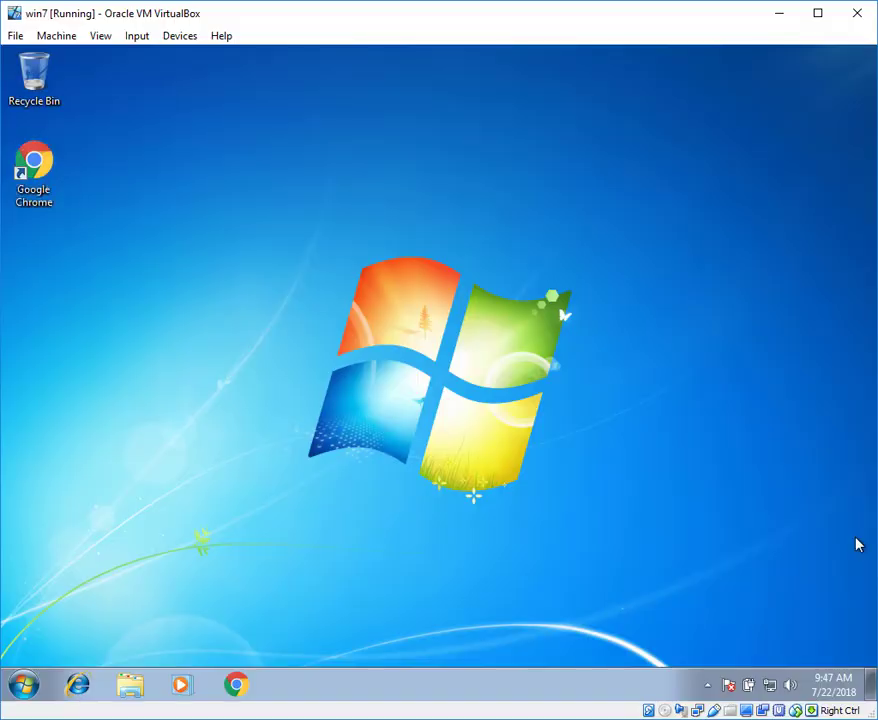
Launch Google Chrome from the desktop and go to gns3.com.
{"action": "left_click", "coordinate": [34, 170]}
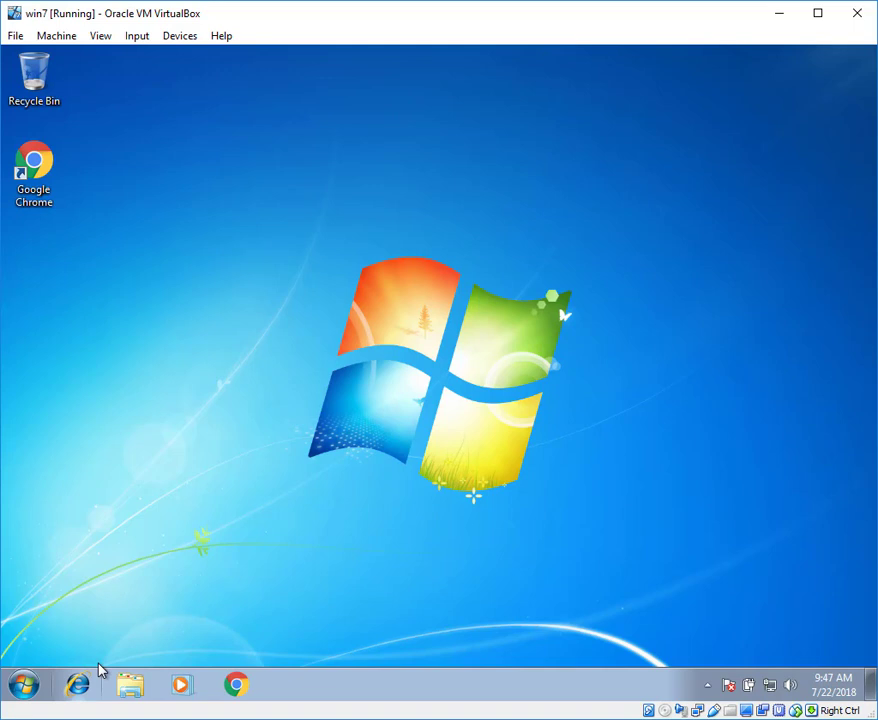
{"action": "left_click", "coordinate": [34, 176]}
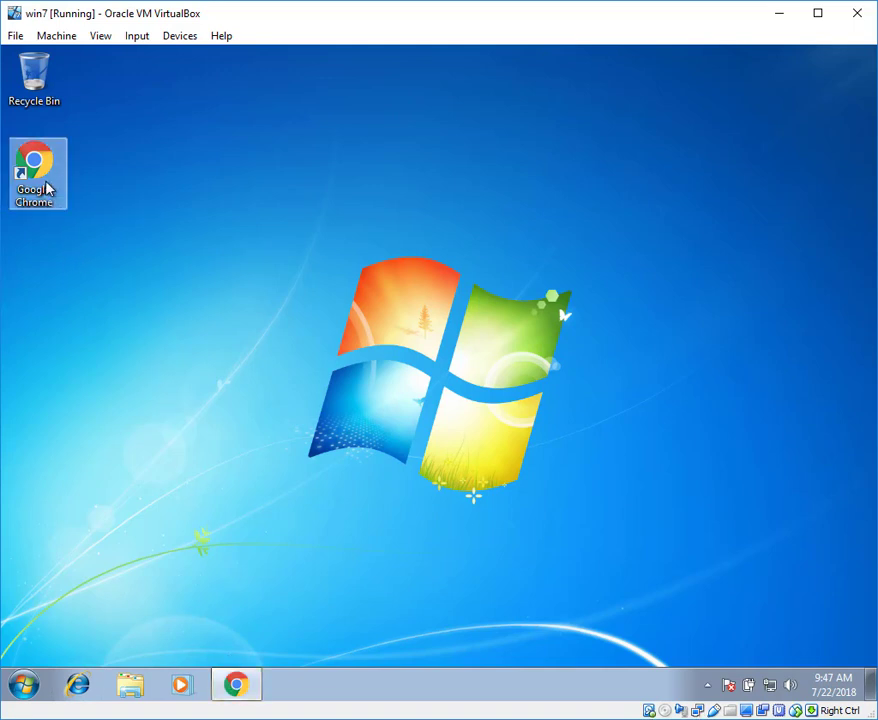
{"action": "double_click", "coordinate": [38, 164]}
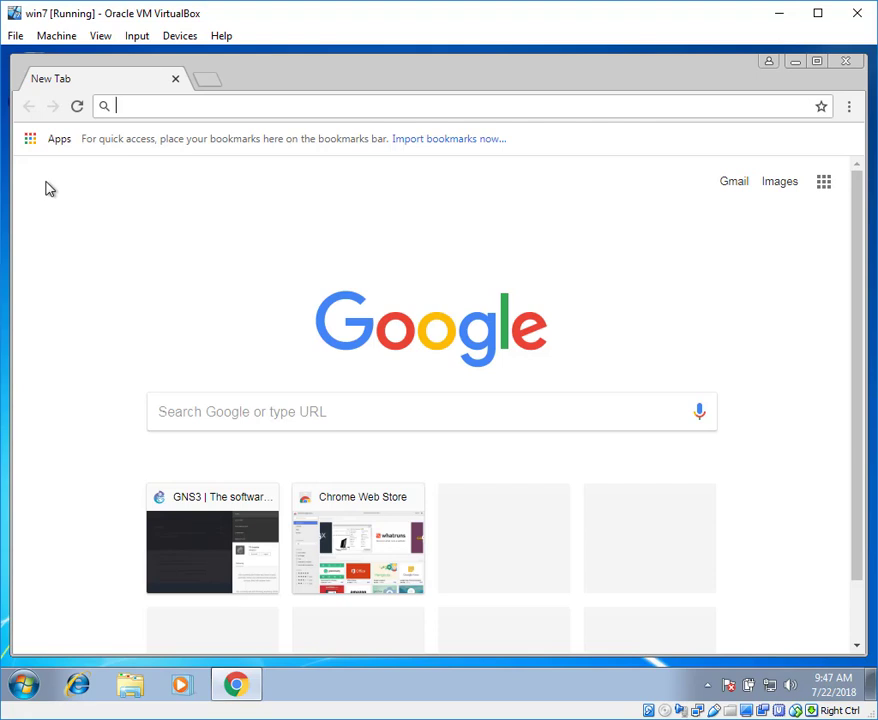
{"action": "type", "text": "gns3.com"}
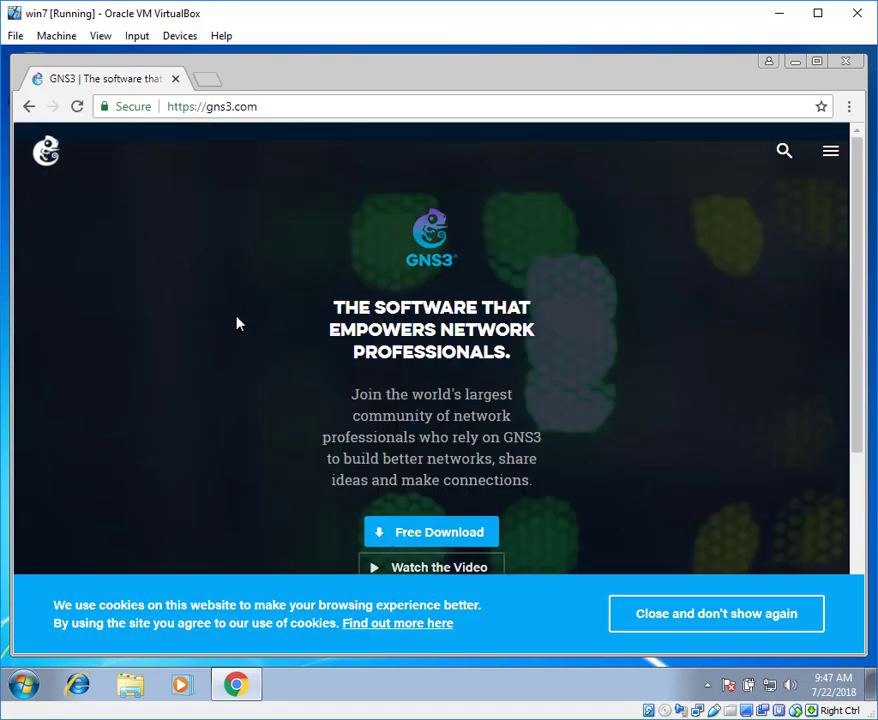
{"action": "mouse_move", "coordinate": [464, 540]}
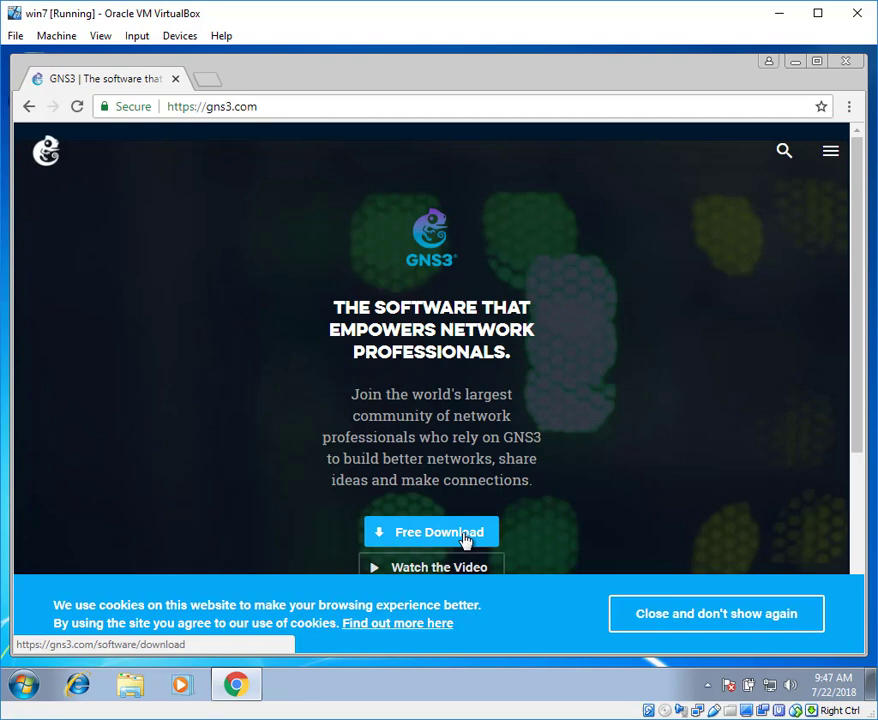
Start the free download, log in with the existing account e-mail and password, and continue.
{"action": "left_click", "coordinate": [432, 532]}
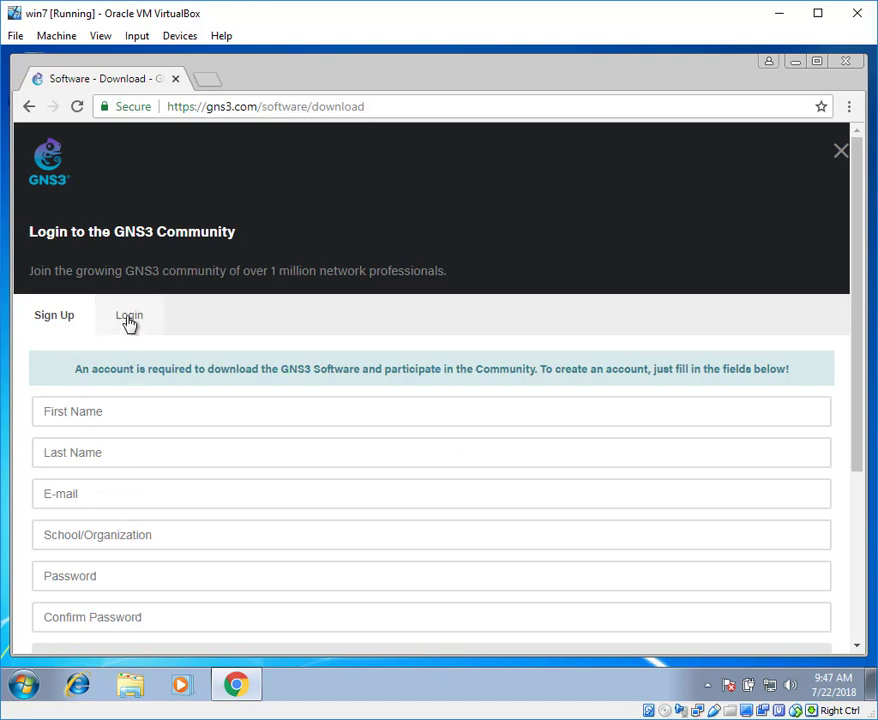
{"action": "left_click", "coordinate": [128, 316]}
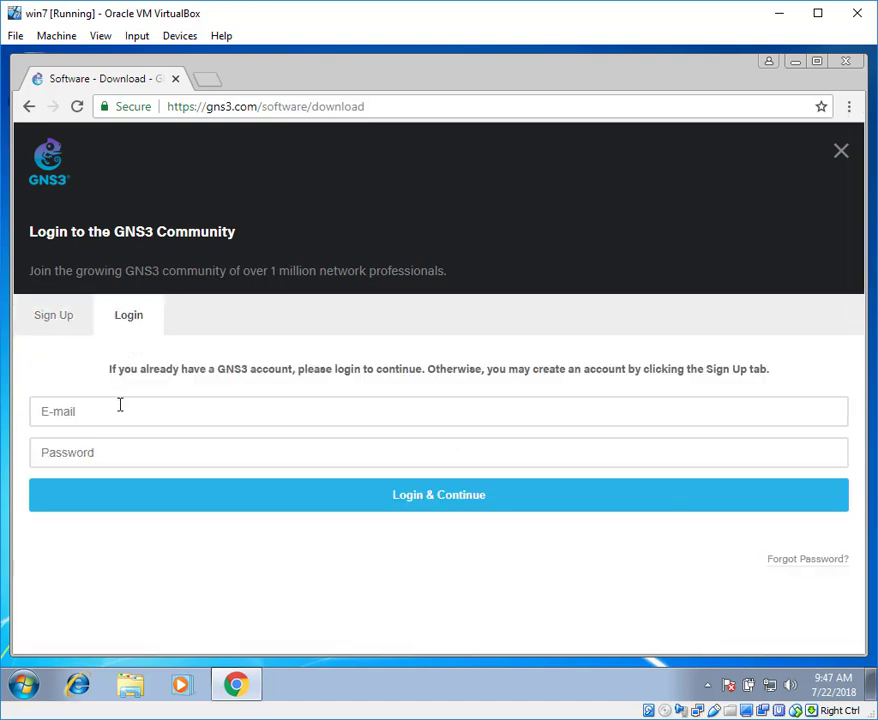
{"action": "left_click", "coordinate": [438, 412]}
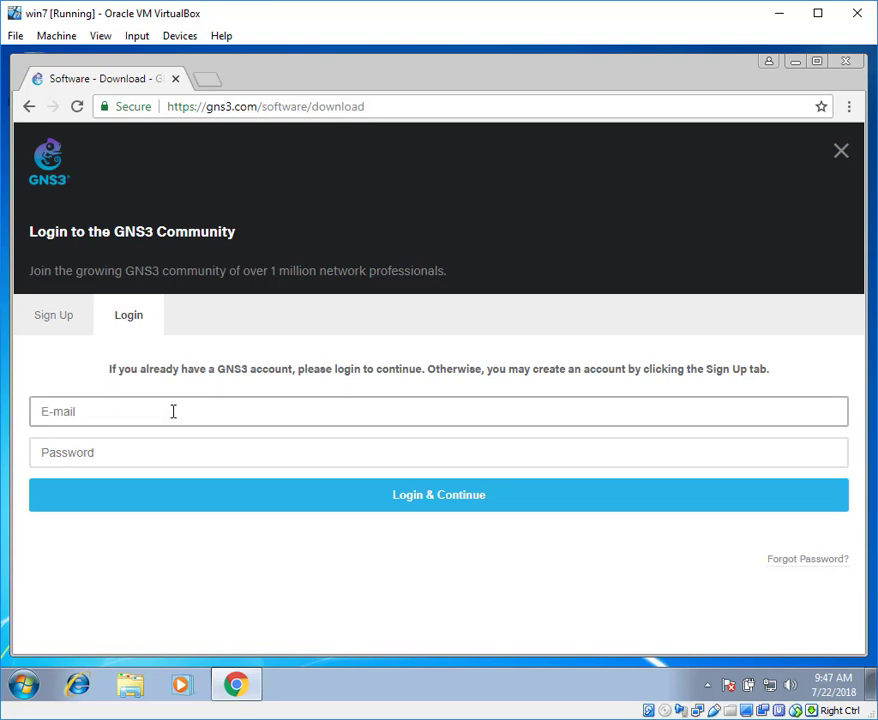
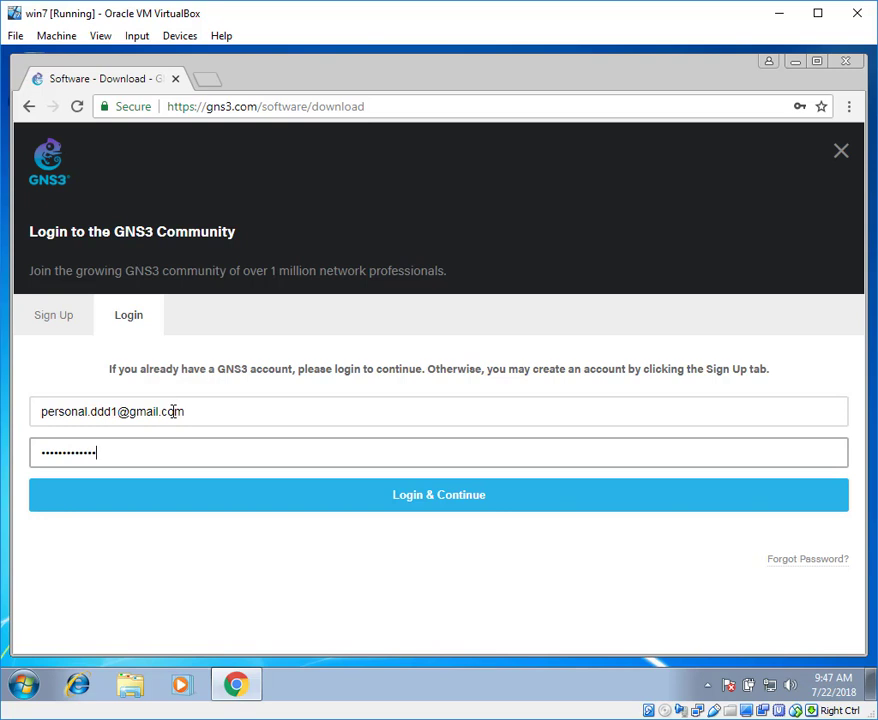
{"action": "left_click", "coordinate": [438, 494]}
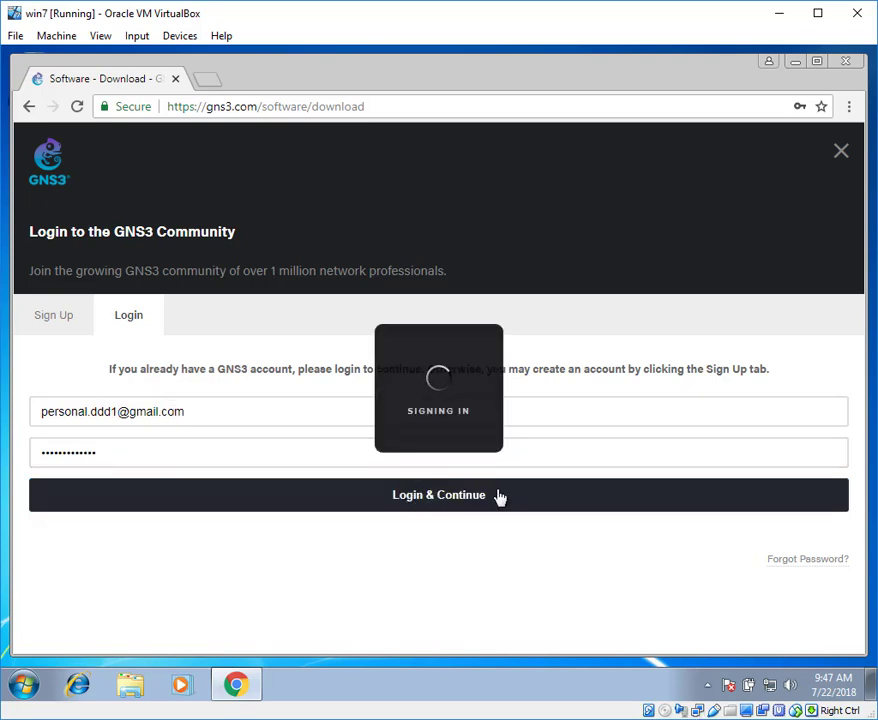
{"action": "left_click", "coordinate": [438, 494]}
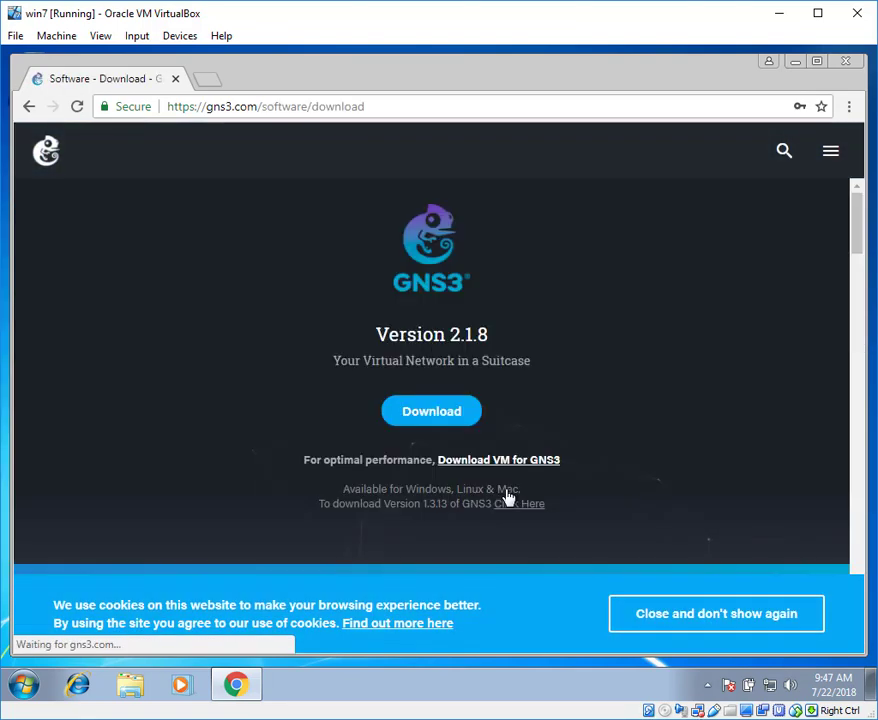
Download the Windows installer GNS3-2.1.8-all-in-one.exe from the download options.
{"action": "left_click", "coordinate": [432, 410]}
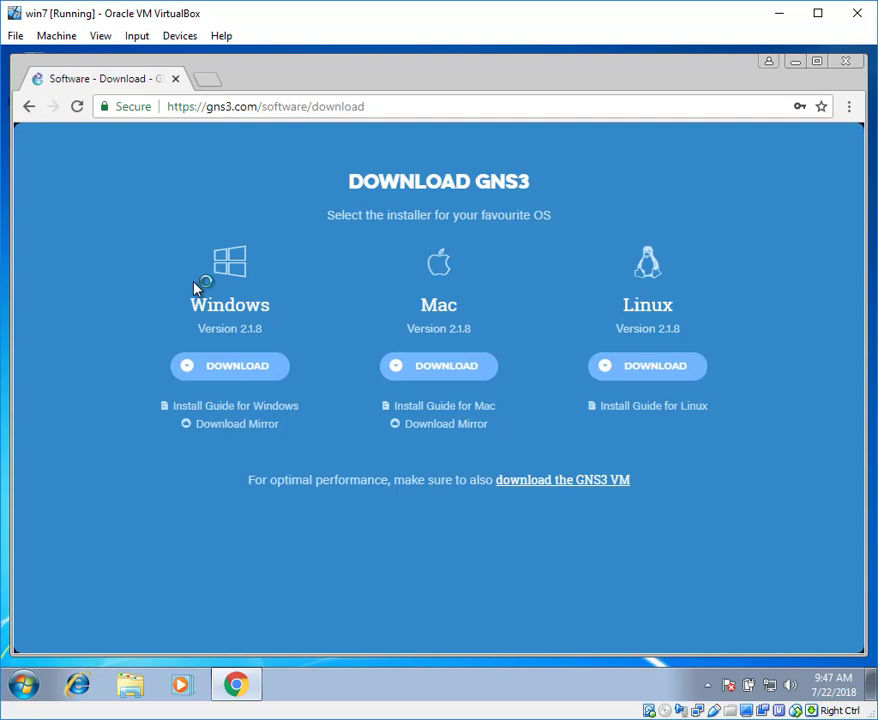
{"action": "mouse_move", "coordinate": [438, 288]}
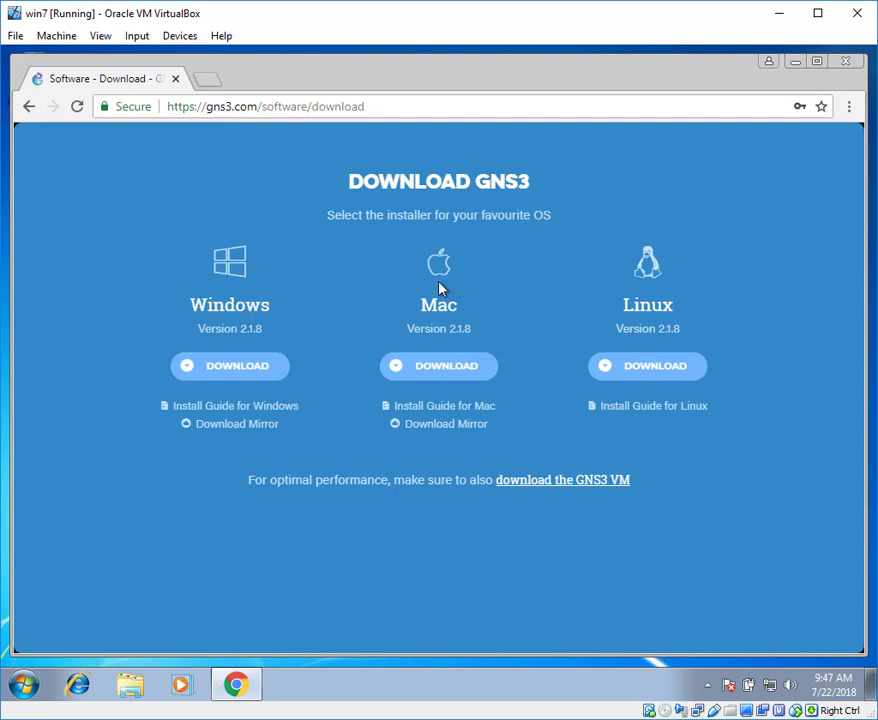
{"action": "mouse_move", "coordinate": [660, 300]}
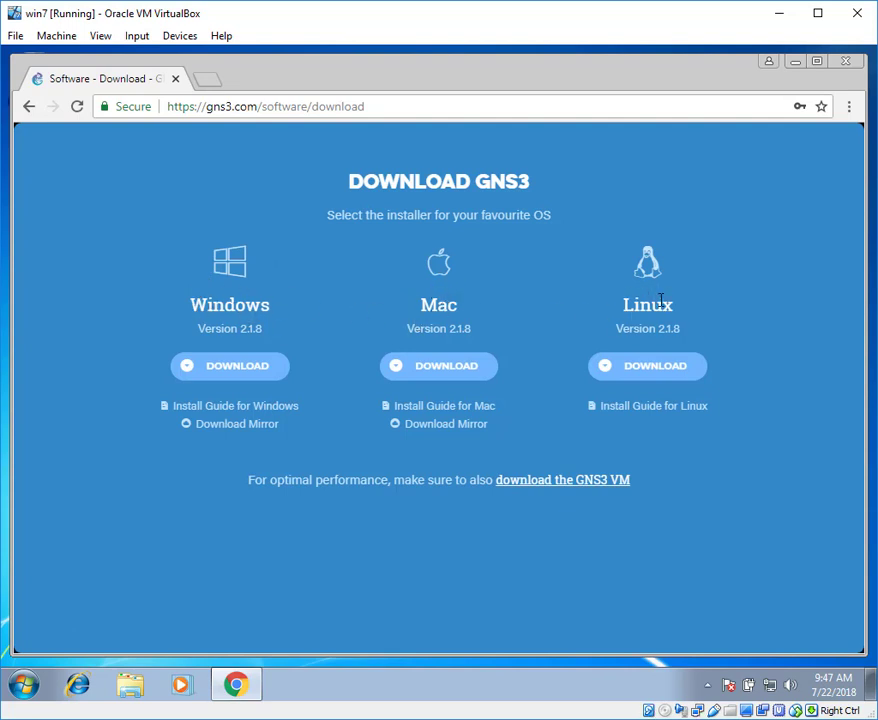
{"action": "left_click", "coordinate": [230, 364]}
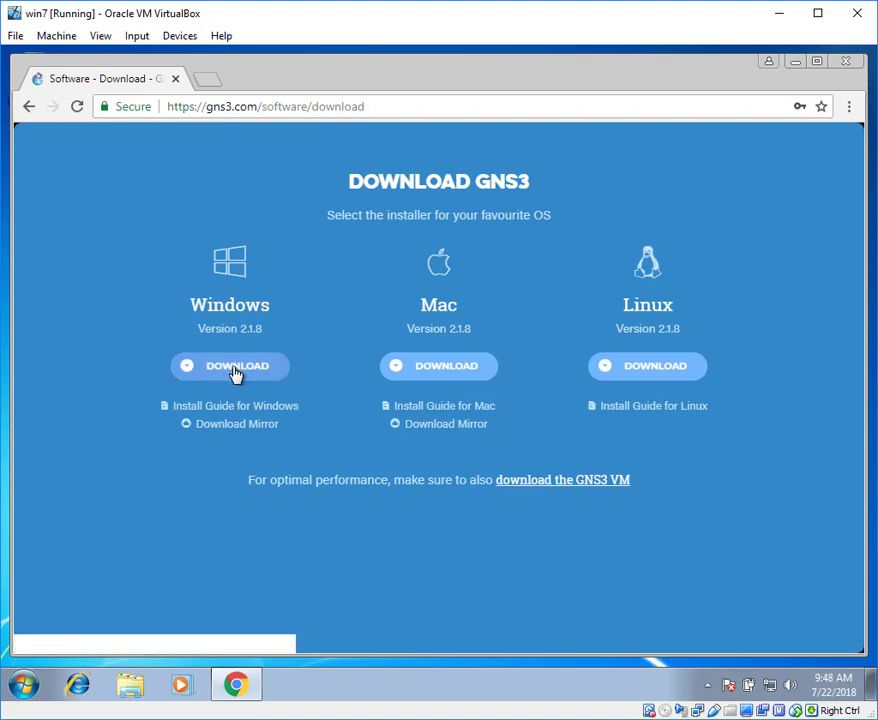
{"action": "left_click", "coordinate": [230, 364]}
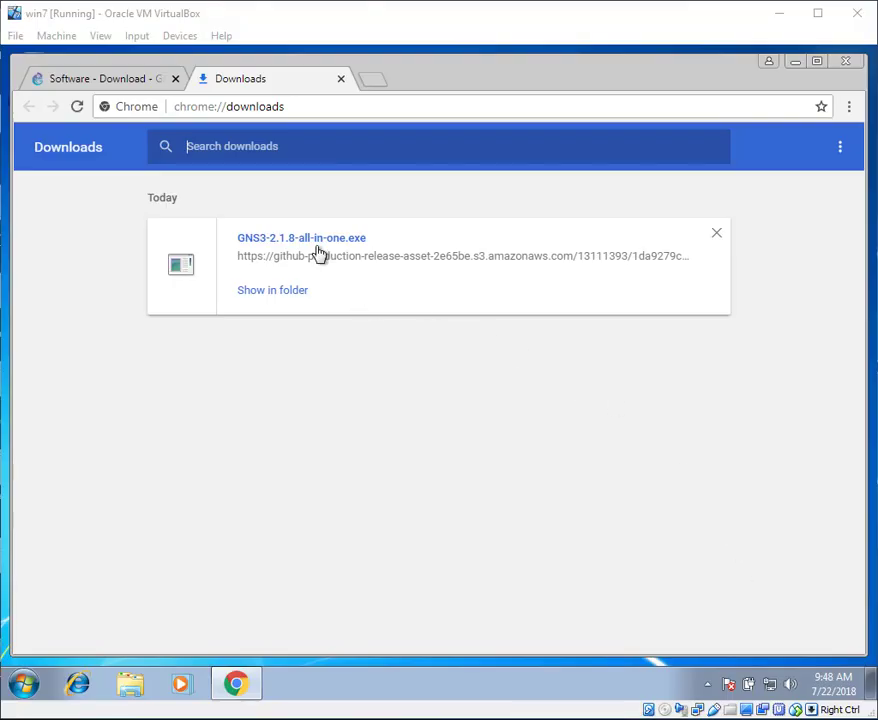
{"action": "mouse_move", "coordinate": [404, 292]}
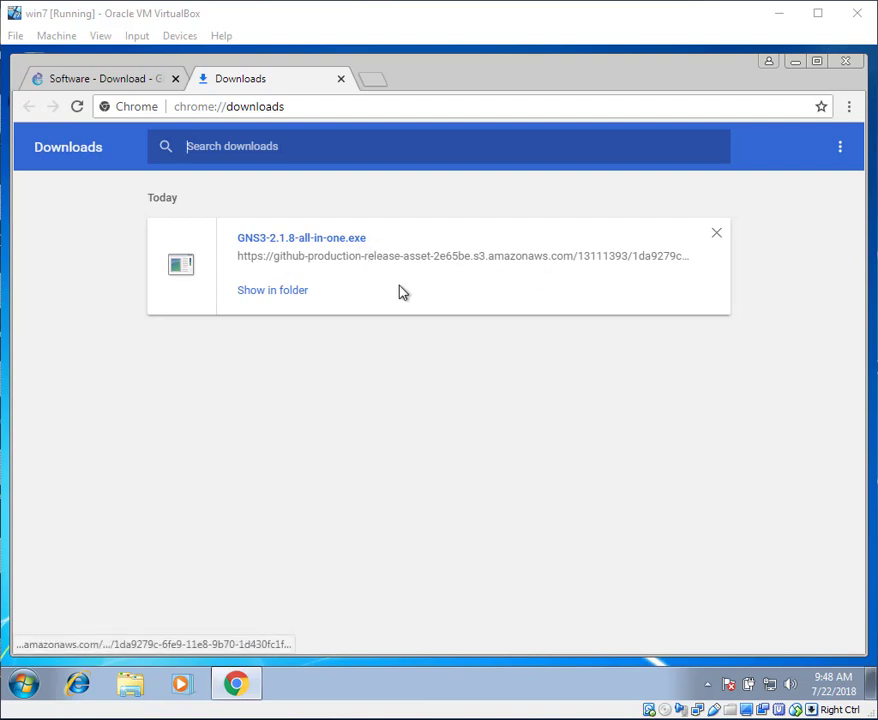
{"action": "mouse_move", "coordinate": [120, 90]}
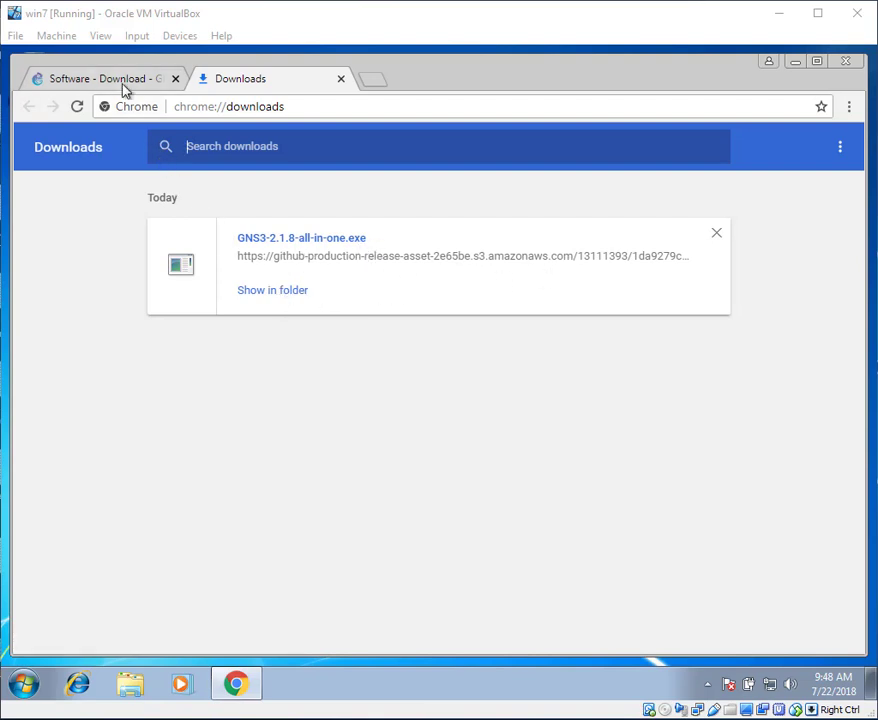
Return via the download tab, Back and the site menu to the Software page for version 2.1.8.
{"action": "left_click", "coordinate": [100, 78]}
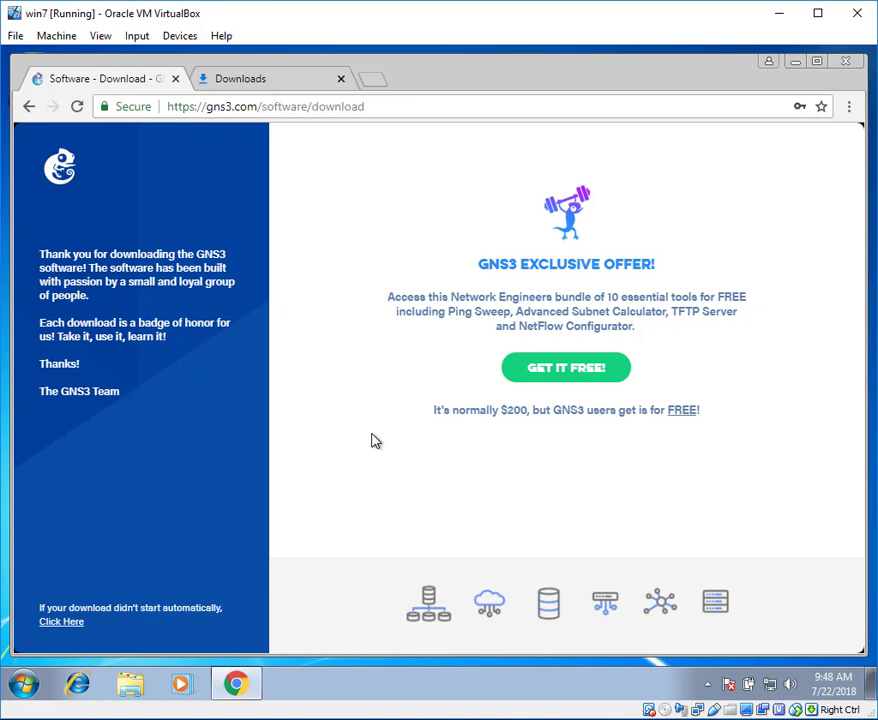
{"action": "mouse_move", "coordinate": [28, 106]}
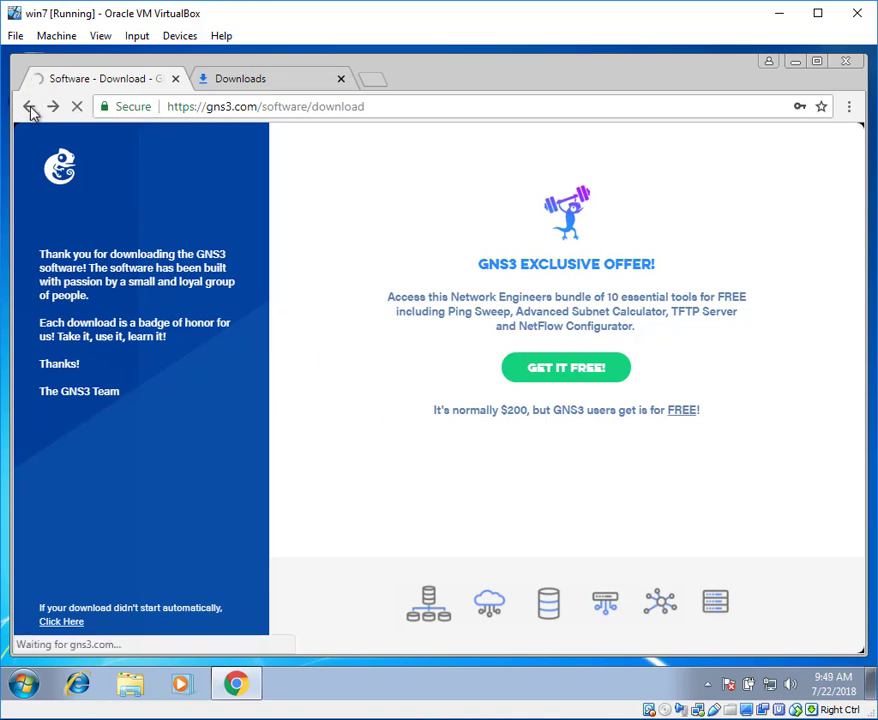
{"action": "left_click", "coordinate": [28, 106]}
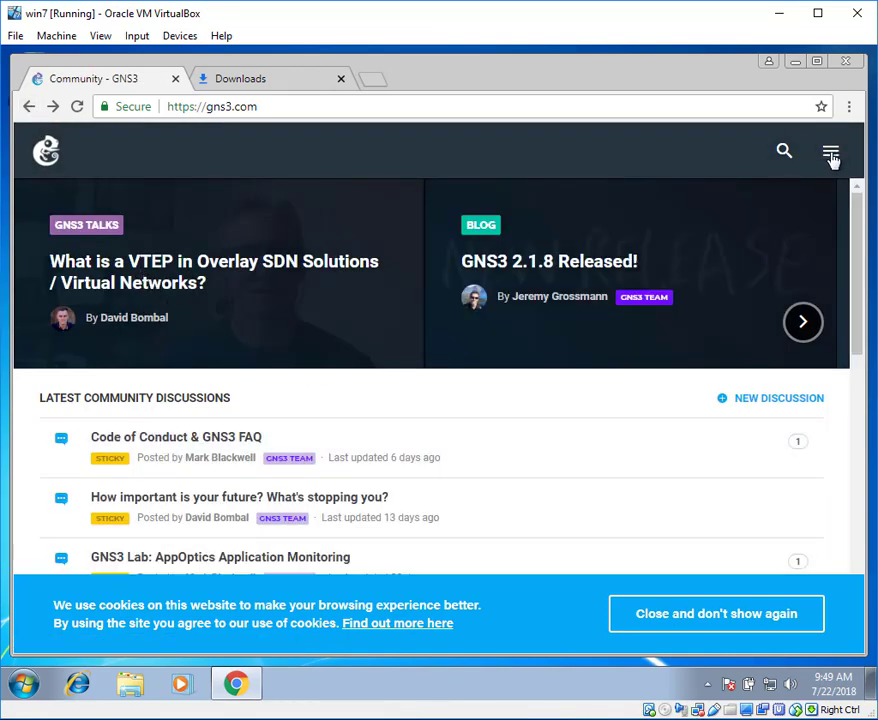
{"action": "left_click", "coordinate": [830, 152]}
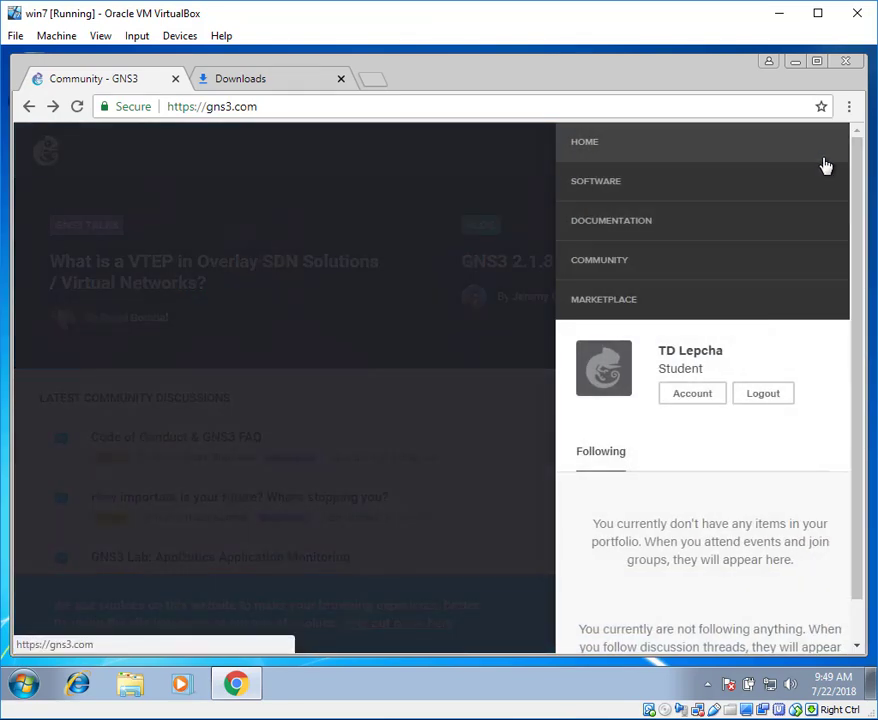
{"action": "mouse_move", "coordinate": [644, 188]}
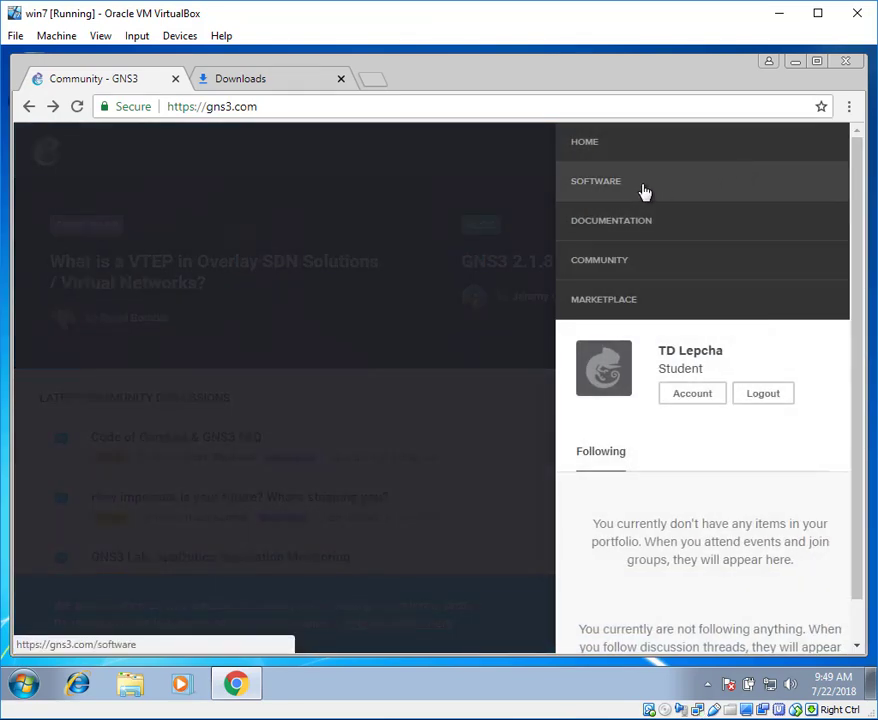
{"action": "left_click", "coordinate": [596, 180]}
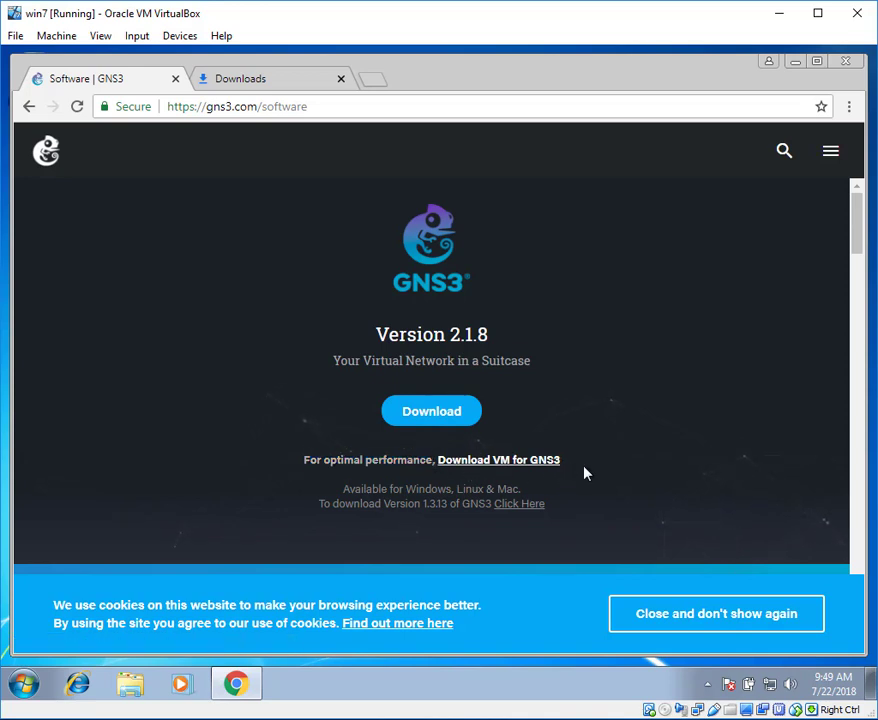
Start downloading the GNS3 VM 2.1.8 zip for VMware Workstation.
{"action": "left_click", "coordinate": [498, 458]}
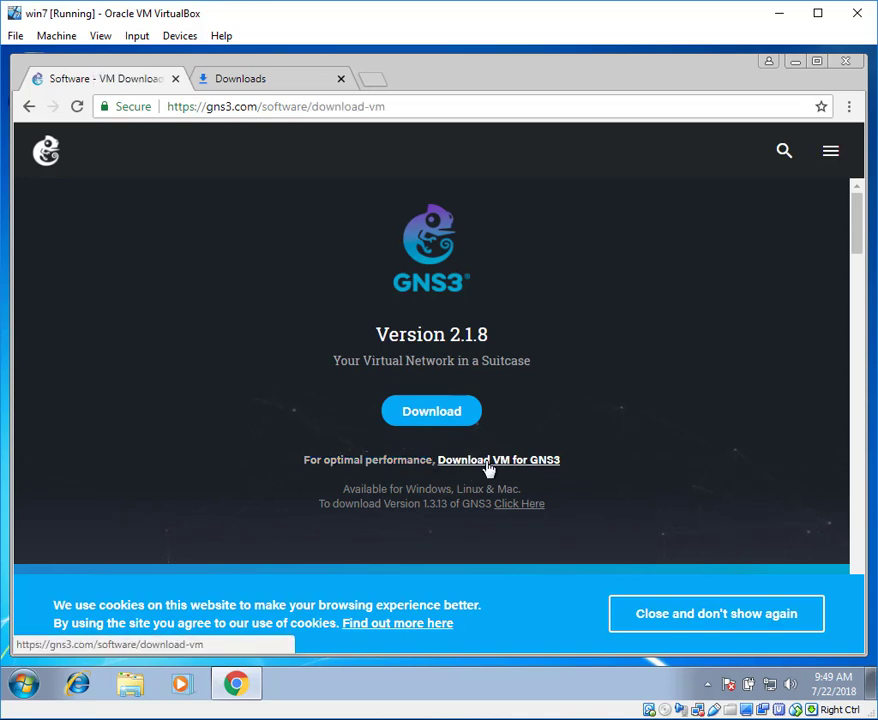
{"action": "left_click", "coordinate": [498, 458]}
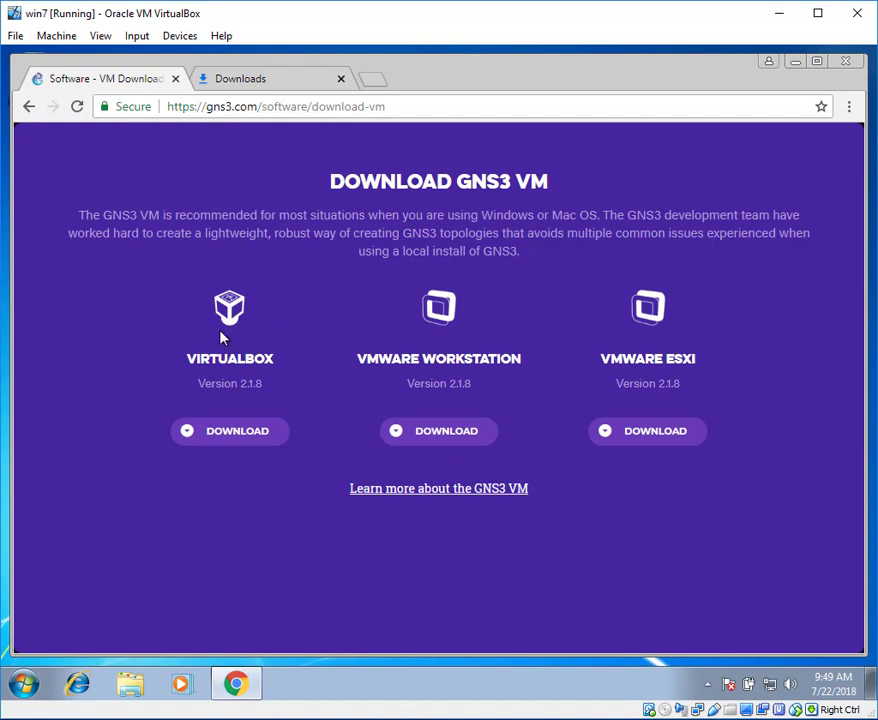
{"action": "mouse_move", "coordinate": [712, 320]}
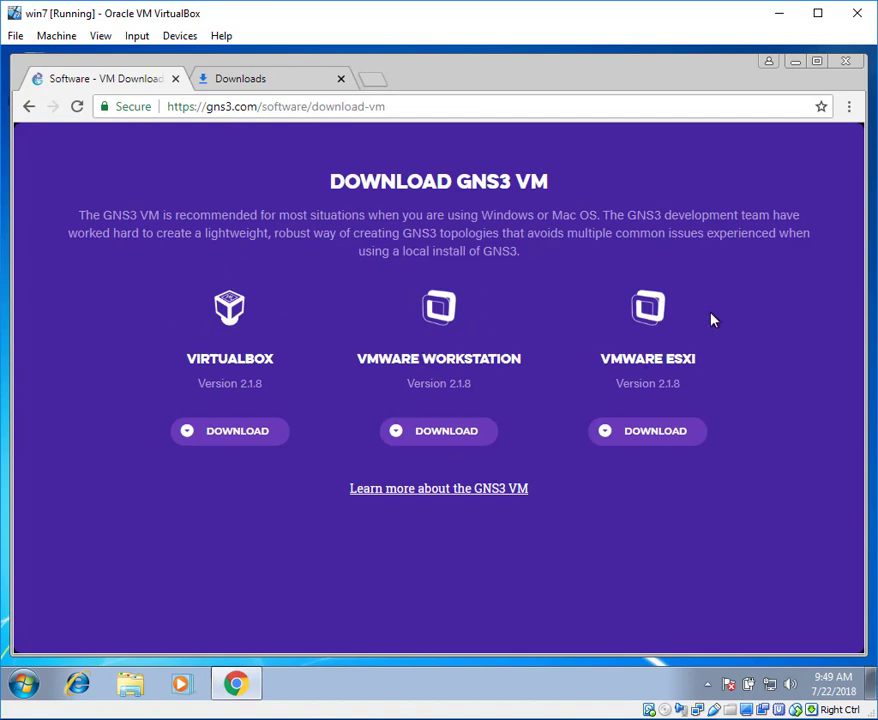
{"action": "mouse_move", "coordinate": [446, 432]}
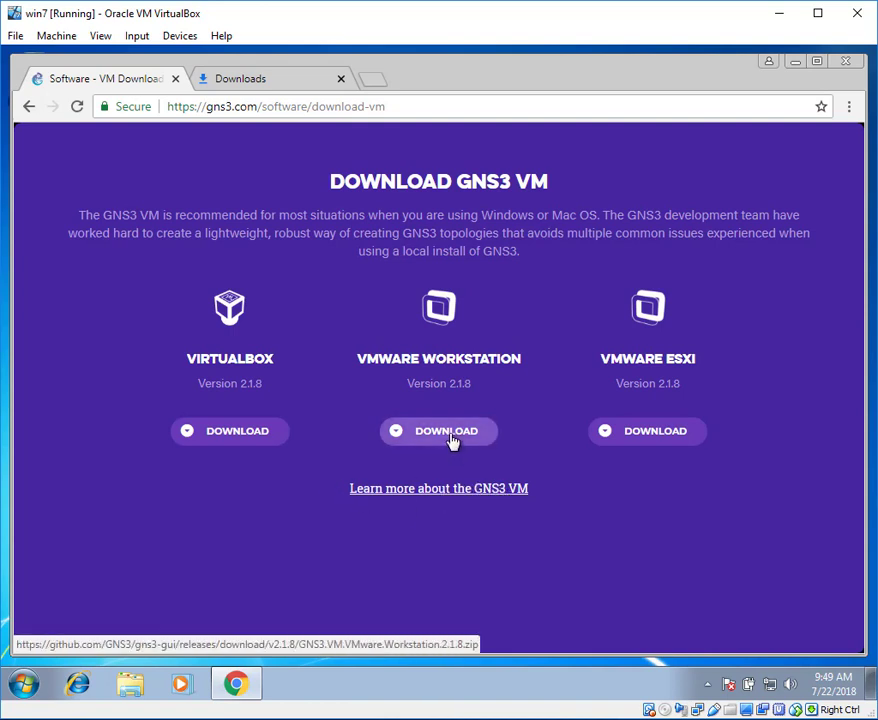
{"action": "left_click", "coordinate": [446, 430]}
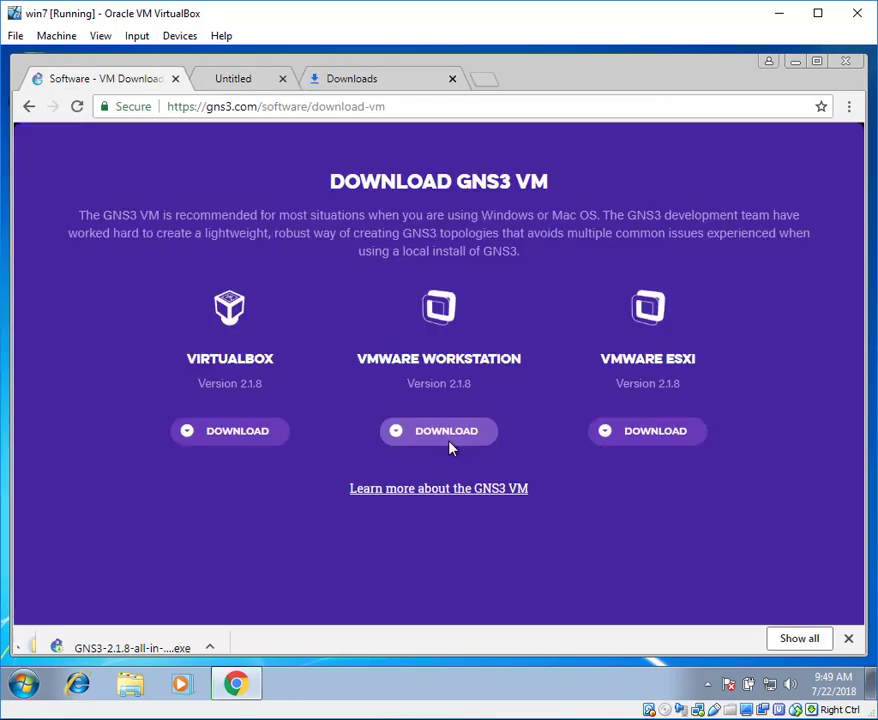
{"action": "left_click", "coordinate": [438, 430]}
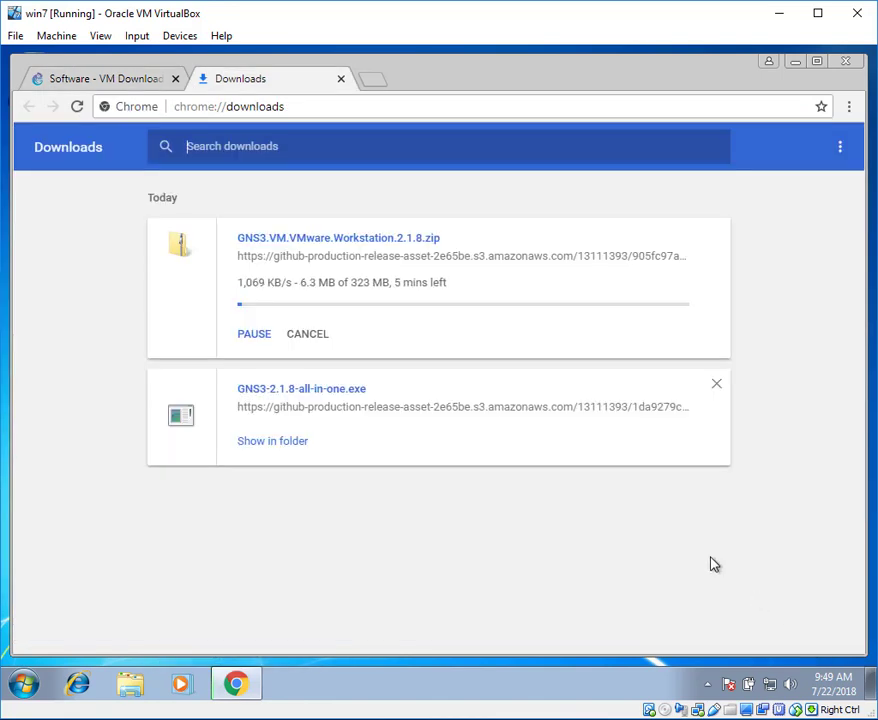
{"action": "mouse_move", "coordinate": [346, 304]}
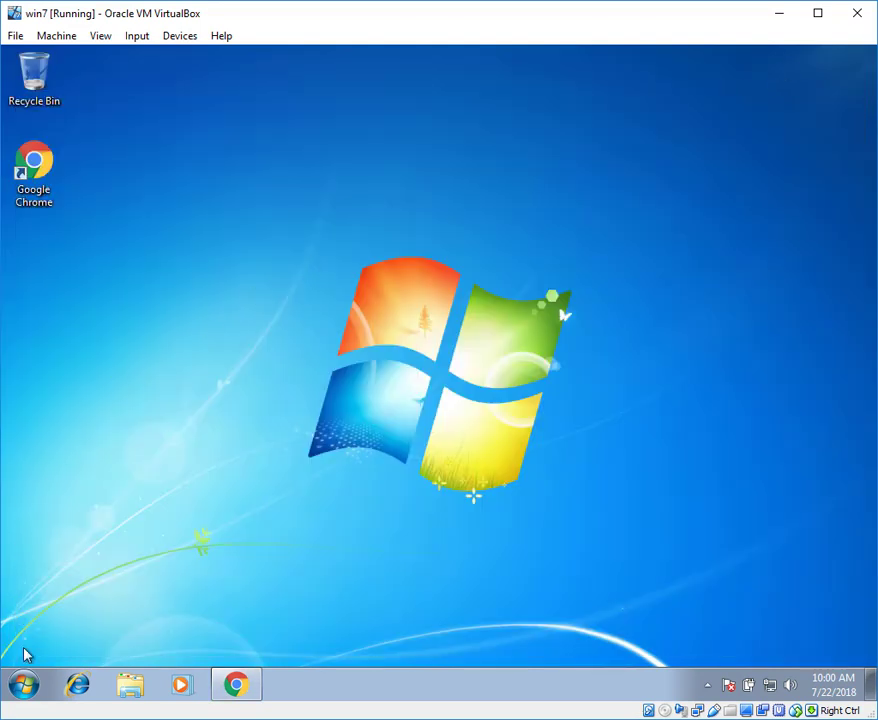
Run GNS3-2.1.8-all-in-one.exe from the Downloads folder and approve the UAC prompt.
{"action": "left_click", "coordinate": [22, 684]}
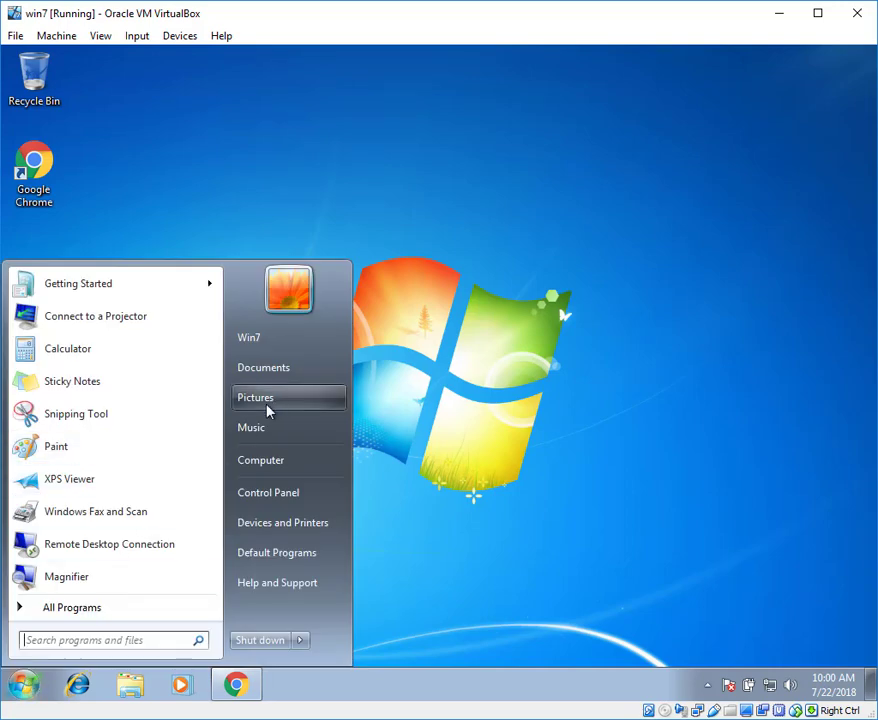
{"action": "left_click", "coordinate": [264, 368]}
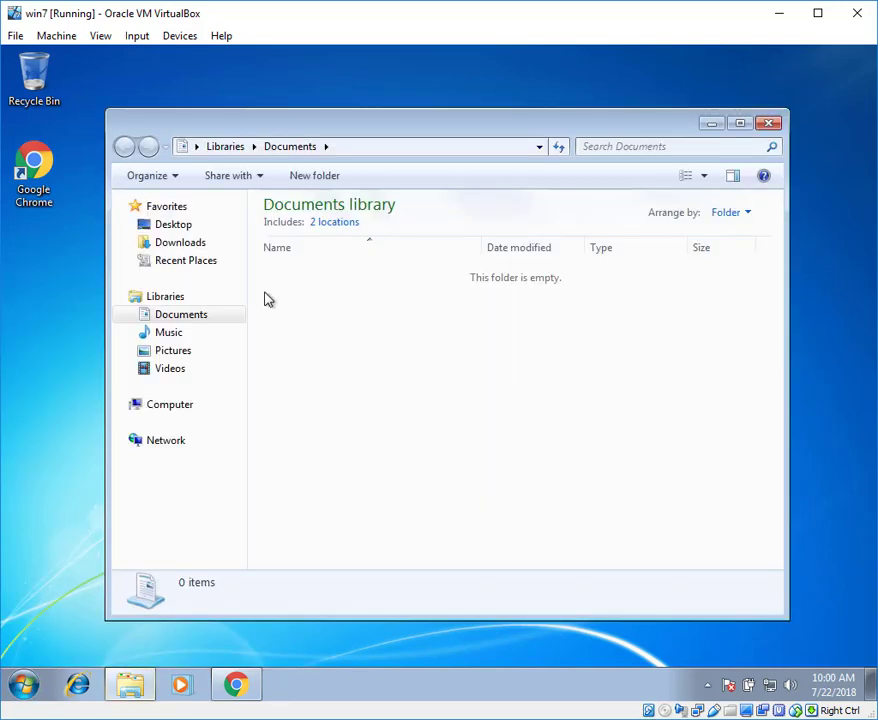
{"action": "left_click", "coordinate": [180, 242]}
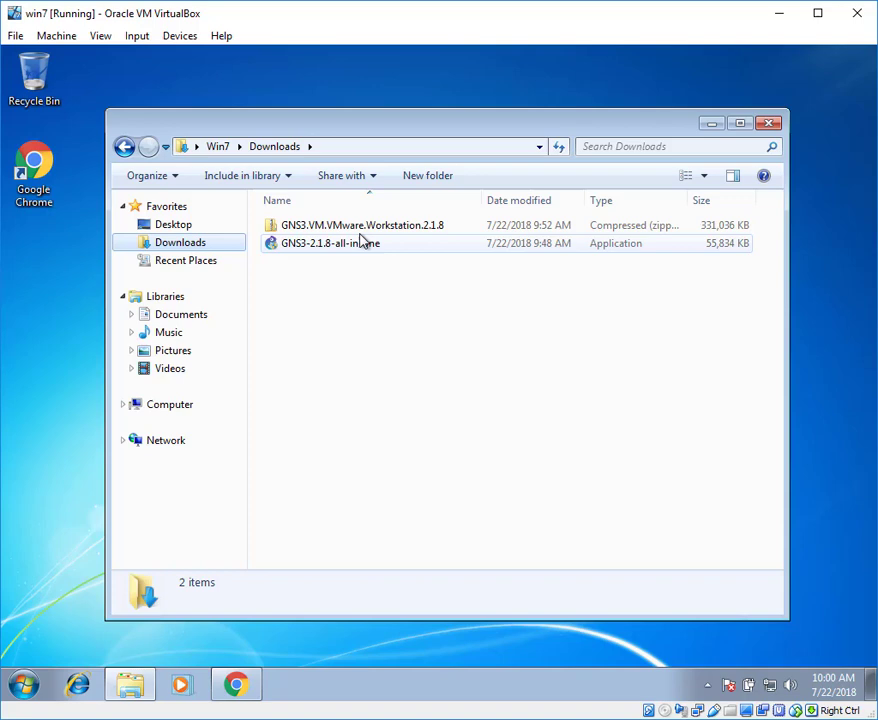
{"action": "mouse_move", "coordinate": [344, 248]}
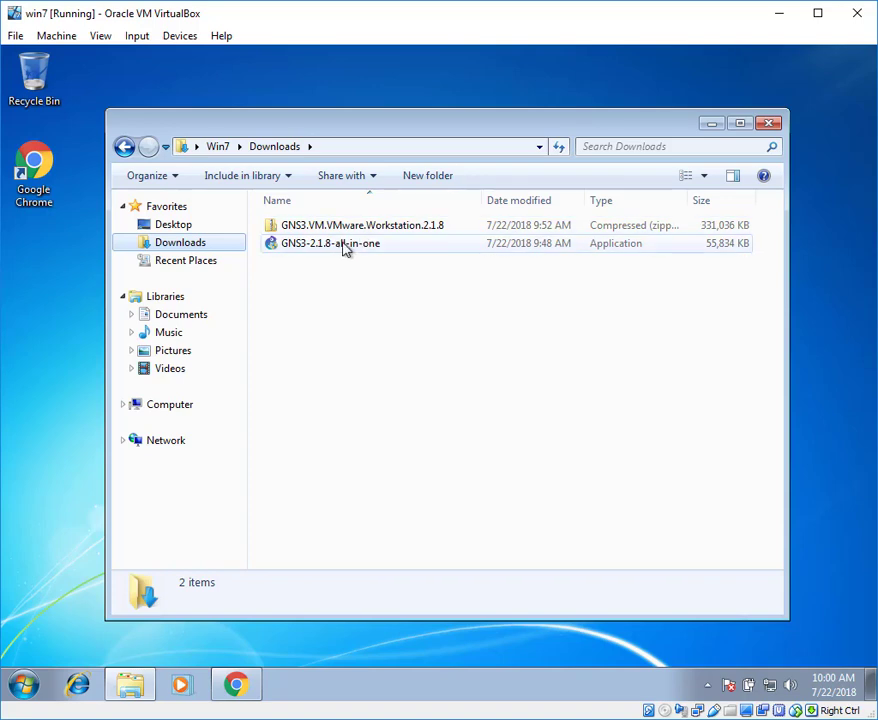
{"action": "left_click", "coordinate": [330, 244]}
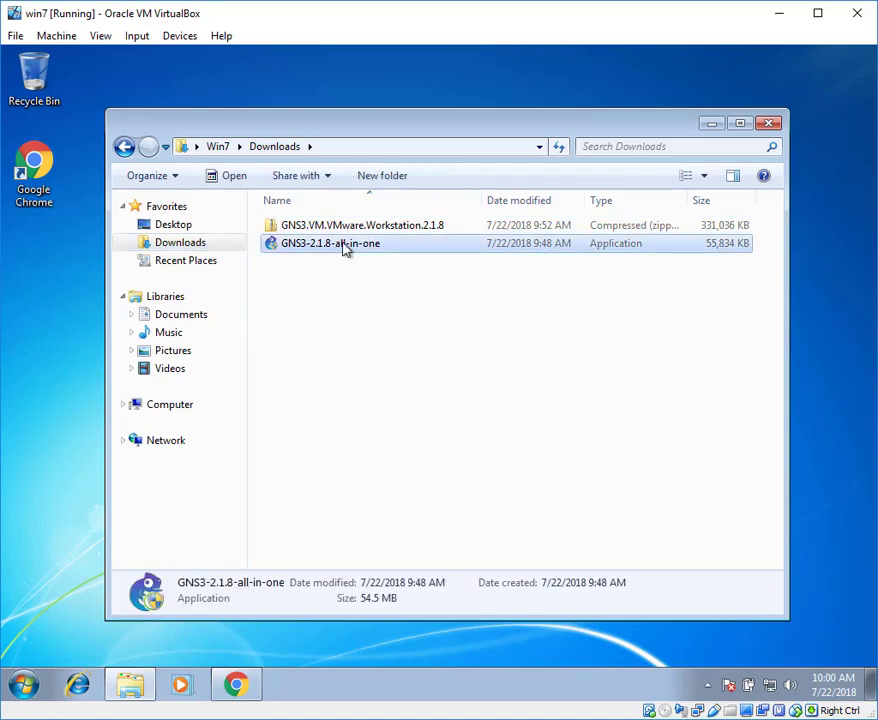
{"action": "double_click", "coordinate": [330, 244]}
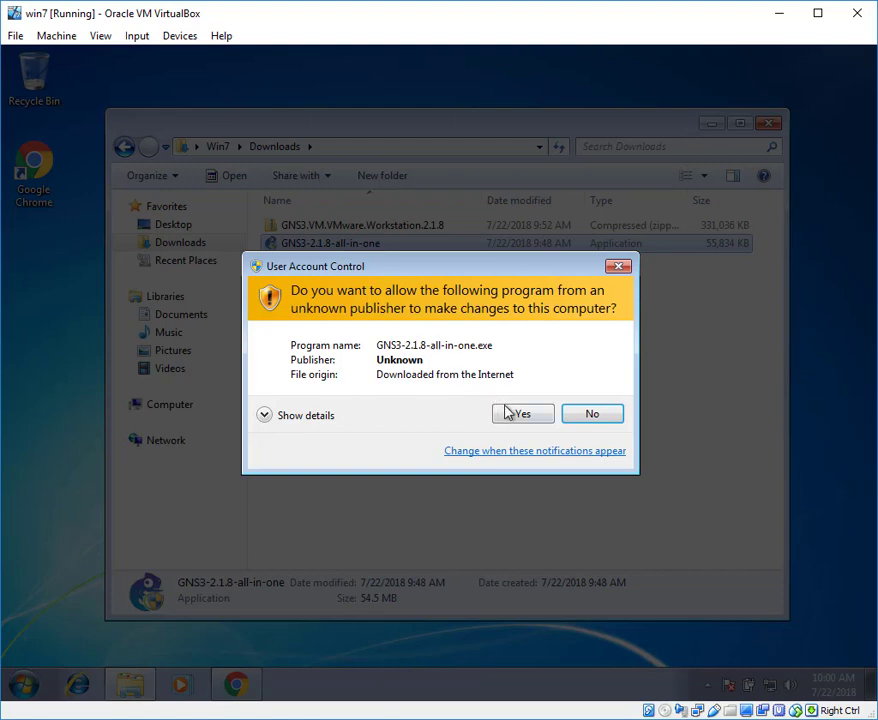
{"action": "left_click", "coordinate": [522, 412]}
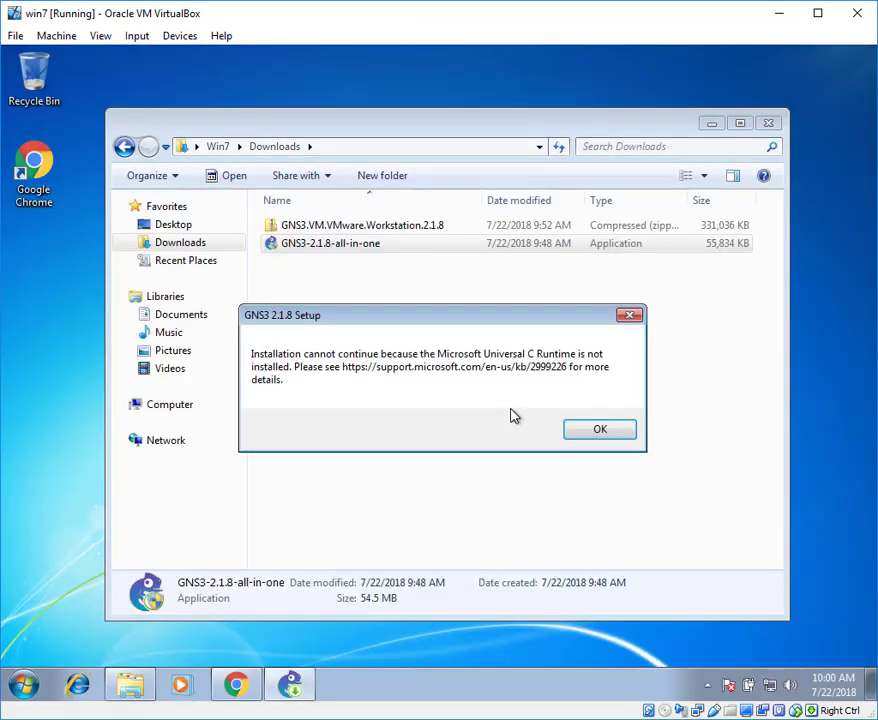
{"action": "mouse_move", "coordinate": [436, 364]}
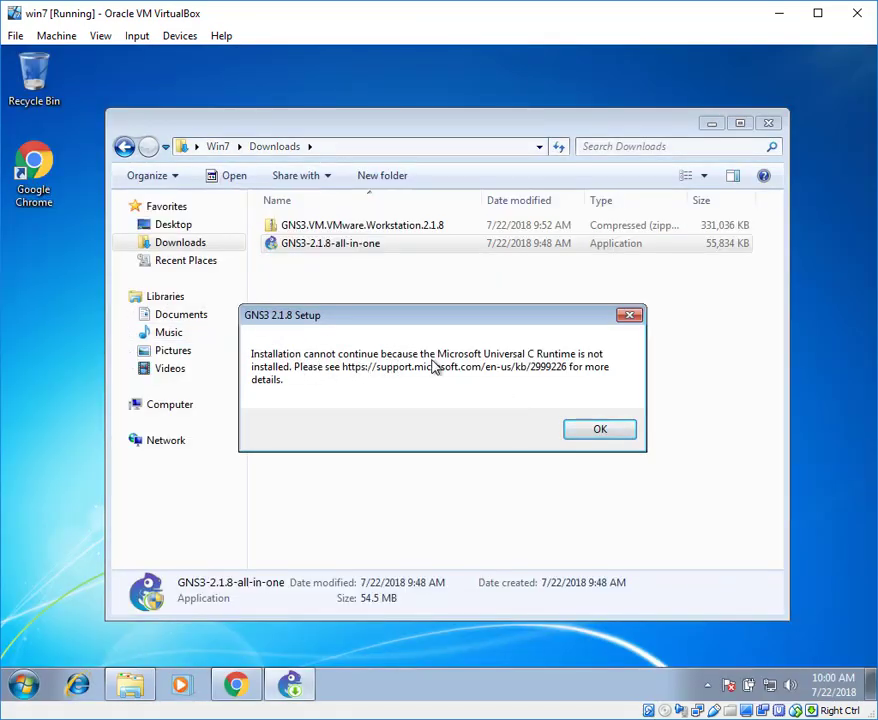
{"action": "mouse_move", "coordinate": [308, 384]}
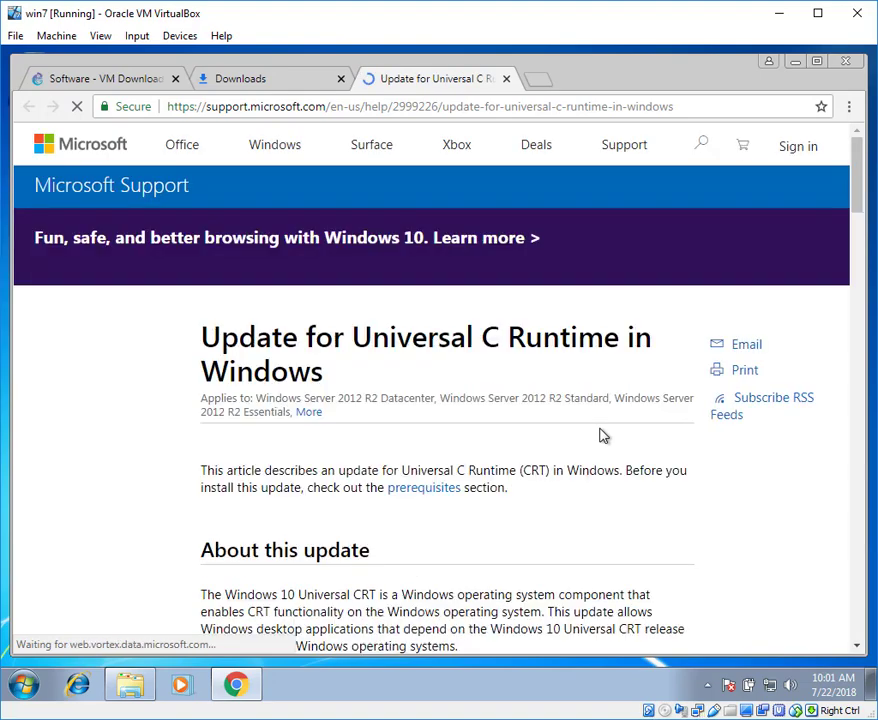
Scroll the KB2999226 article down to the Universal C Runtime download table.
{"action": "scroll", "scroll_direction": "down", "scroll_amount": 3}
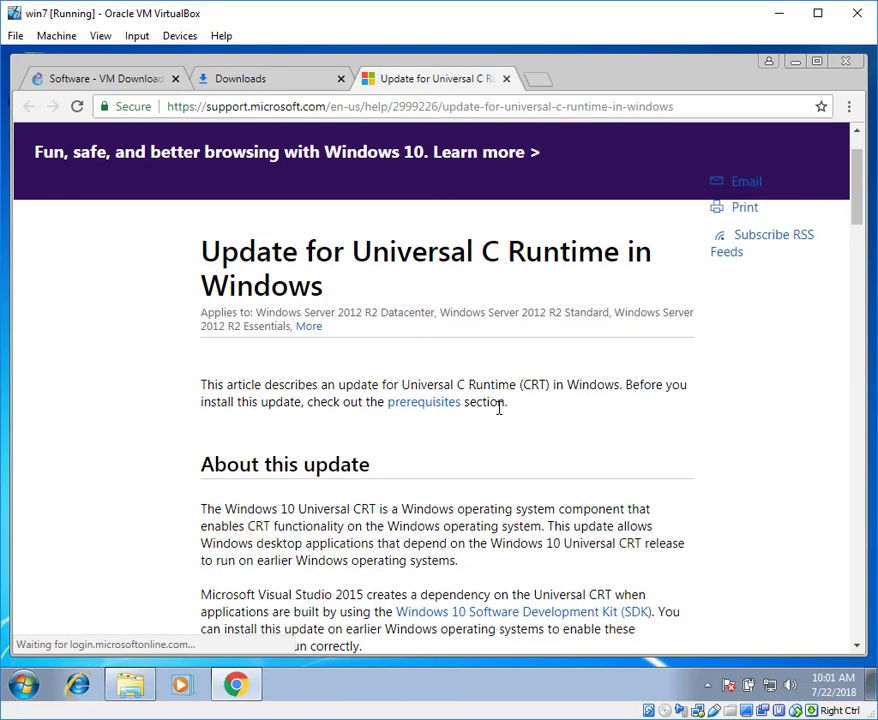
{"action": "scroll", "scroll_direction": "down", "scroll_amount": 3}
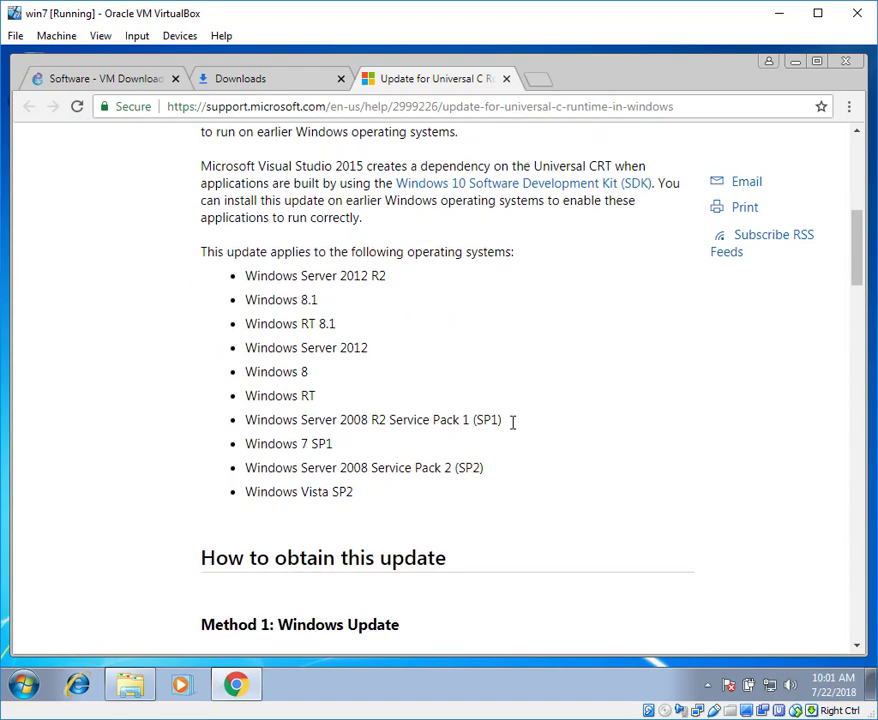
{"action": "scroll", "scroll_direction": "down", "scroll_amount": 3}
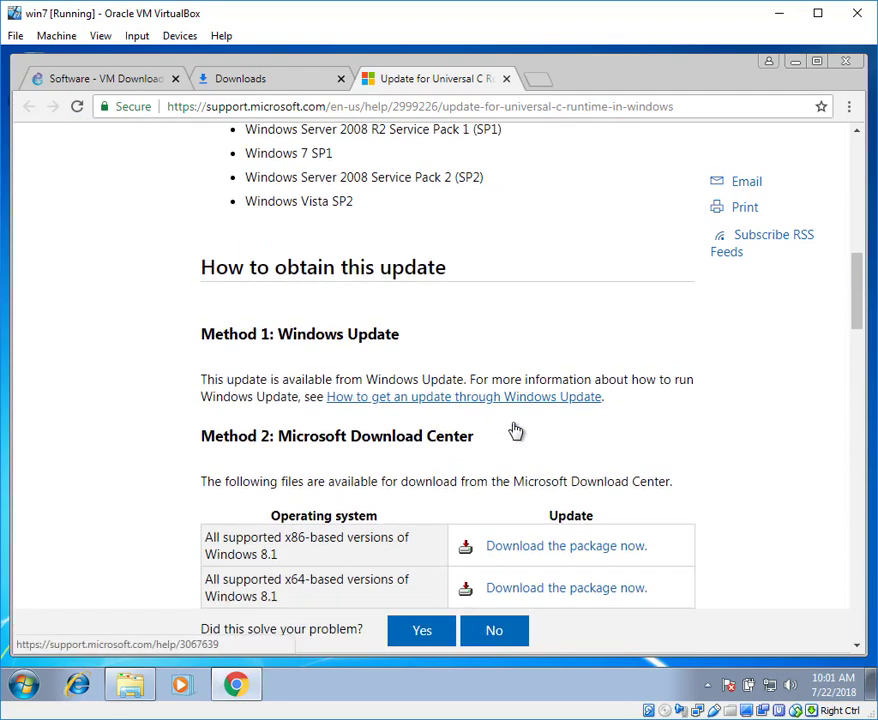
{"action": "scroll", "scroll_direction": "down", "scroll_amount": 3}
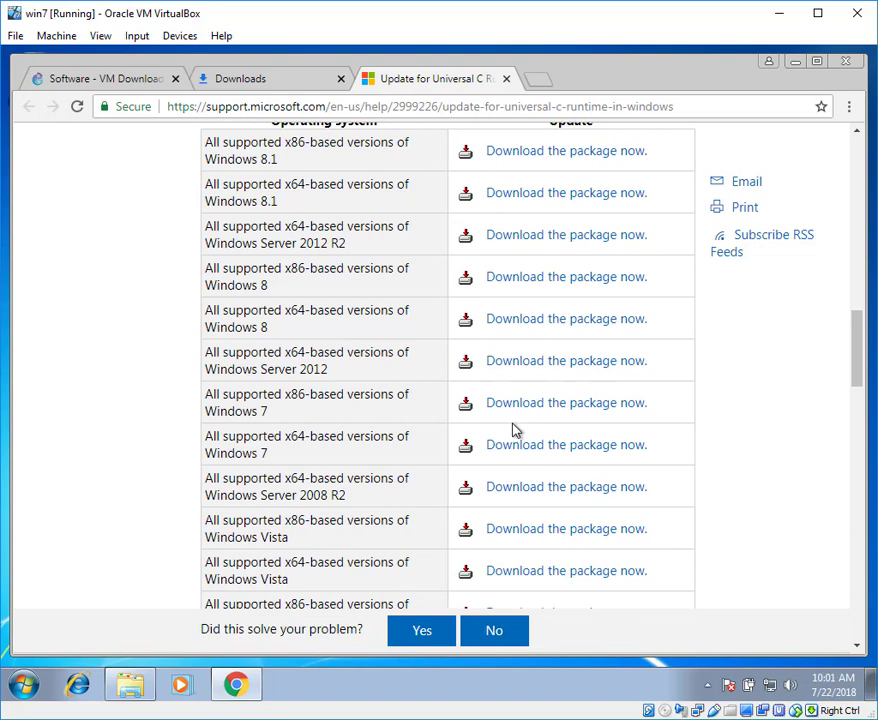
{"action": "mouse_move", "coordinate": [372, 356]}
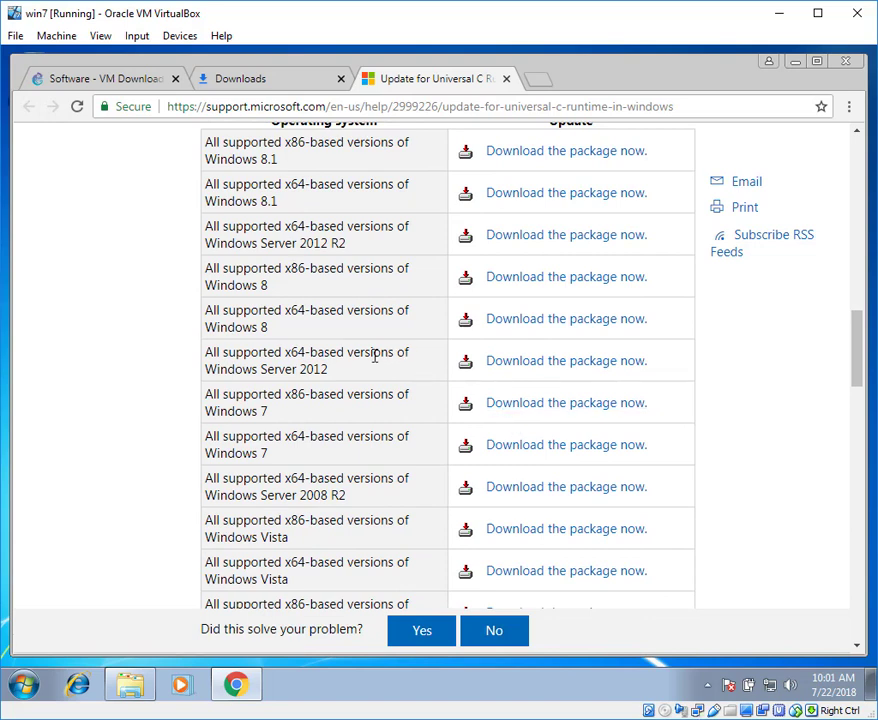
{"action": "mouse_move", "coordinate": [268, 410]}
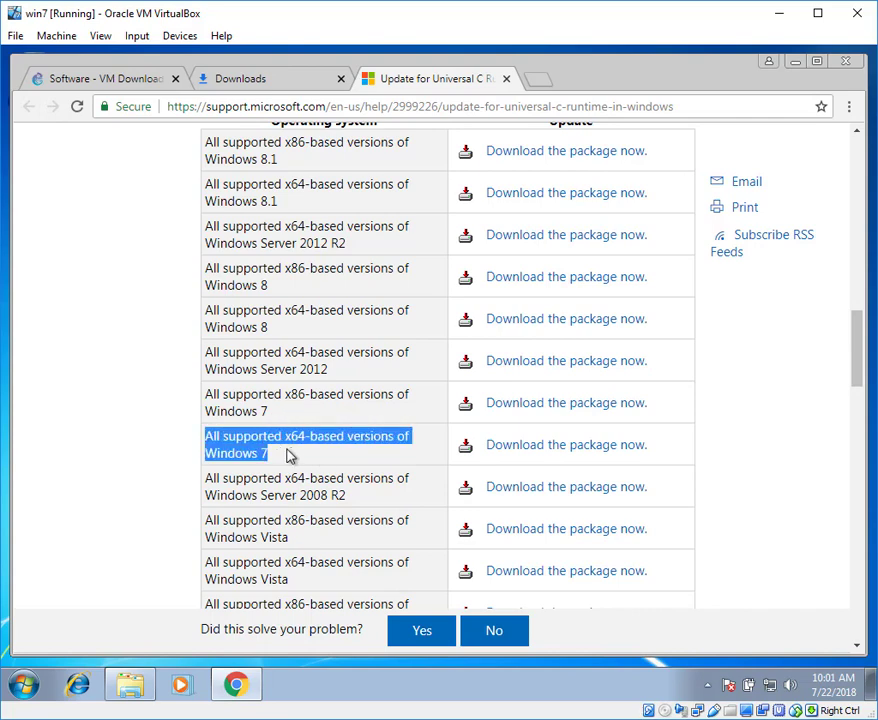
Check Computer > Properties to confirm the system is 64-bit Windows 7.
{"action": "left_click", "coordinate": [22, 684]}
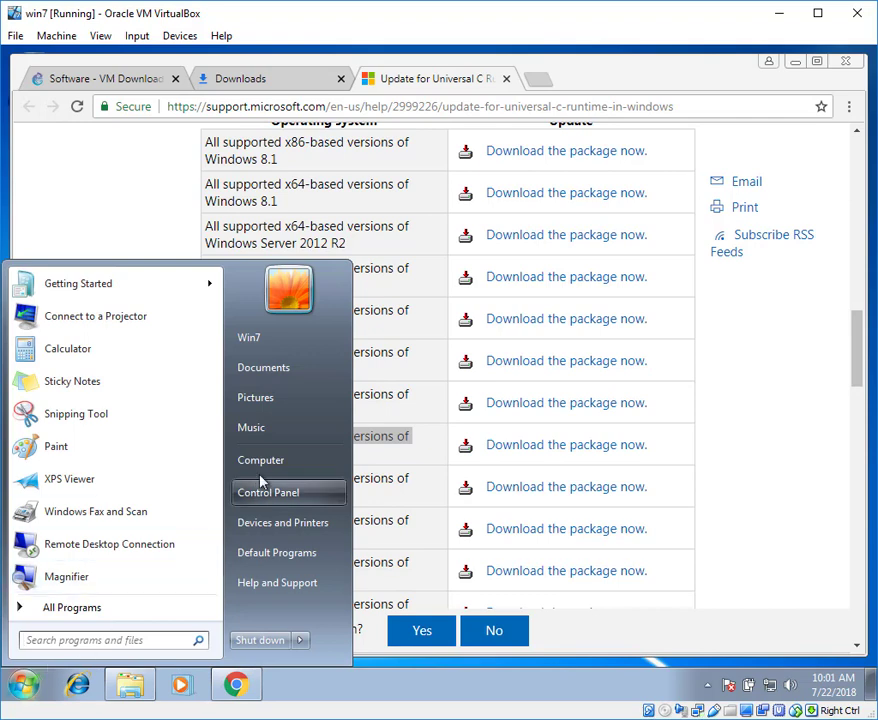
{"action": "right_click", "coordinate": [260, 460]}
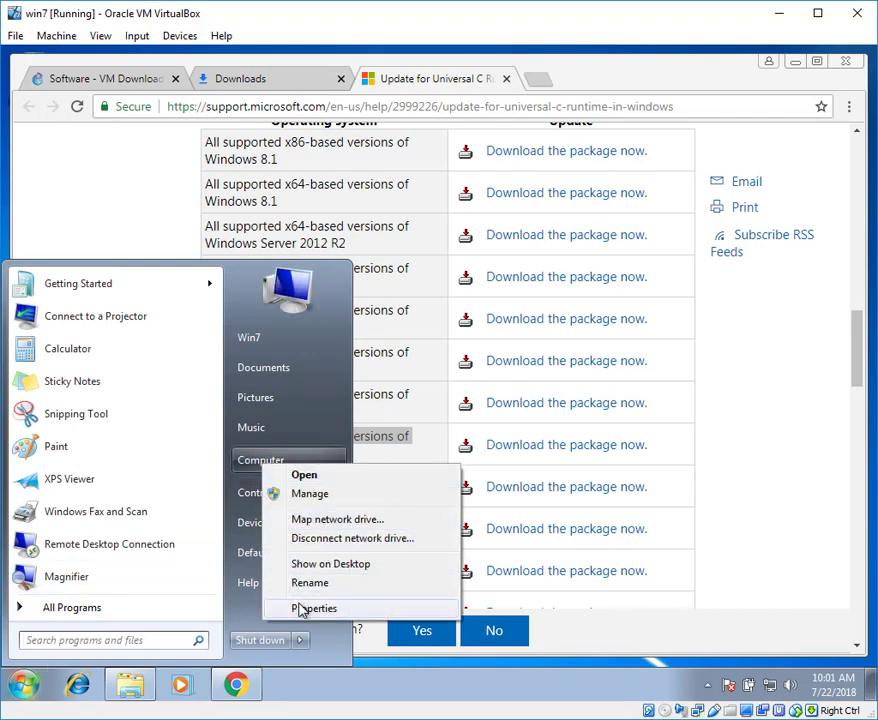
{"action": "left_click", "coordinate": [316, 608]}
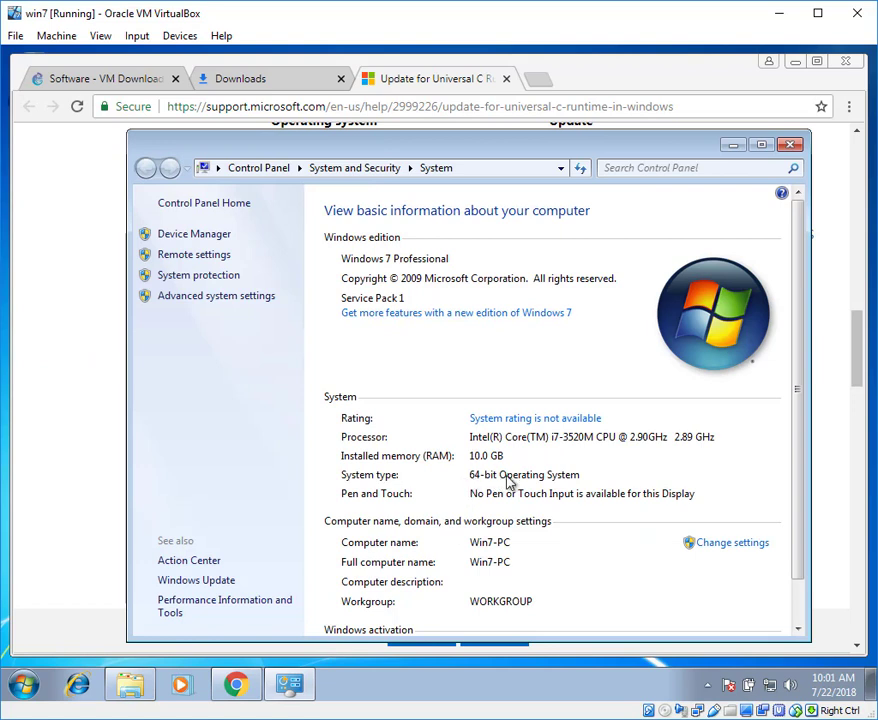
{"action": "mouse_move", "coordinate": [560, 486]}
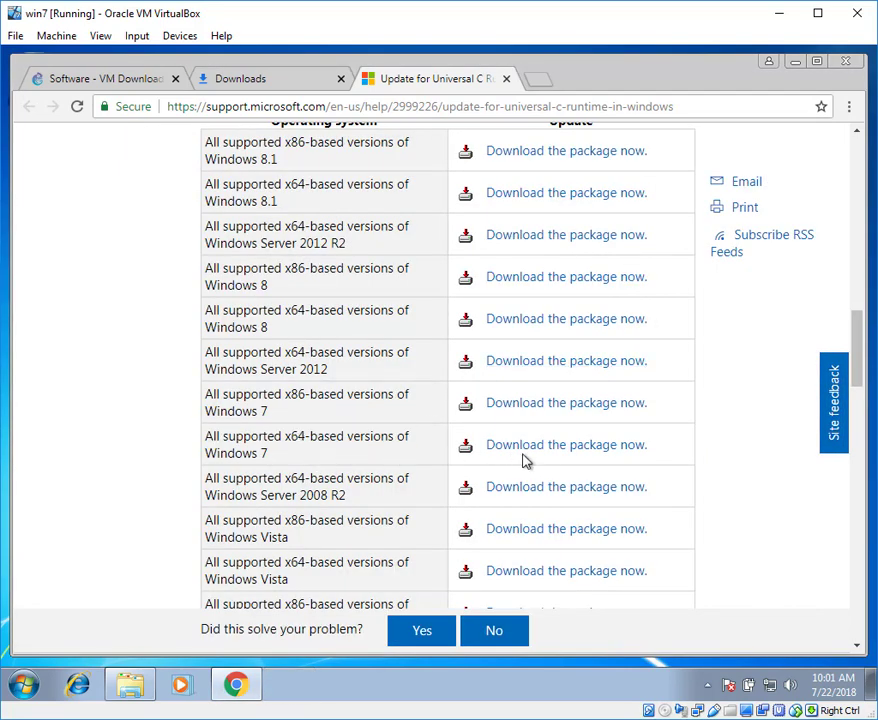
Download the KB2999226 package for x64 Windows 7 from the Microsoft Download Center.
{"action": "left_click", "coordinate": [564, 444]}
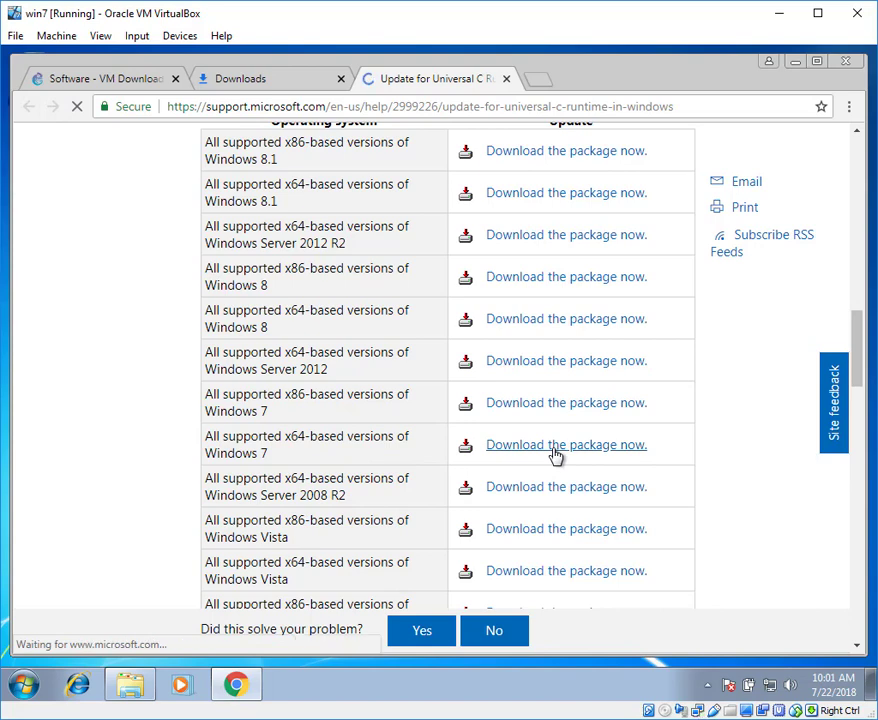
{"action": "left_click", "coordinate": [564, 444]}
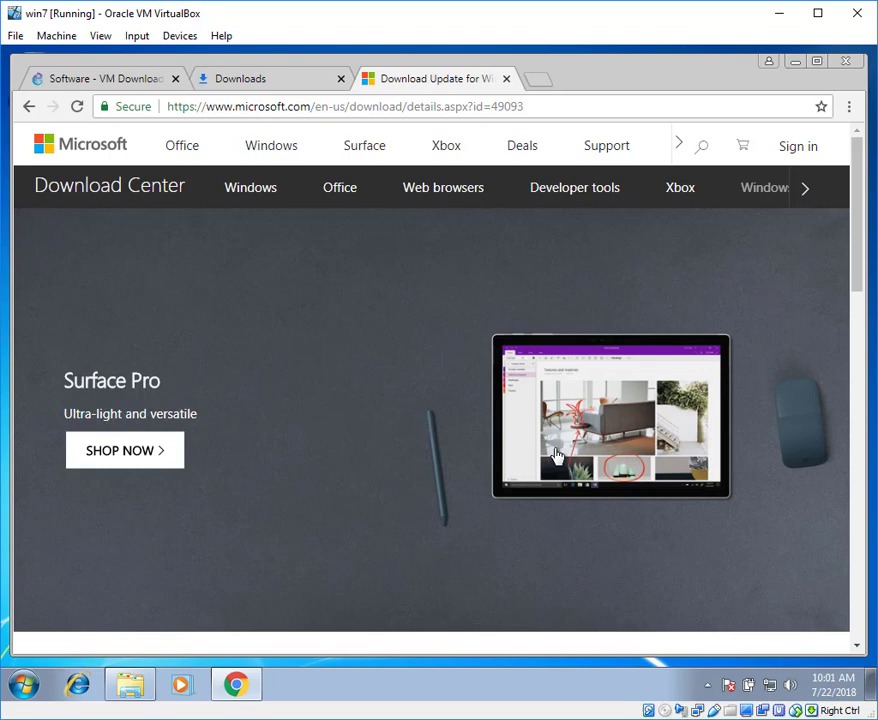
{"action": "scroll", "scroll_direction": "down", "scroll_amount": 3}
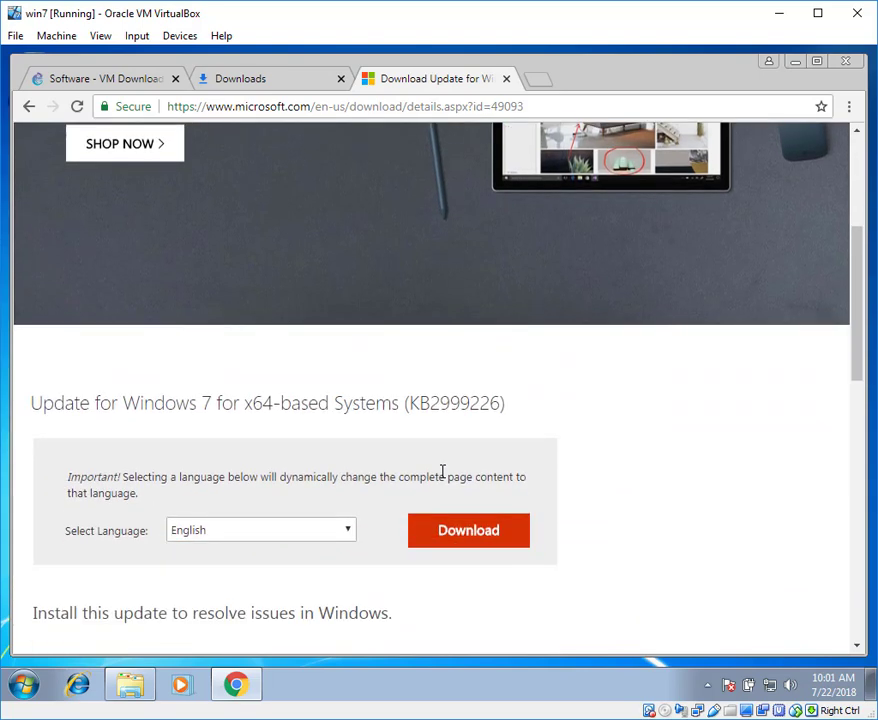
{"action": "scroll", "scroll_direction": "down", "scroll_amount": 3}
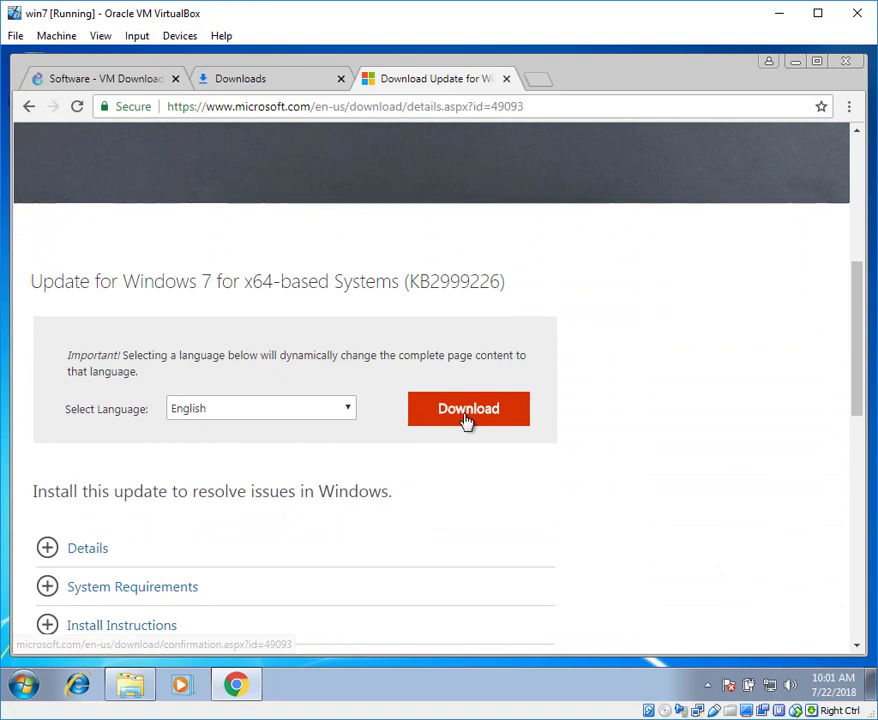
{"action": "left_click", "coordinate": [468, 408]}
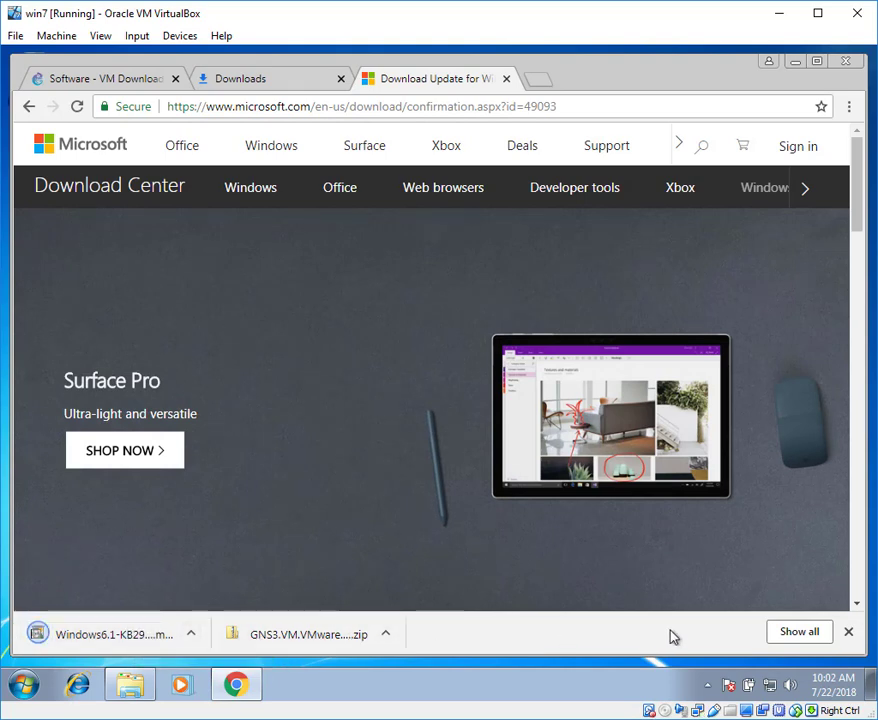
Run the downloaded KB2999226 update, confirm installation and close the finished installer.
{"action": "left_click", "coordinate": [240, 78]}
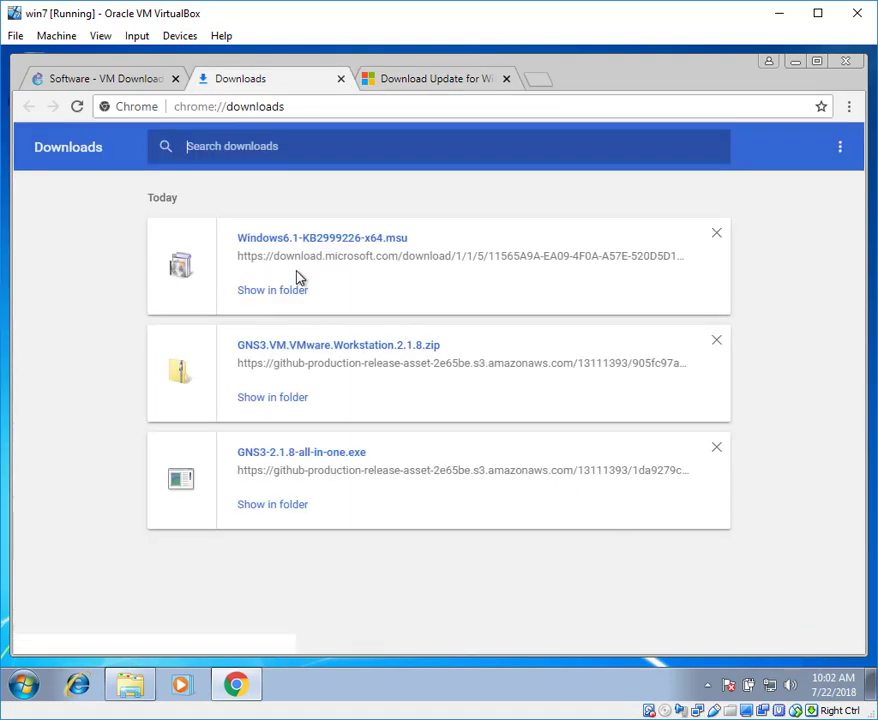
{"action": "mouse_move", "coordinate": [340, 244]}
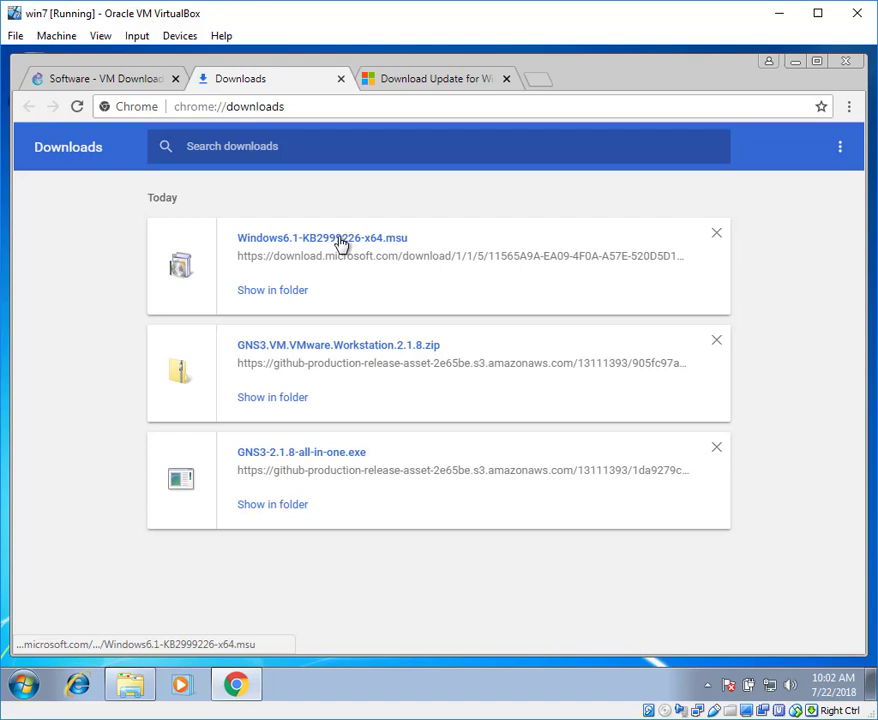
{"action": "left_click", "coordinate": [322, 238]}
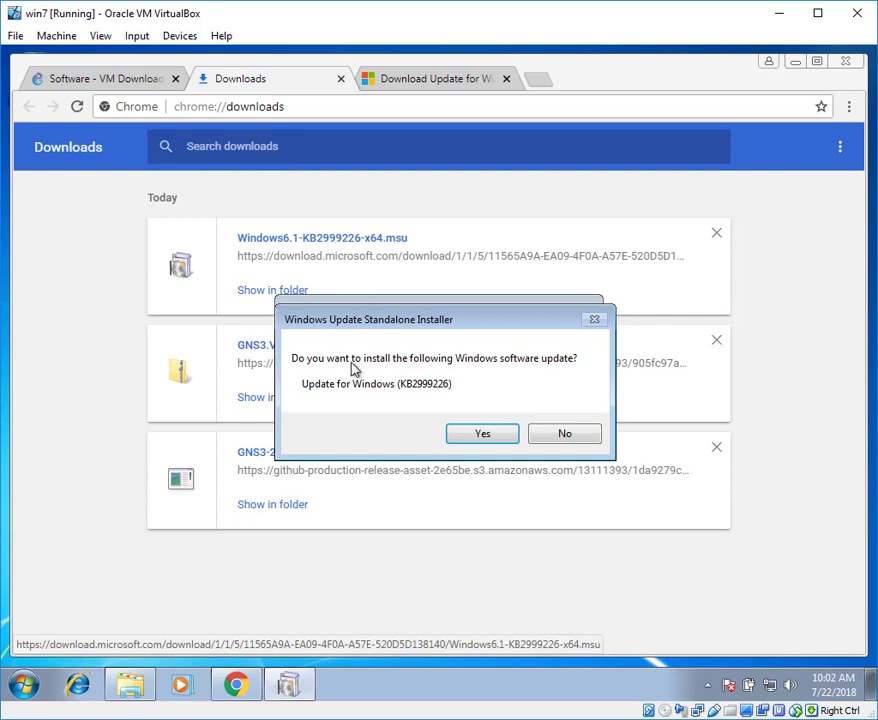
{"action": "mouse_move", "coordinate": [482, 432]}
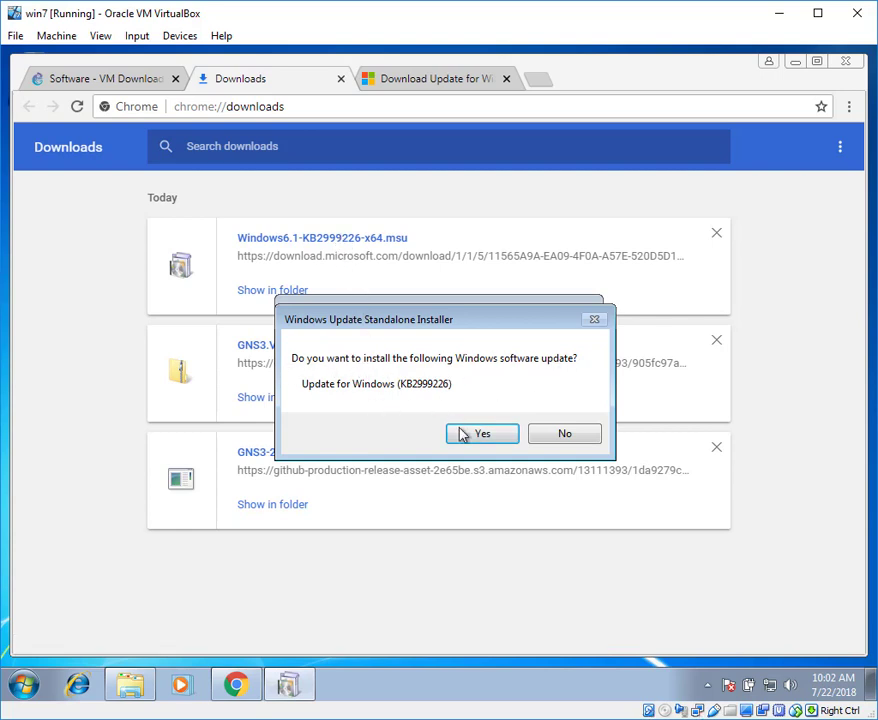
{"action": "left_click", "coordinate": [482, 432]}
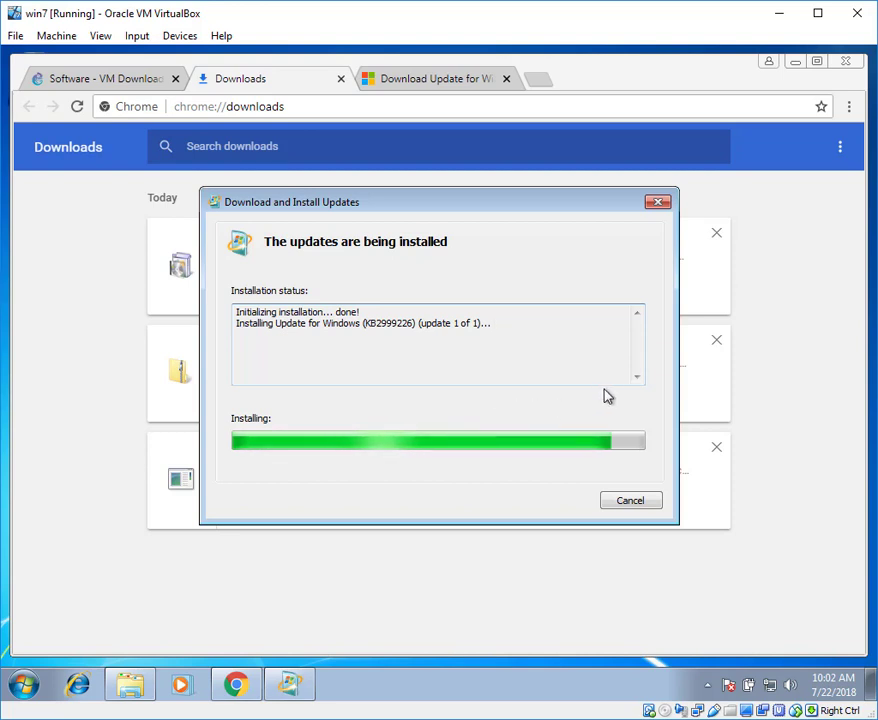
{"action": "mouse_move", "coordinate": [608, 378]}
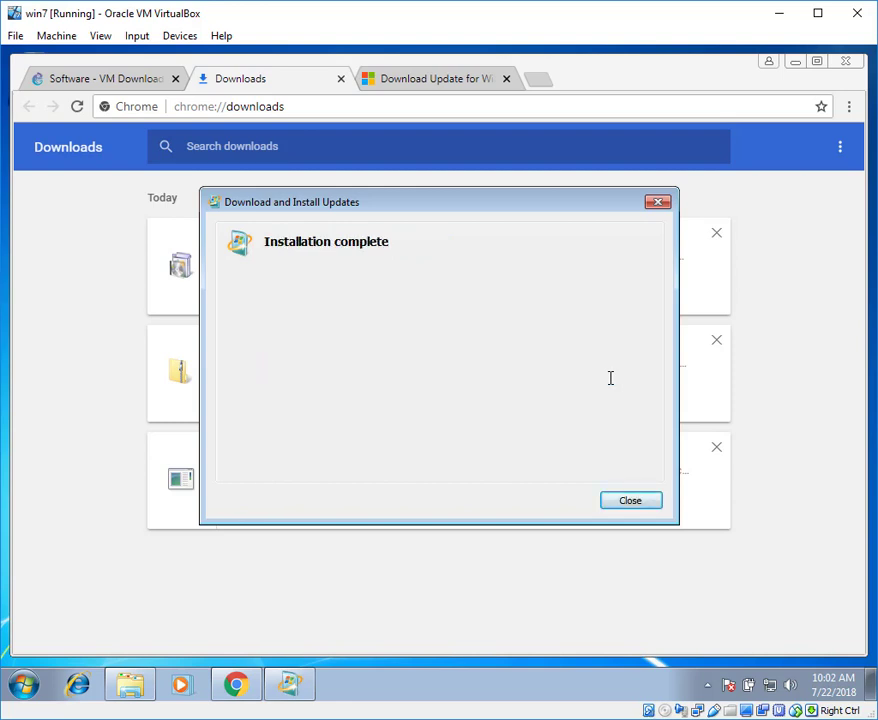
{"action": "left_click", "coordinate": [630, 500]}
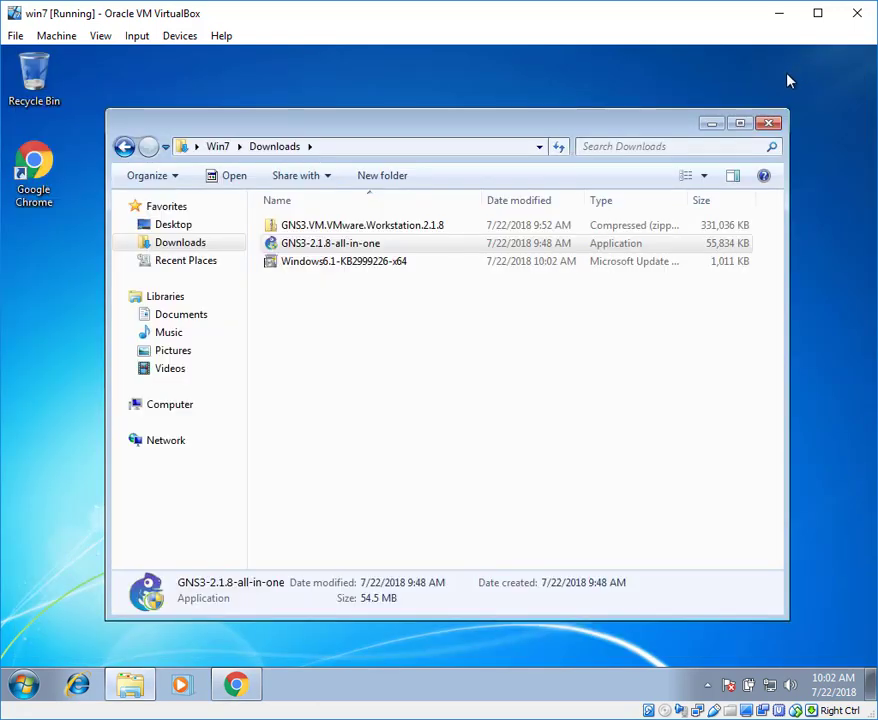
{"action": "mouse_move", "coordinate": [426, 366]}
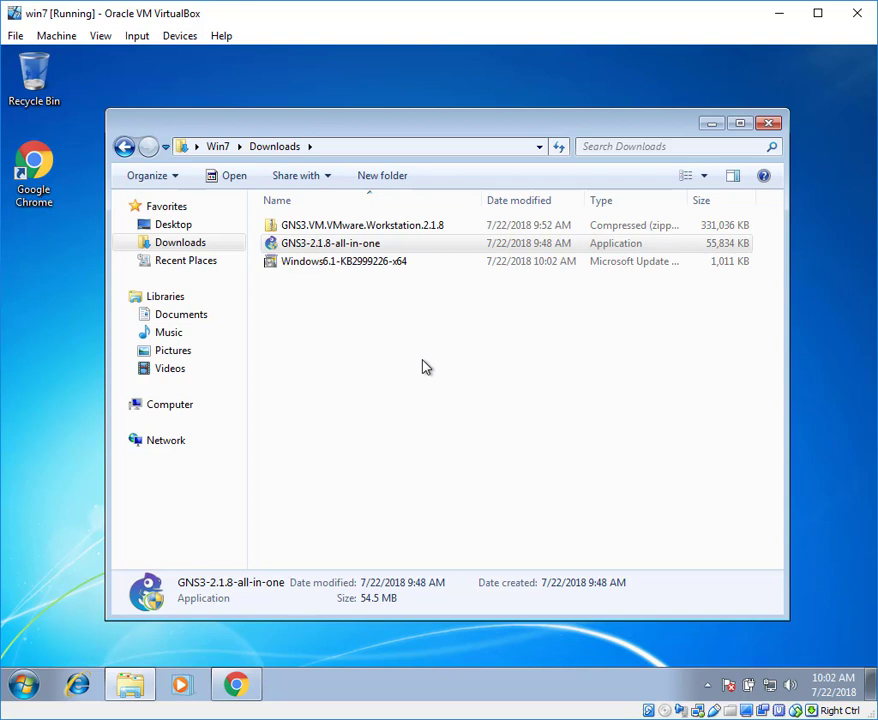
Launch GNS3-2.1.8-all-in-one.exe again from Downloads and approve the UAC prompt.
{"action": "left_click", "coordinate": [344, 260]}
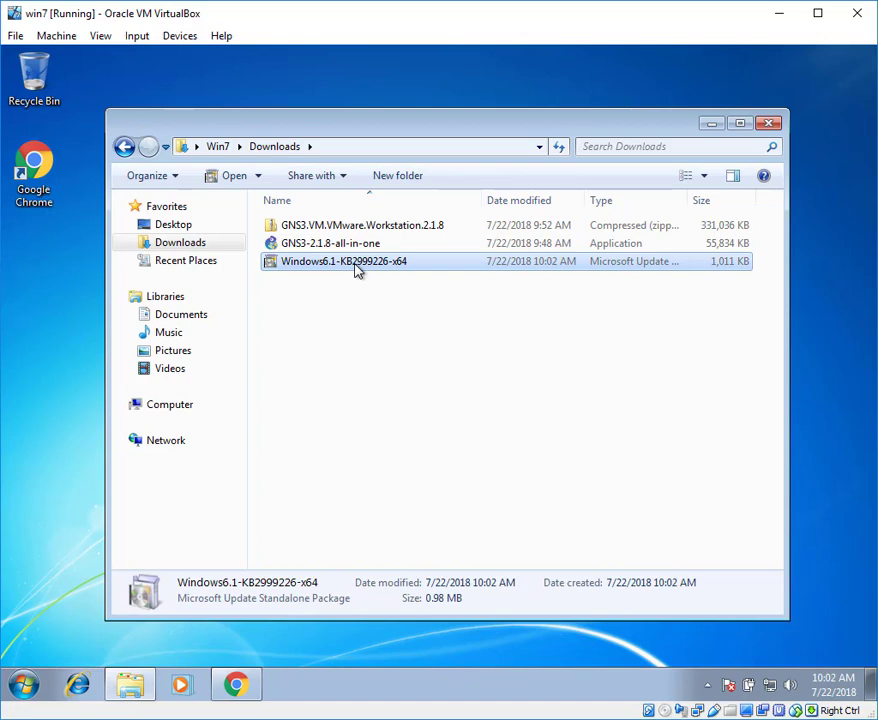
{"action": "left_click", "coordinate": [330, 244]}
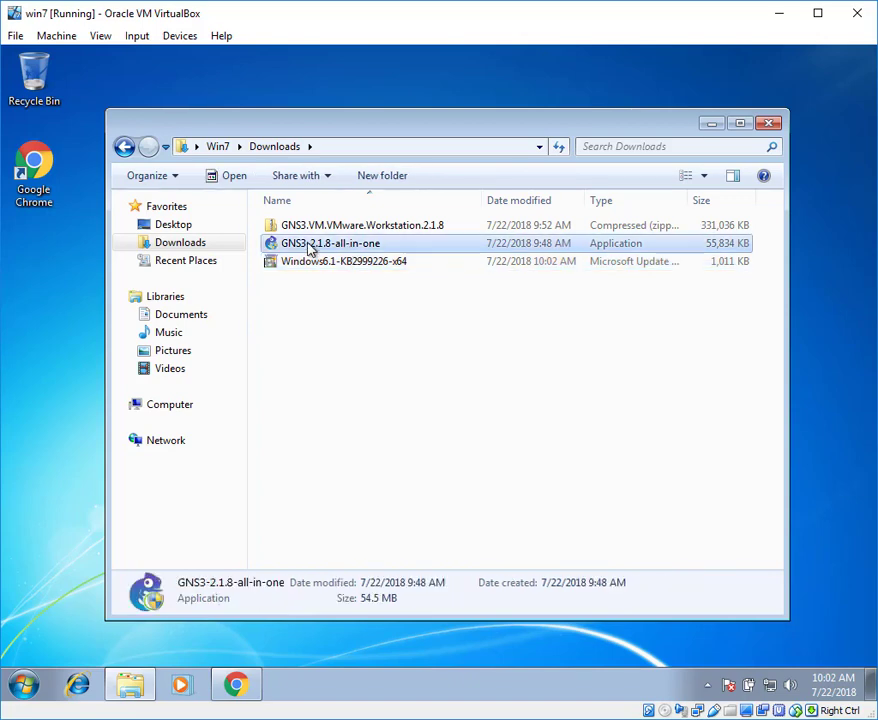
{"action": "double_click", "coordinate": [330, 244]}
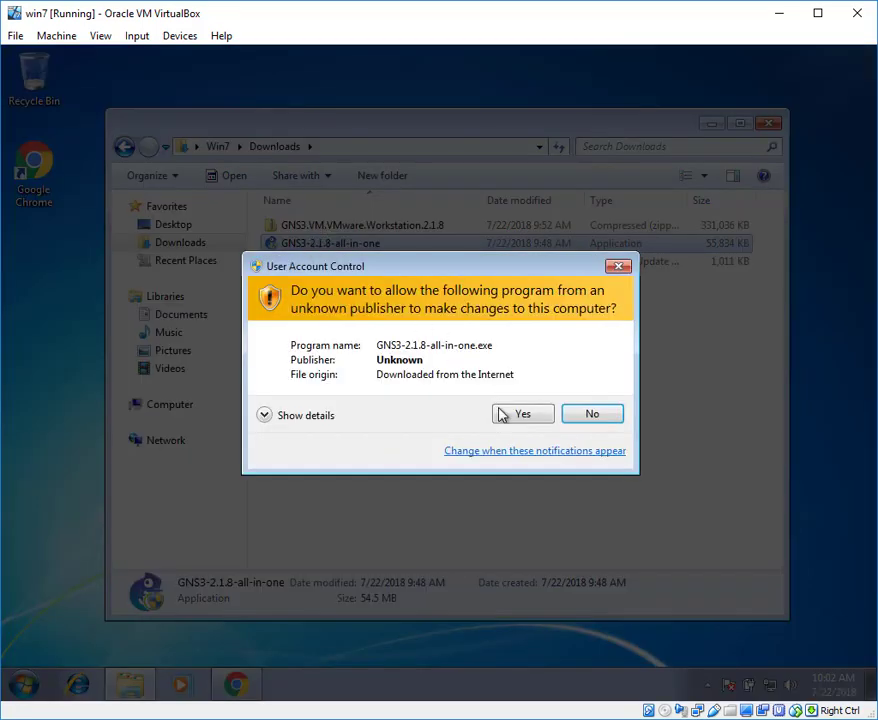
{"action": "left_click", "coordinate": [522, 414]}
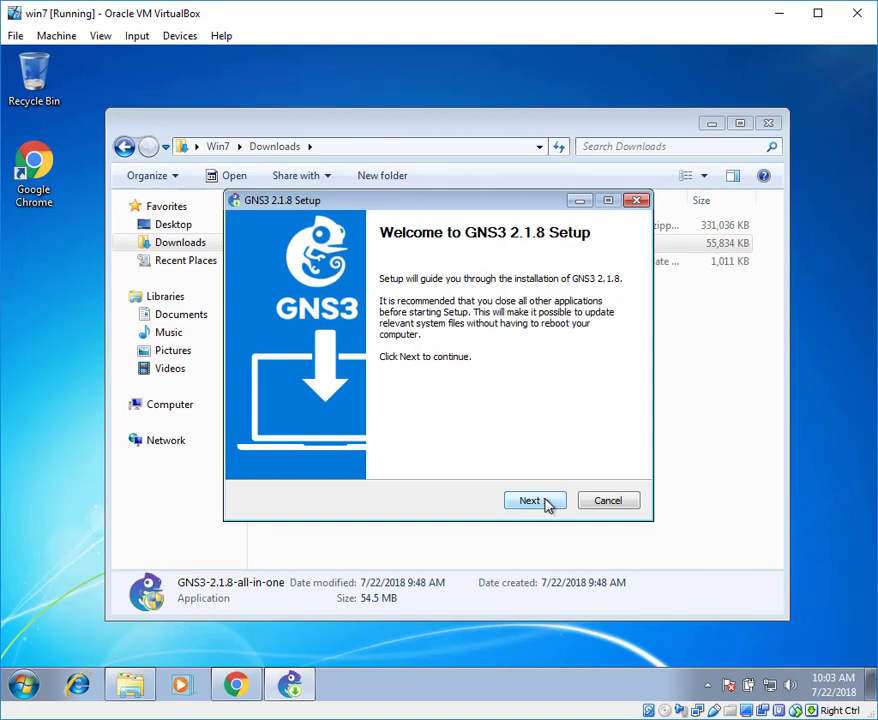
Accept the licence, default start menu folder and components, and install into C:\Program Files\GNS3.
{"action": "left_click", "coordinate": [530, 500]}
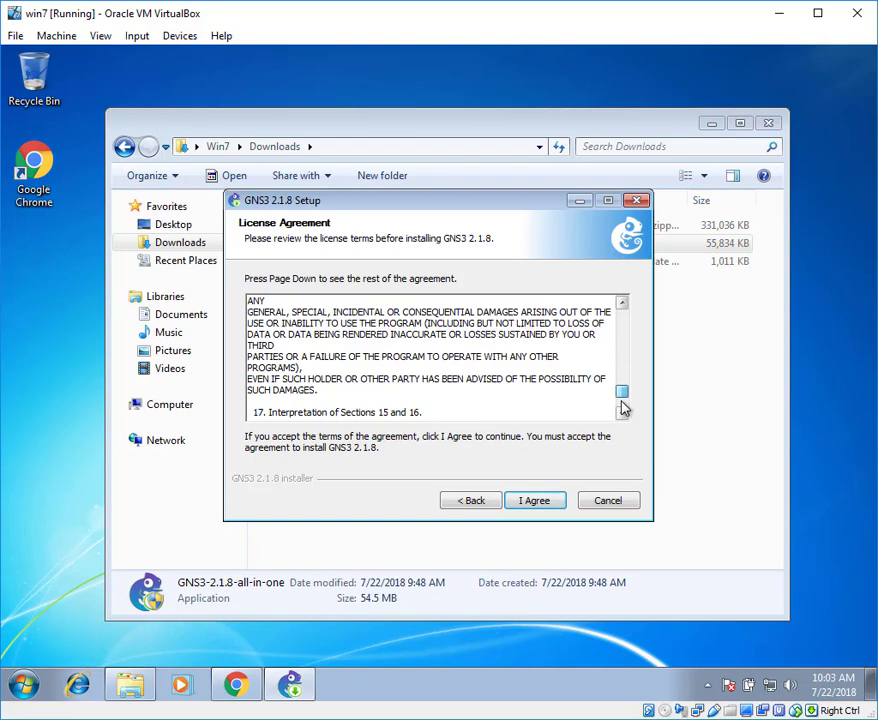
{"action": "left_click", "coordinate": [534, 500]}
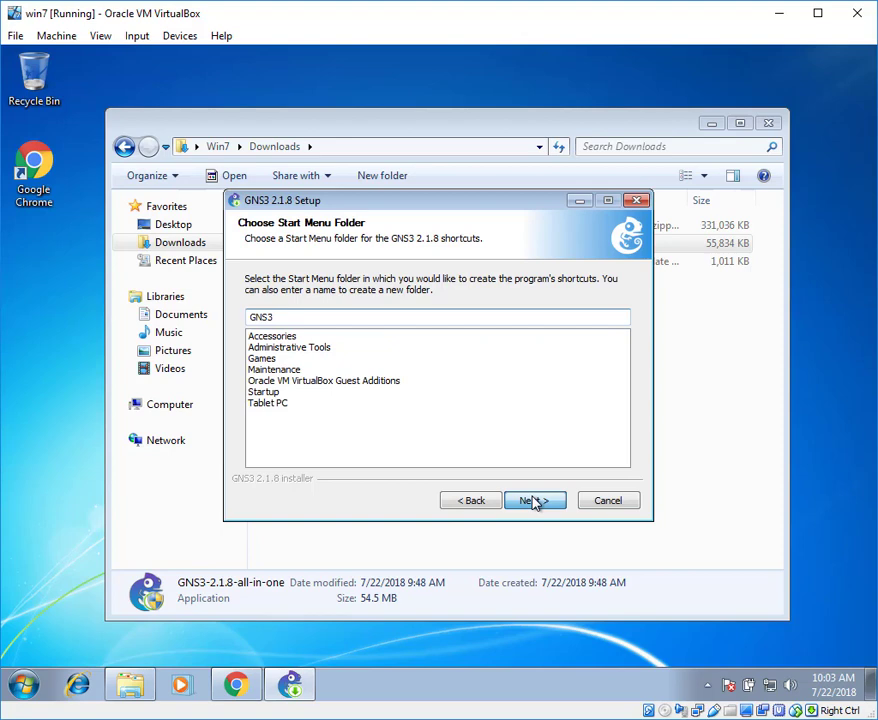
{"action": "left_click", "coordinate": [534, 500]}
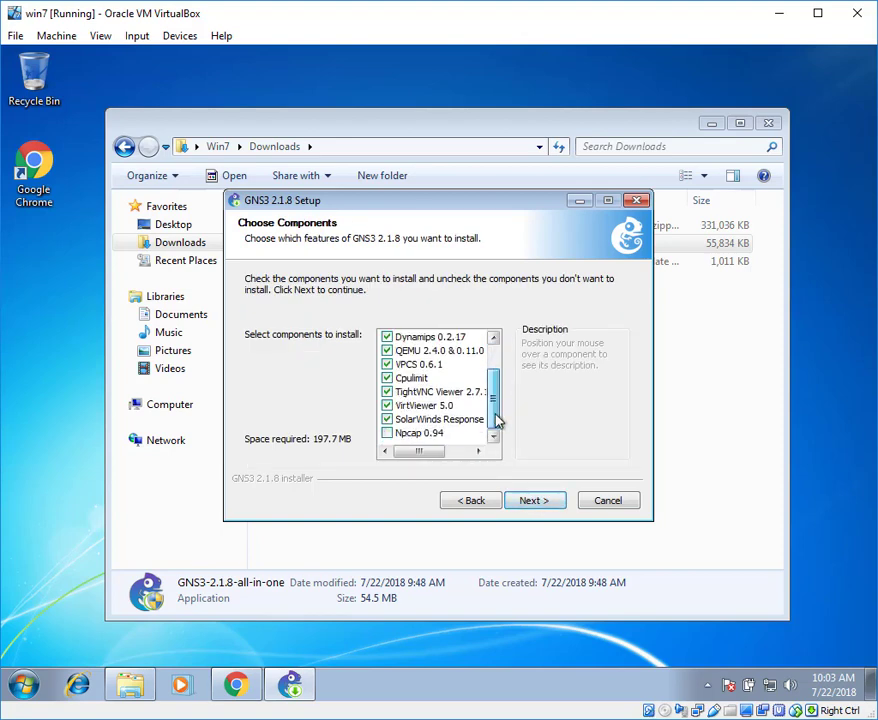
{"action": "scroll", "scroll_direction": "up", "scroll_amount": 3}
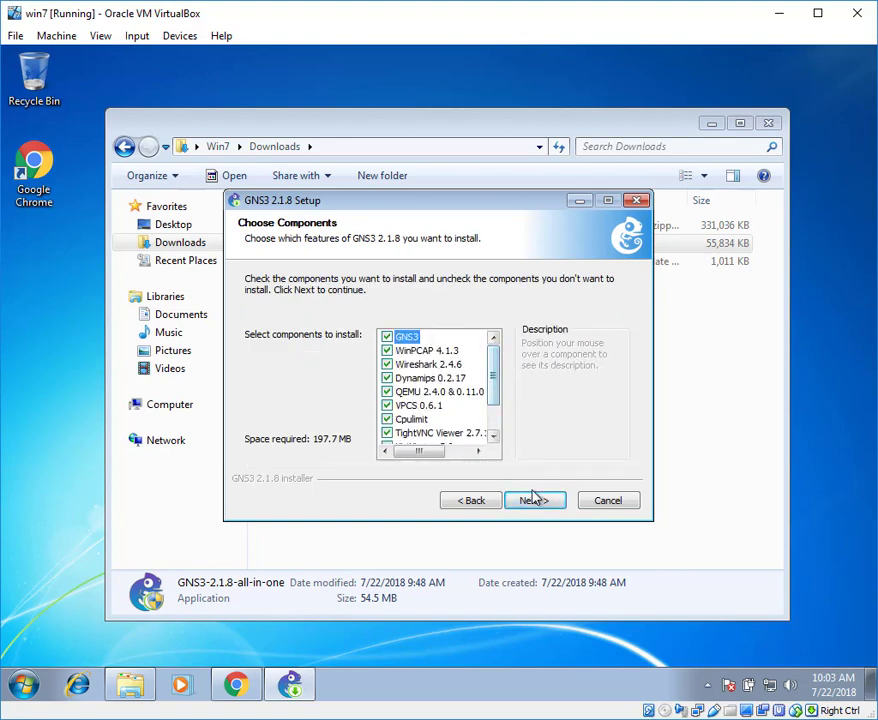
{"action": "left_click", "coordinate": [534, 500]}
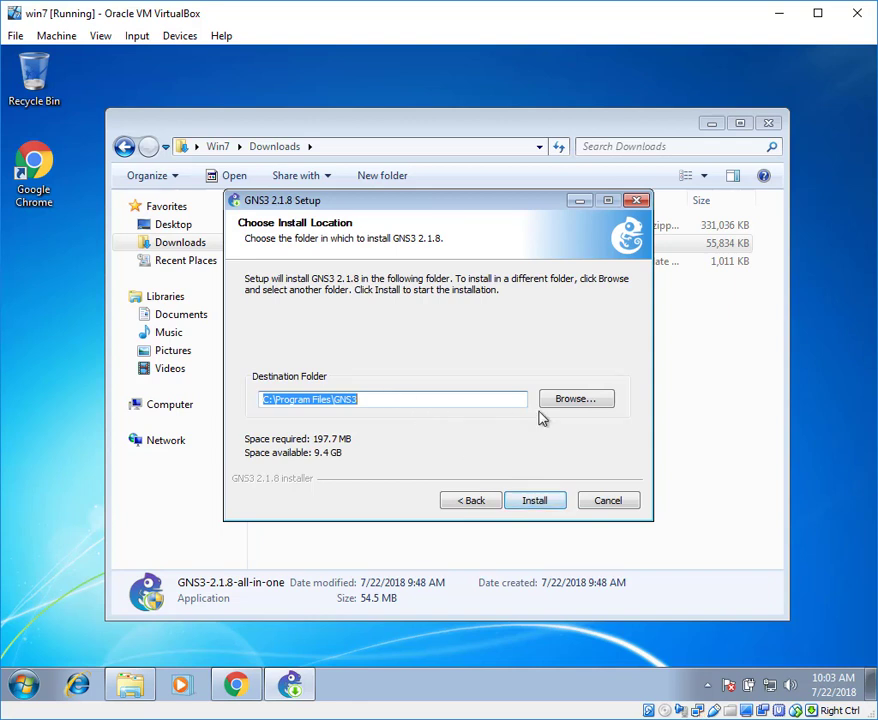
{"action": "left_click", "coordinate": [534, 500]}
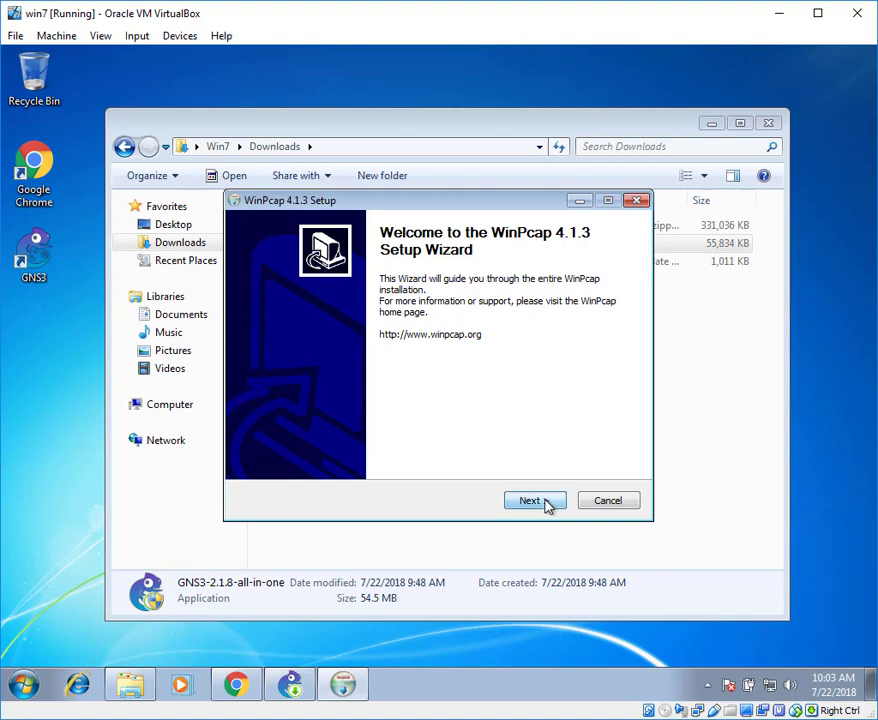
Install WinPcap 4.1.3 with the boot-time driver option and close its wizard.
{"action": "left_click", "coordinate": [528, 500]}
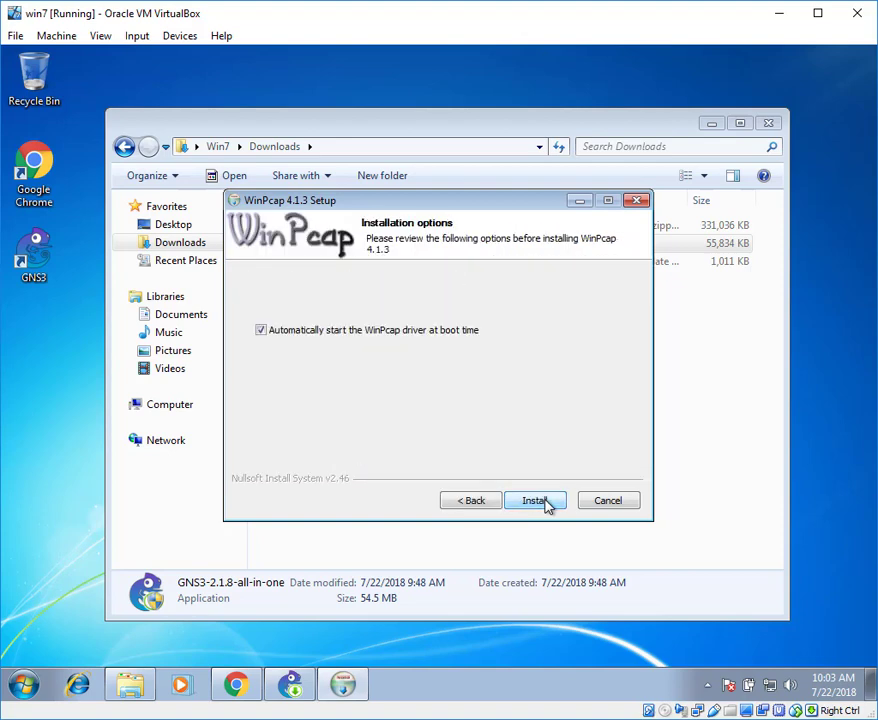
{"action": "left_click", "coordinate": [536, 500]}
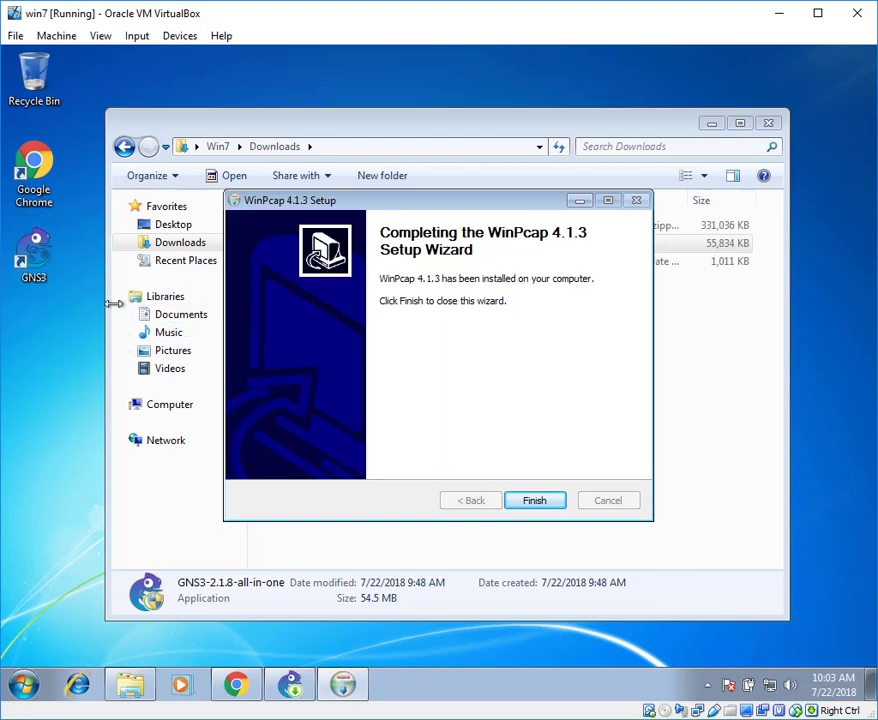
{"action": "left_click", "coordinate": [534, 500]}
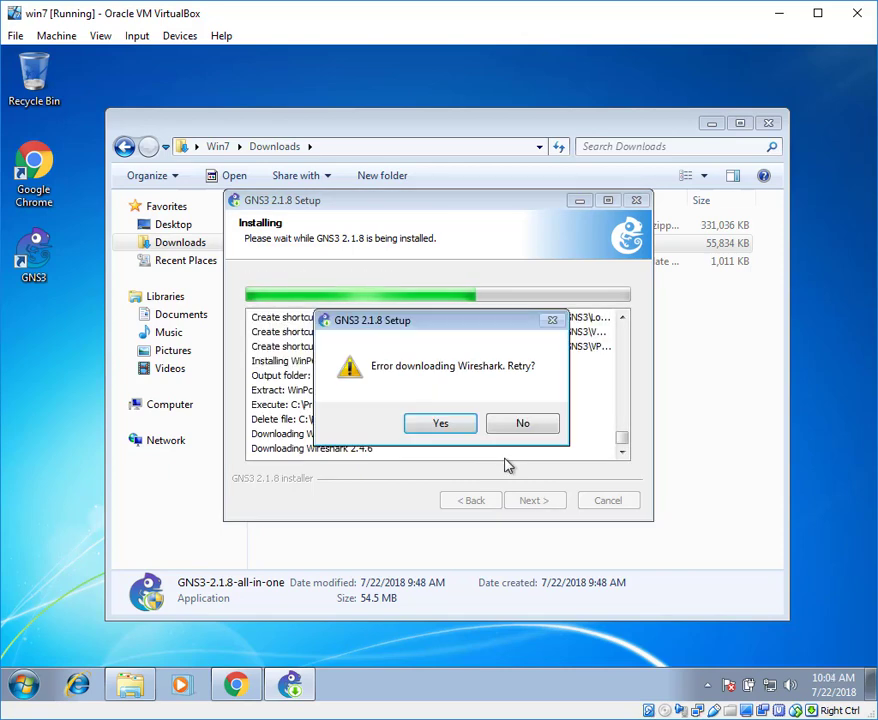
Retry the failed Wireshark download once, then decline so setup continues without it.
{"action": "left_click", "coordinate": [440, 424]}
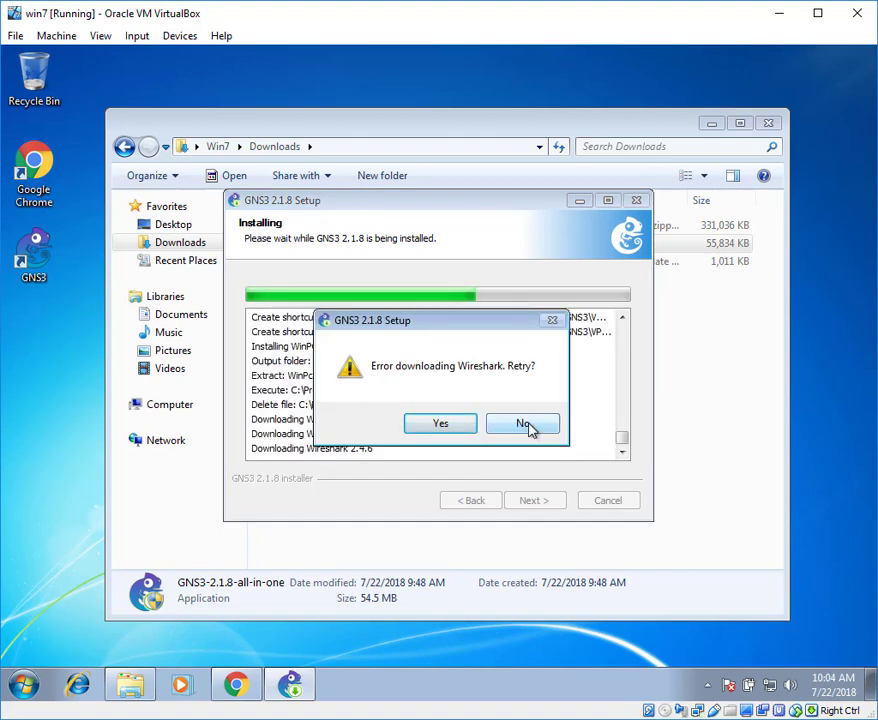
{"action": "left_click", "coordinate": [522, 424]}
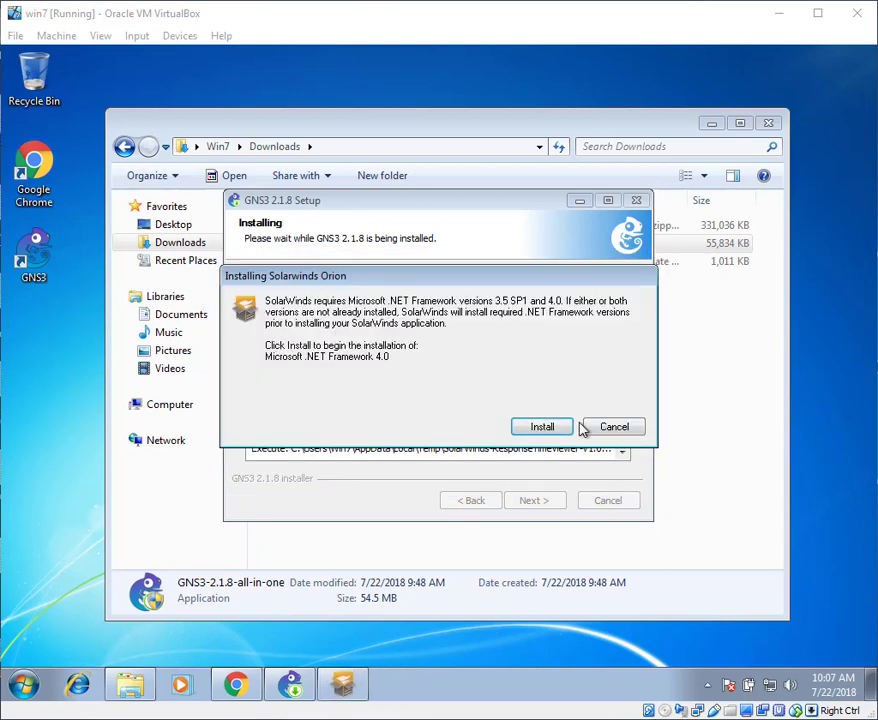
Install the .NET Framework 4.0 required by SolarWinds Orion.
{"action": "left_click", "coordinate": [542, 426]}
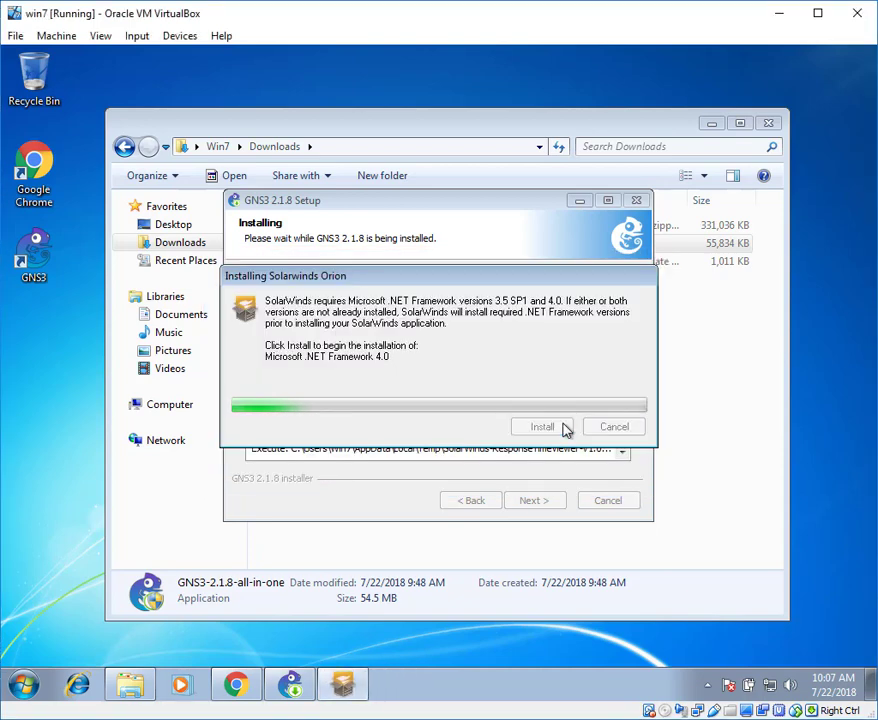
{"action": "left_click", "coordinate": [542, 428]}
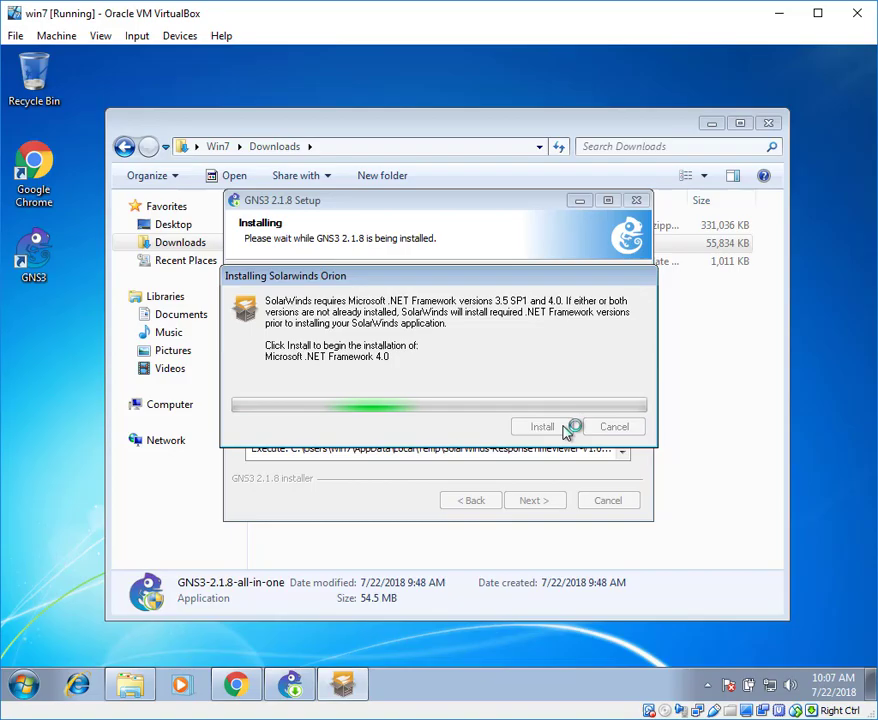
{"action": "left_click", "coordinate": [542, 428]}
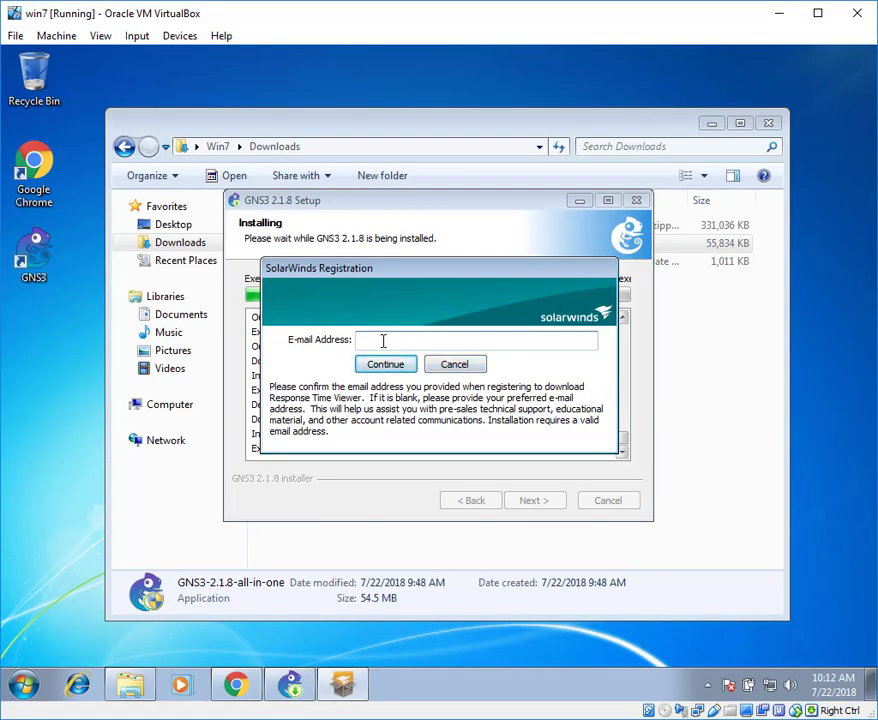
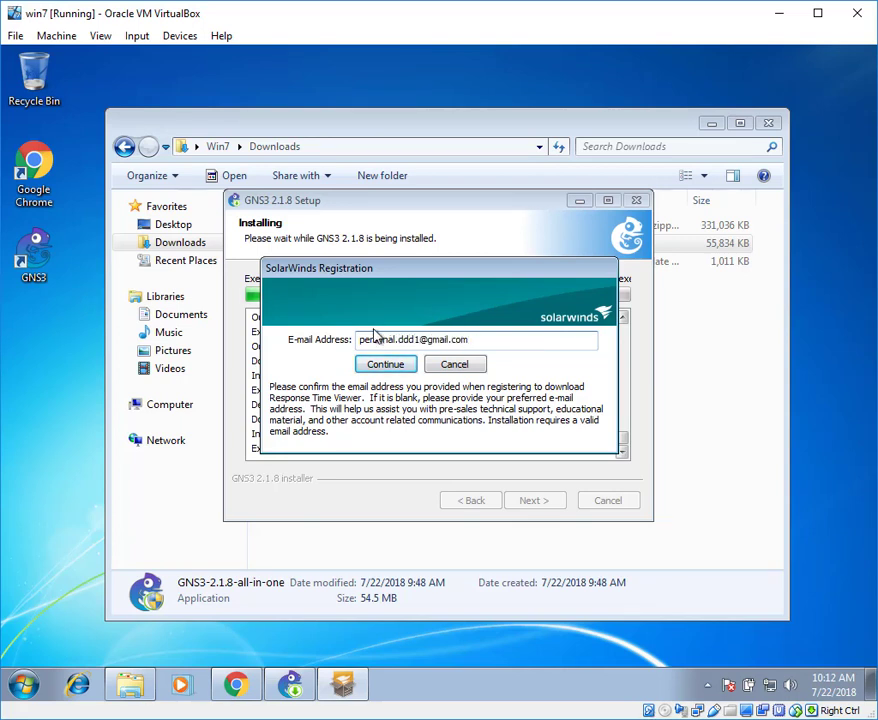
{"action": "left_click", "coordinate": [384, 364]}
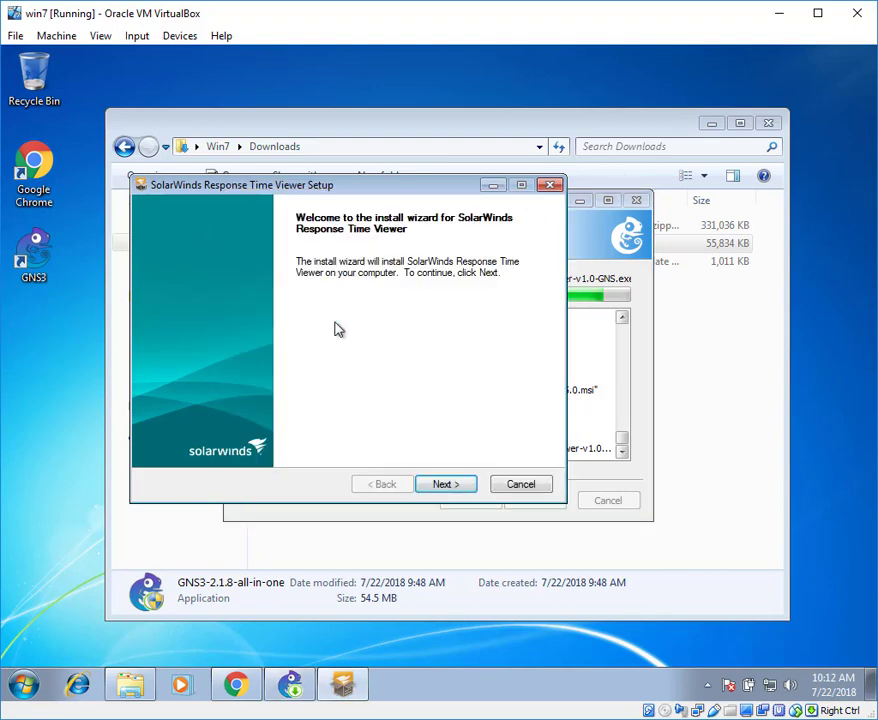
Accept the Response Time Viewer licence and install it to the default SolarWinds folder.
{"action": "left_click", "coordinate": [444, 484]}
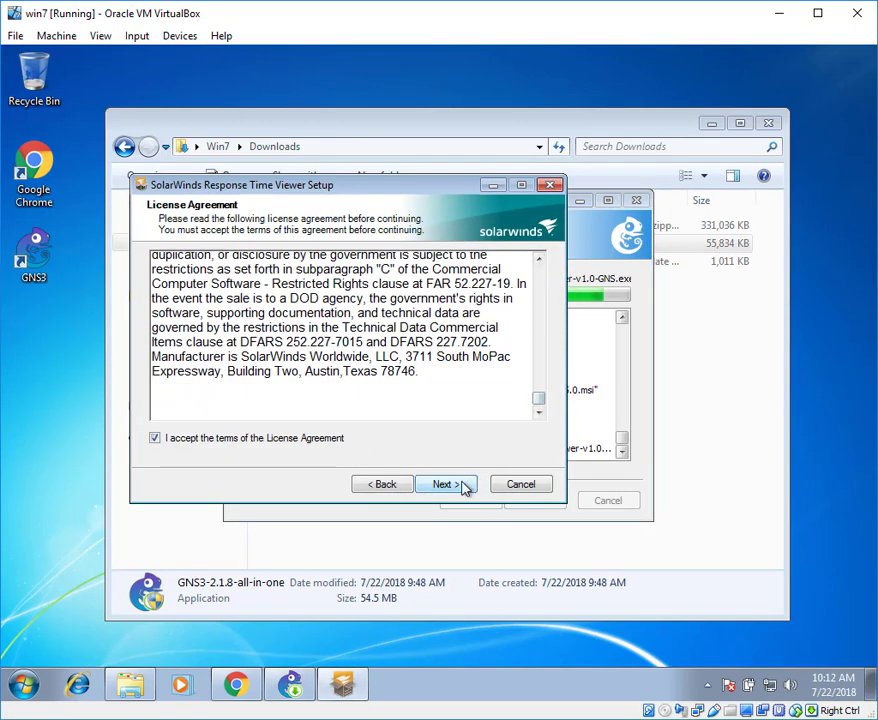
{"action": "left_click", "coordinate": [440, 484]}
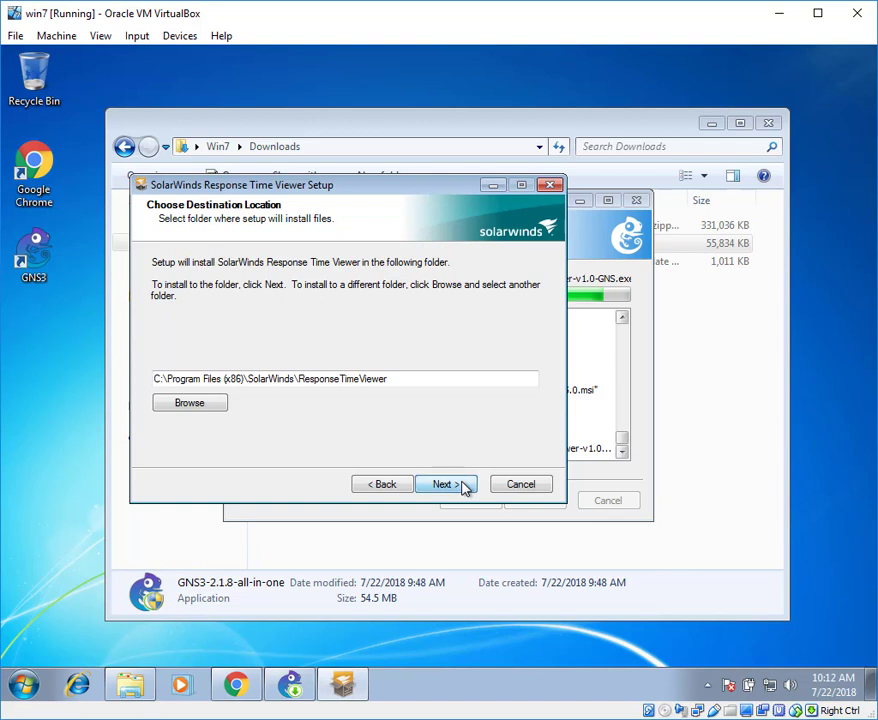
{"action": "mouse_move", "coordinate": [452, 490]}
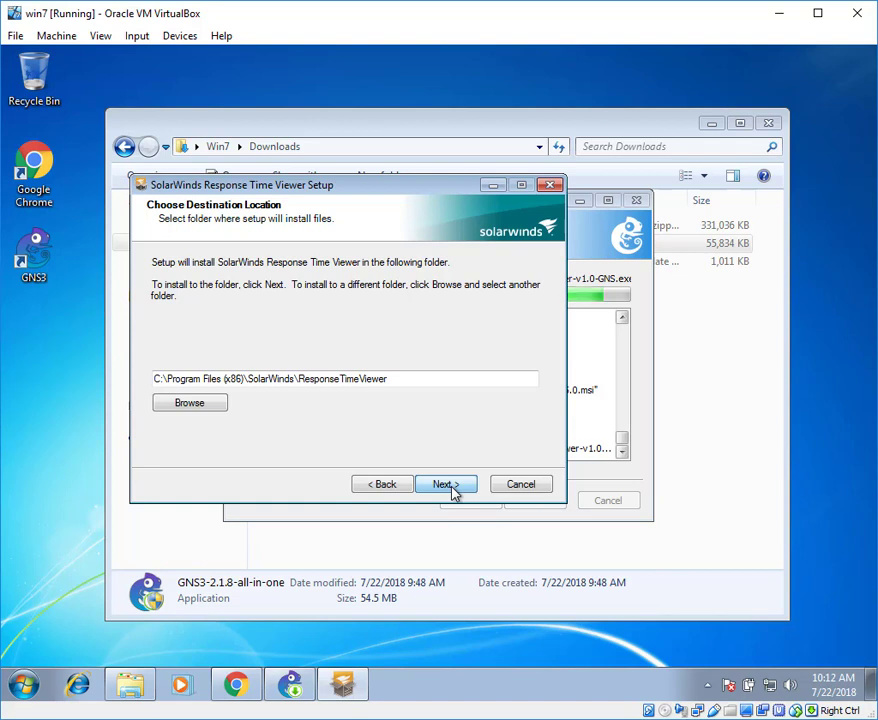
{"action": "left_click", "coordinate": [446, 484]}
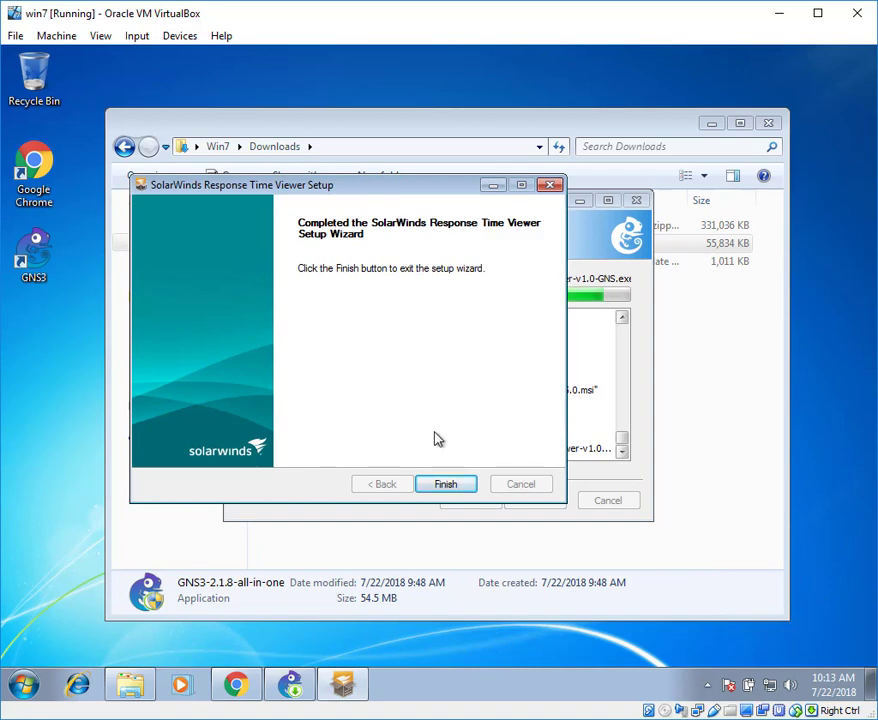
Decline the SolarWinds Standard Toolset, finish GNS3 2.1.8 setup and start GNS3.
{"action": "left_click", "coordinate": [444, 484]}
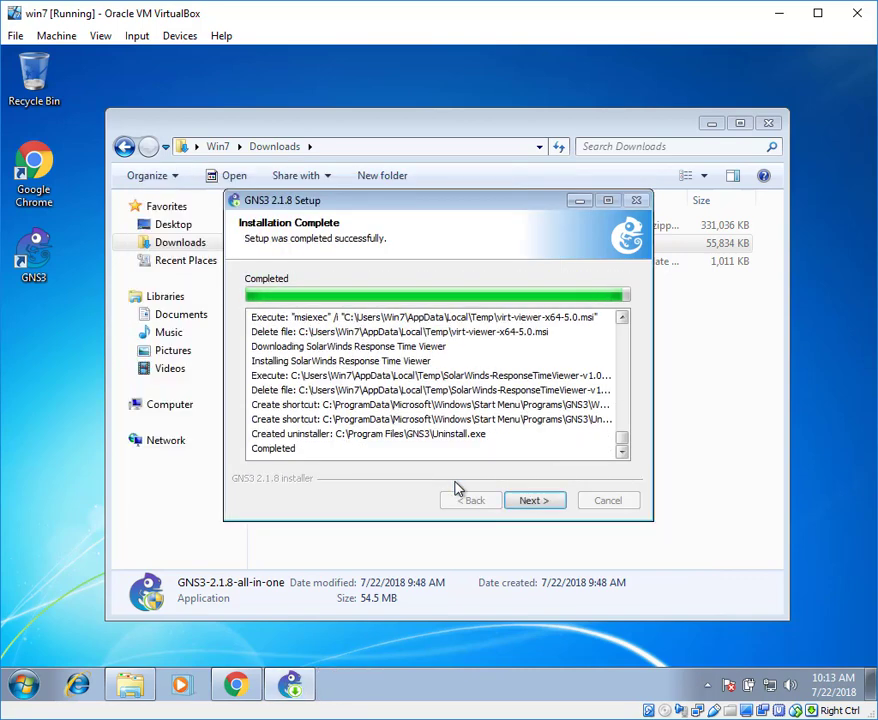
{"action": "left_click", "coordinate": [534, 500]}
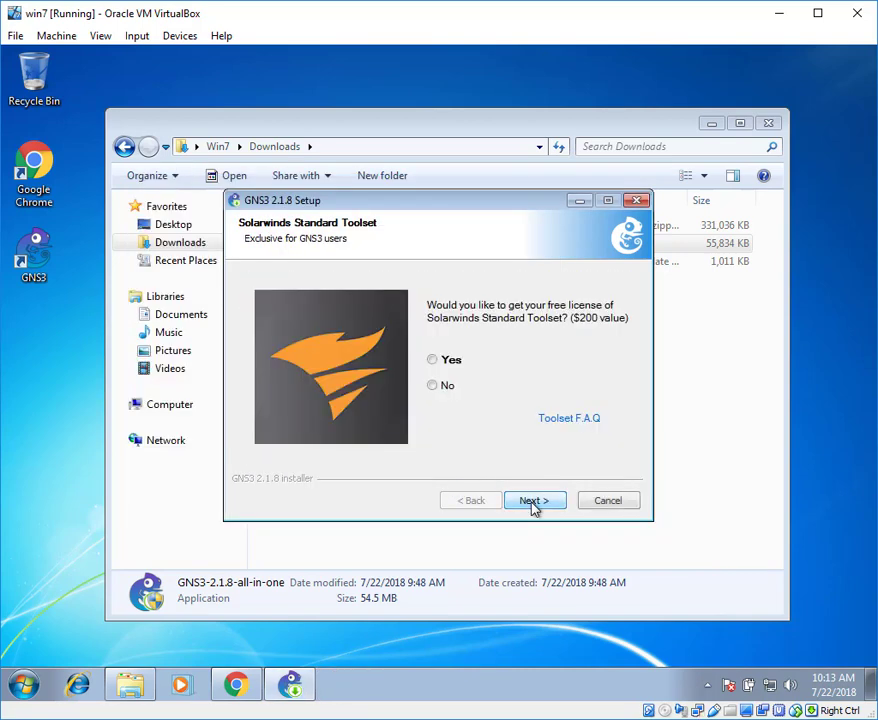
{"action": "mouse_move", "coordinate": [430, 378]}
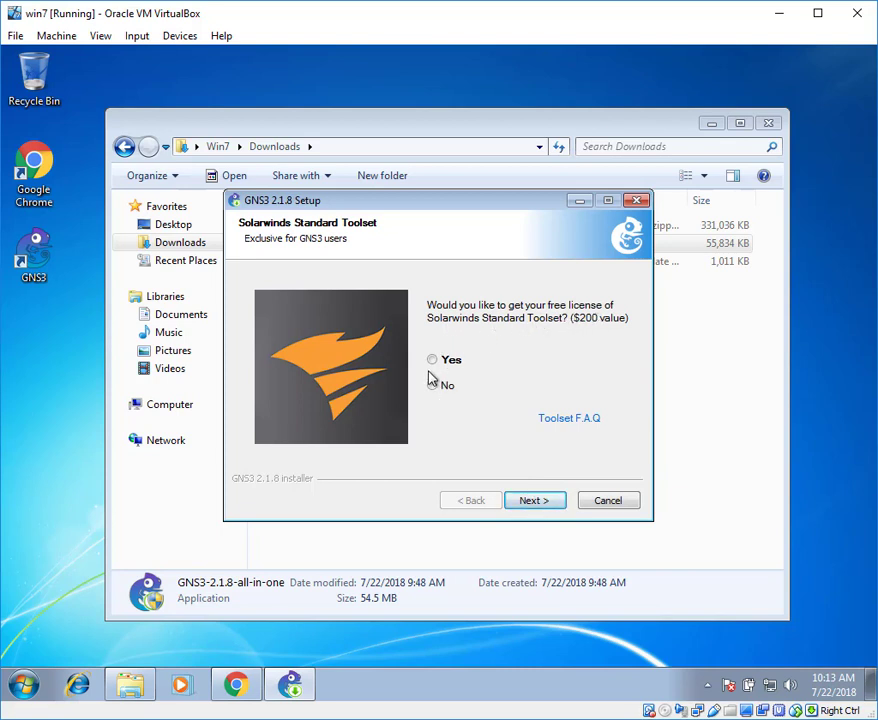
{"action": "left_click", "coordinate": [534, 500]}
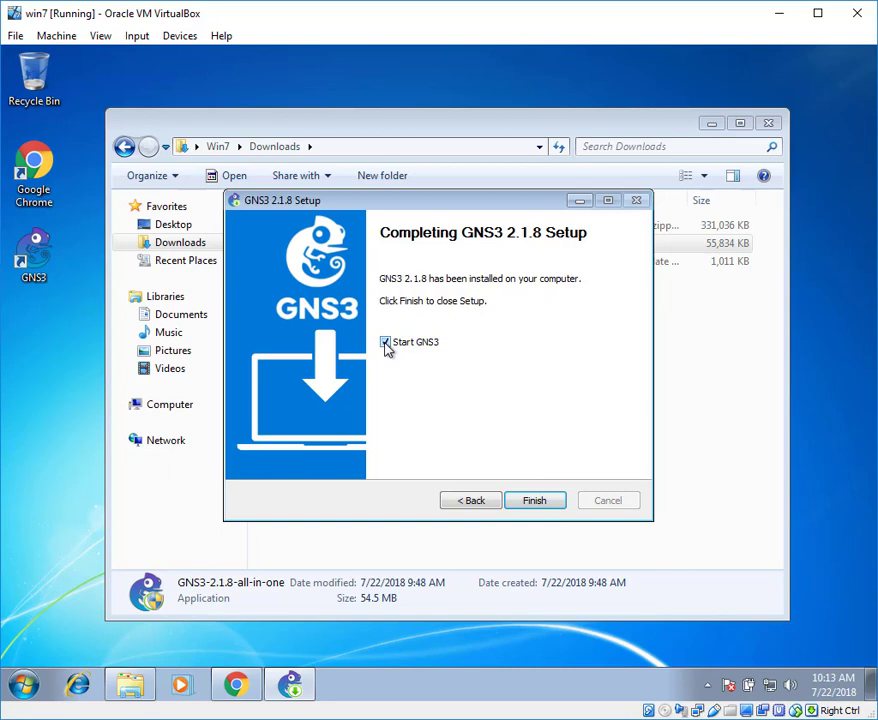
{"action": "left_click", "coordinate": [384, 342]}
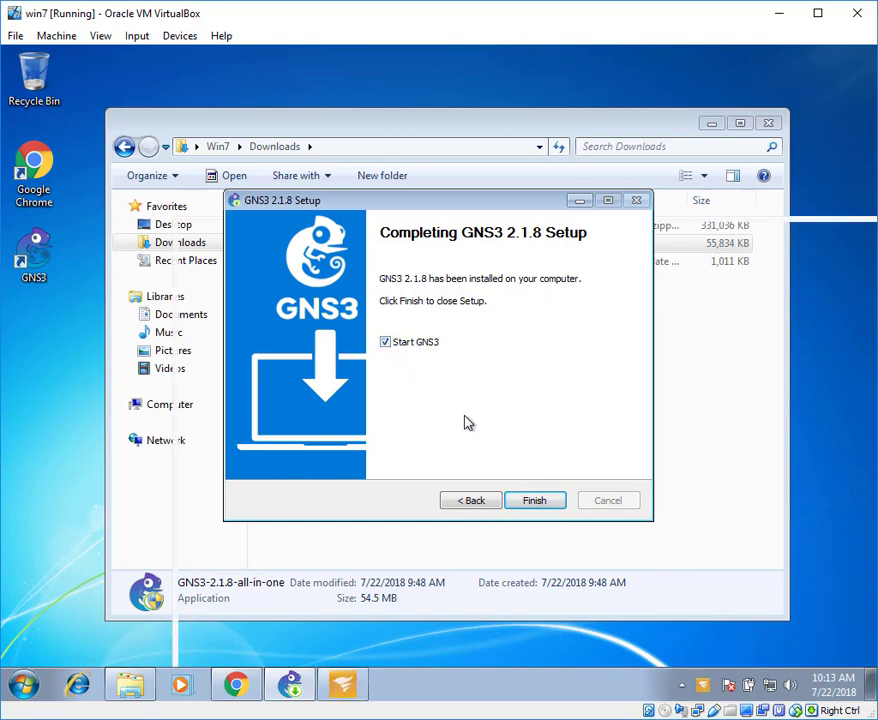
{"action": "left_click", "coordinate": [534, 500]}
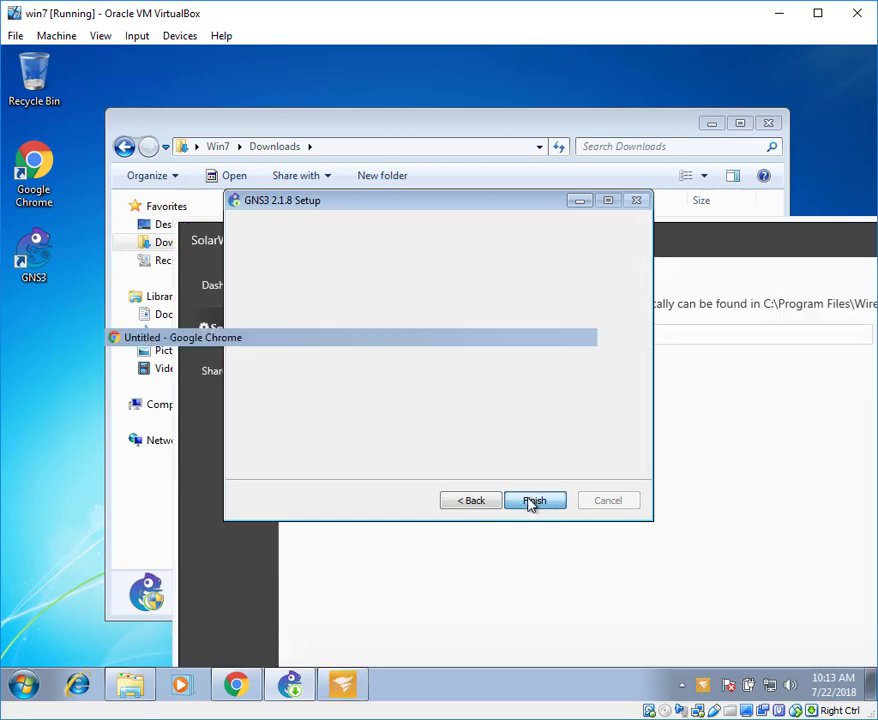
Accept the local server type, hit the connection error and dismiss it.
{"action": "left_click", "coordinate": [534, 500]}
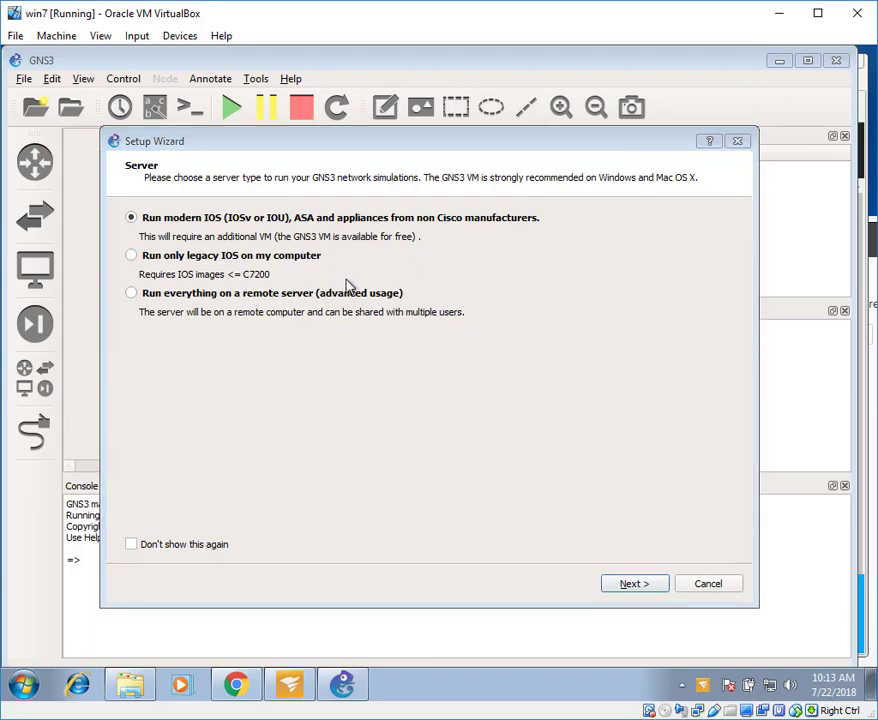
{"action": "mouse_move", "coordinate": [320, 304]}
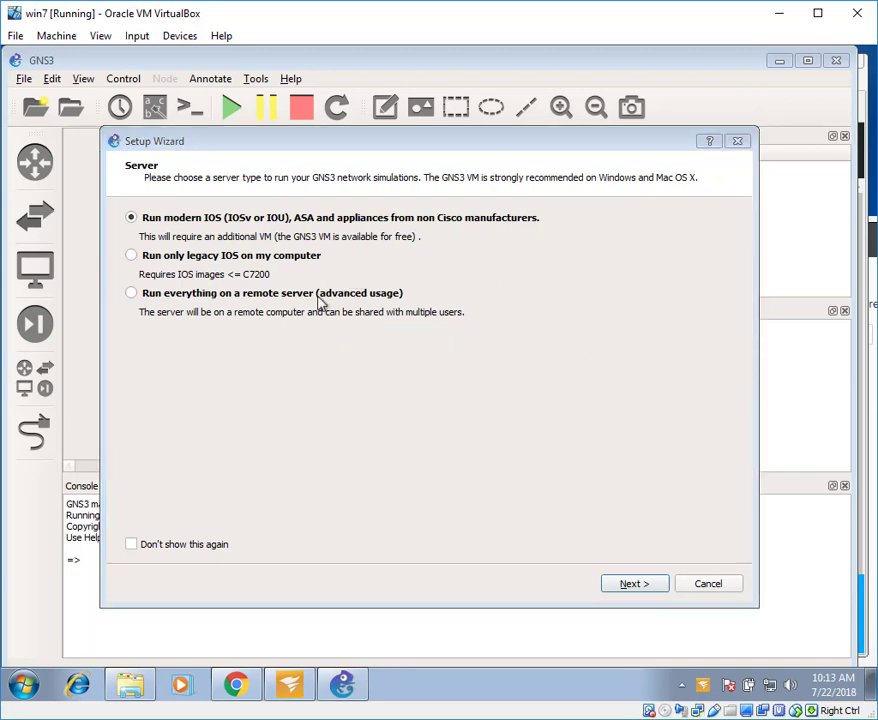
{"action": "mouse_move", "coordinate": [630, 524]}
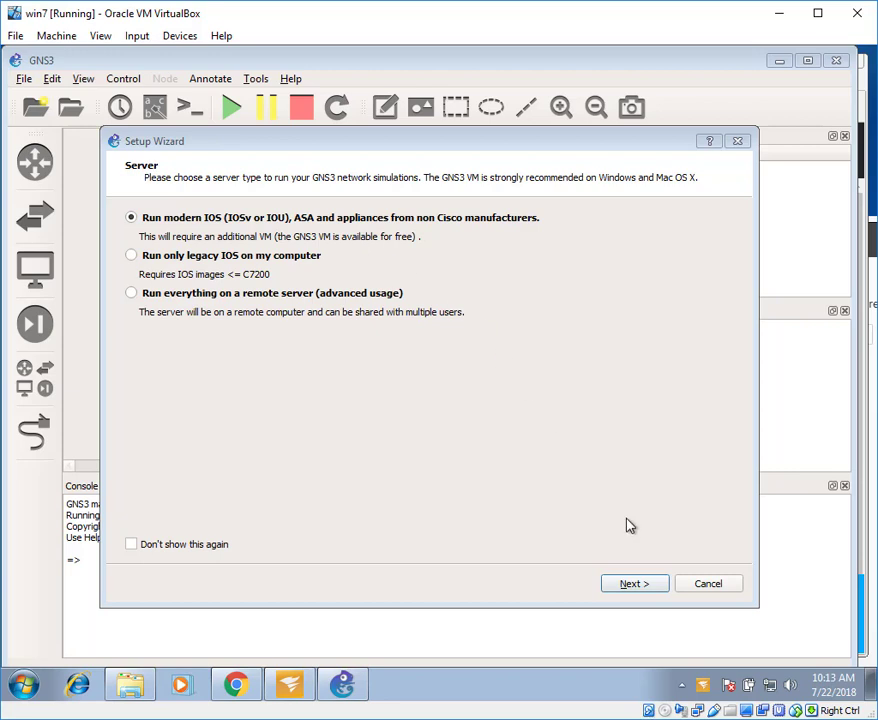
{"action": "left_click", "coordinate": [634, 584]}
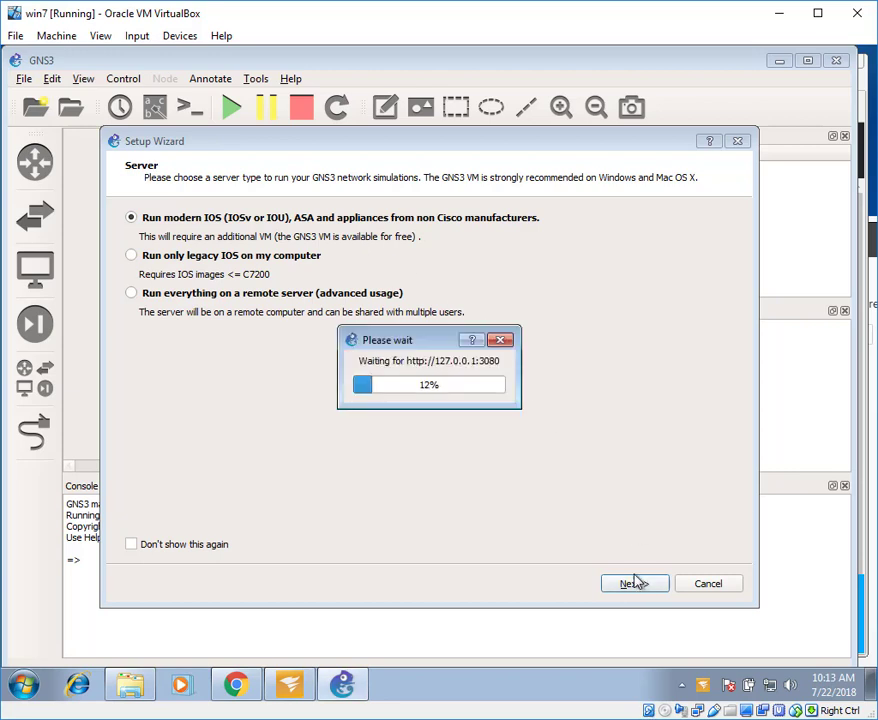
{"action": "left_click", "coordinate": [634, 584]}
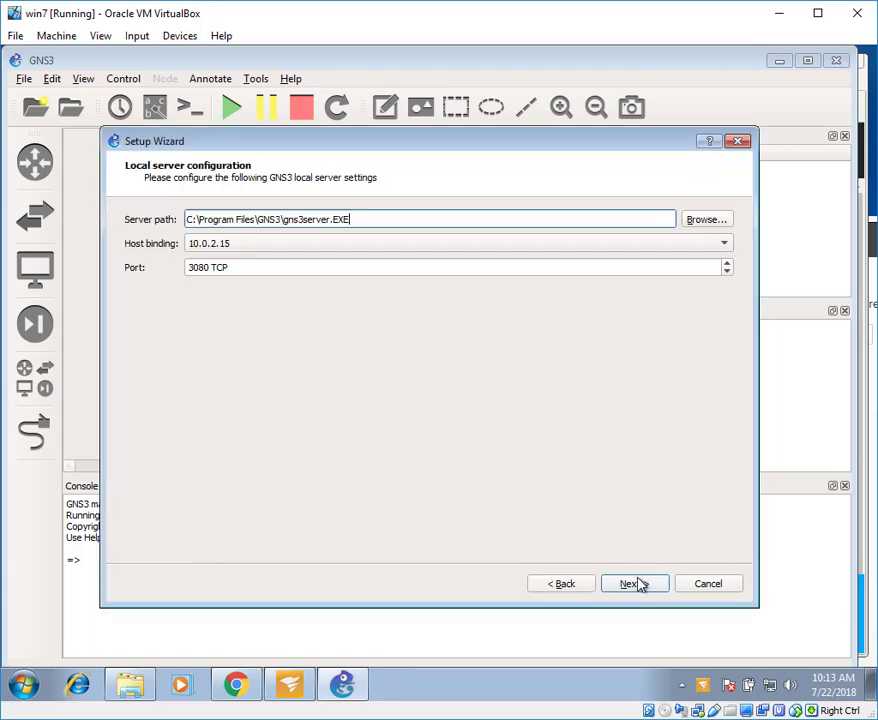
{"action": "mouse_move", "coordinate": [544, 300]}
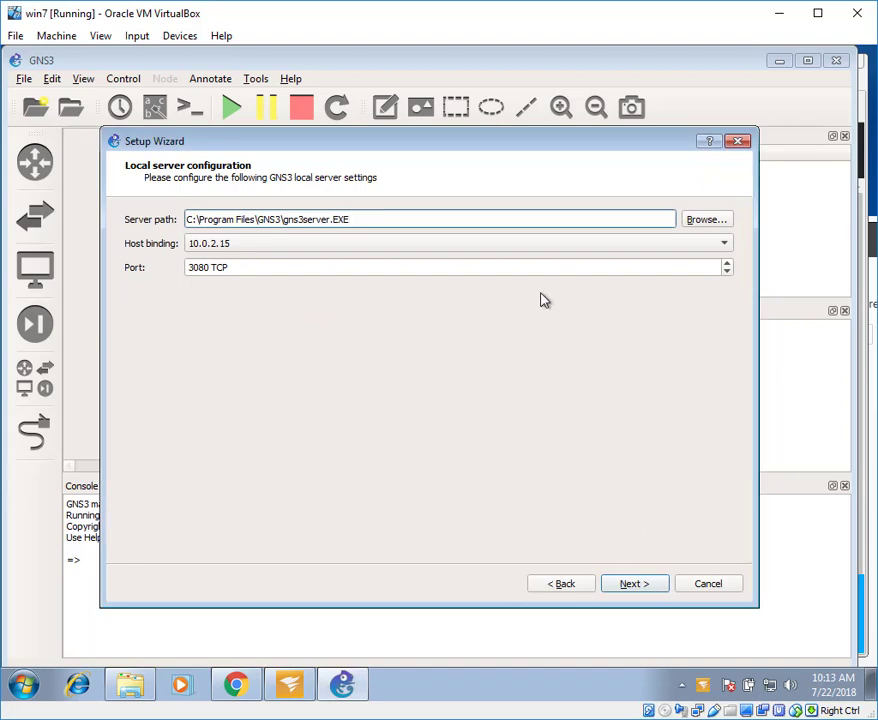
{"action": "left_click", "coordinate": [634, 584]}
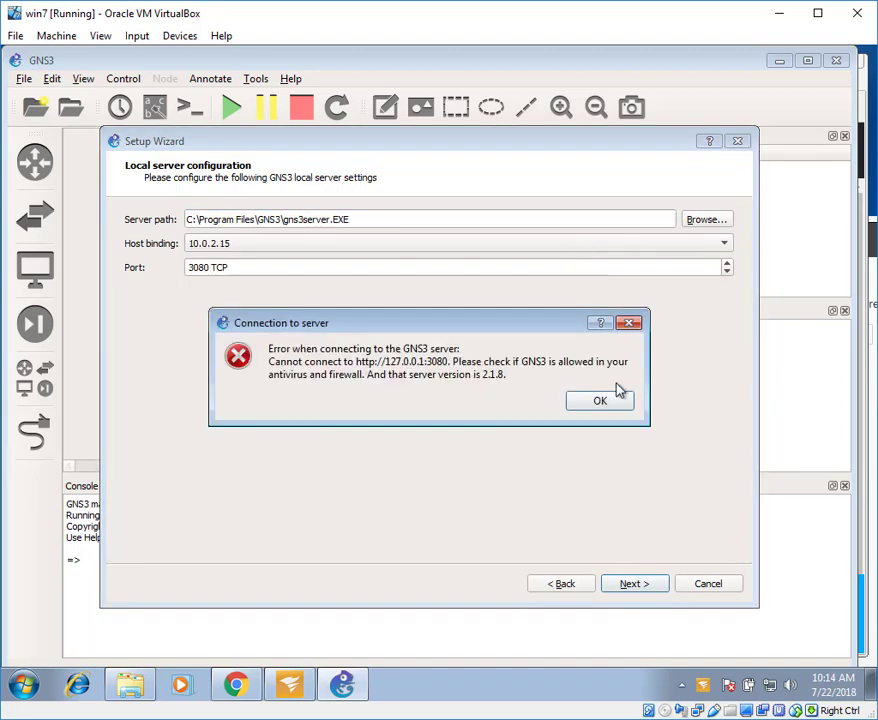
{"action": "left_click", "coordinate": [600, 400]}
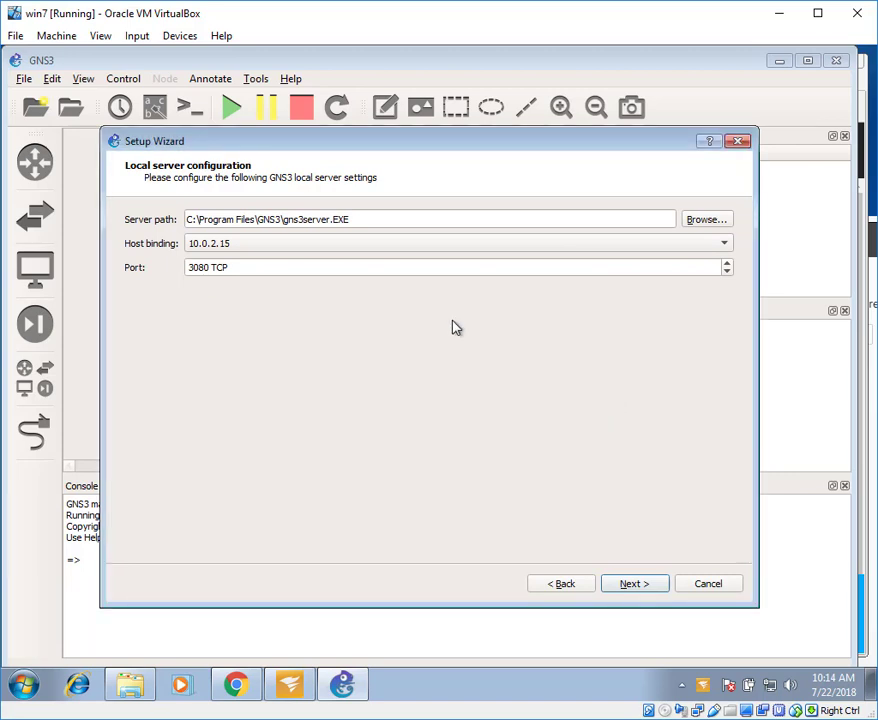
Bind the local server to 127.0.0.1 port 3080, pass validation and dismiss the VMware vmrun warning.
{"action": "left_click", "coordinate": [722, 244]}
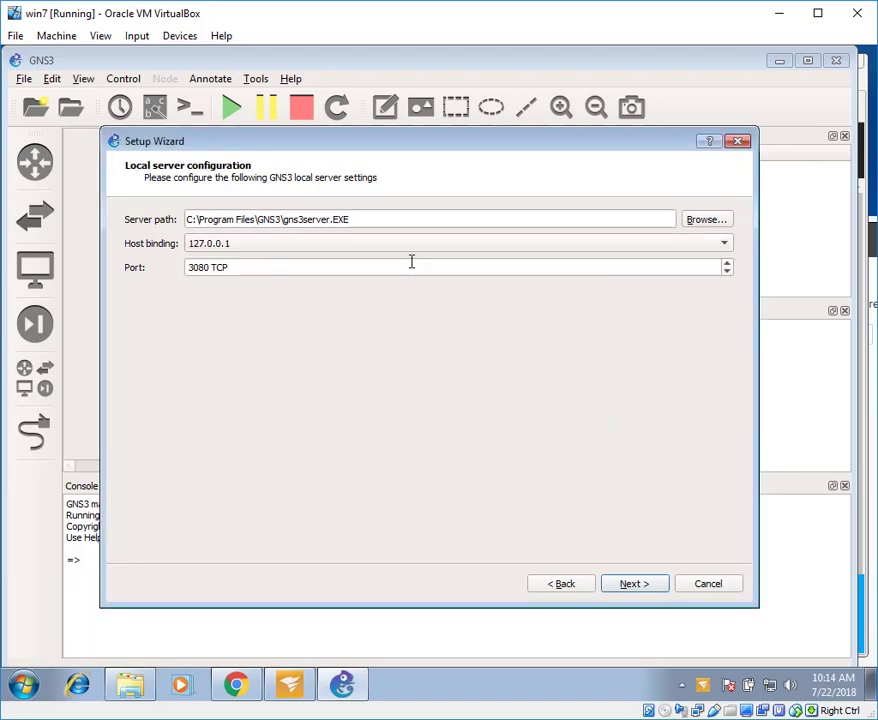
{"action": "mouse_move", "coordinate": [636, 538]}
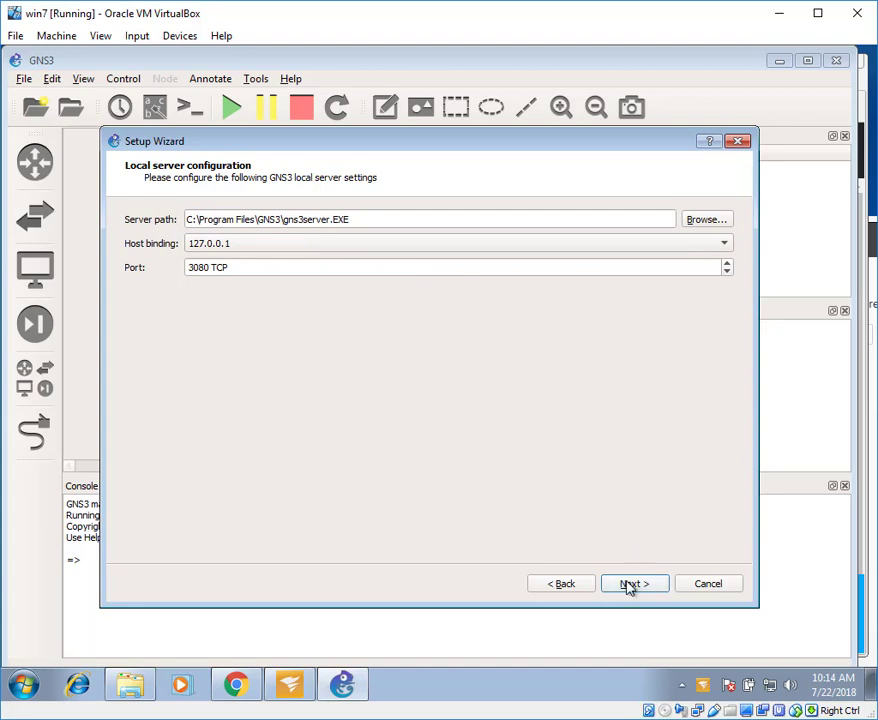
{"action": "mouse_move", "coordinate": [604, 432]}
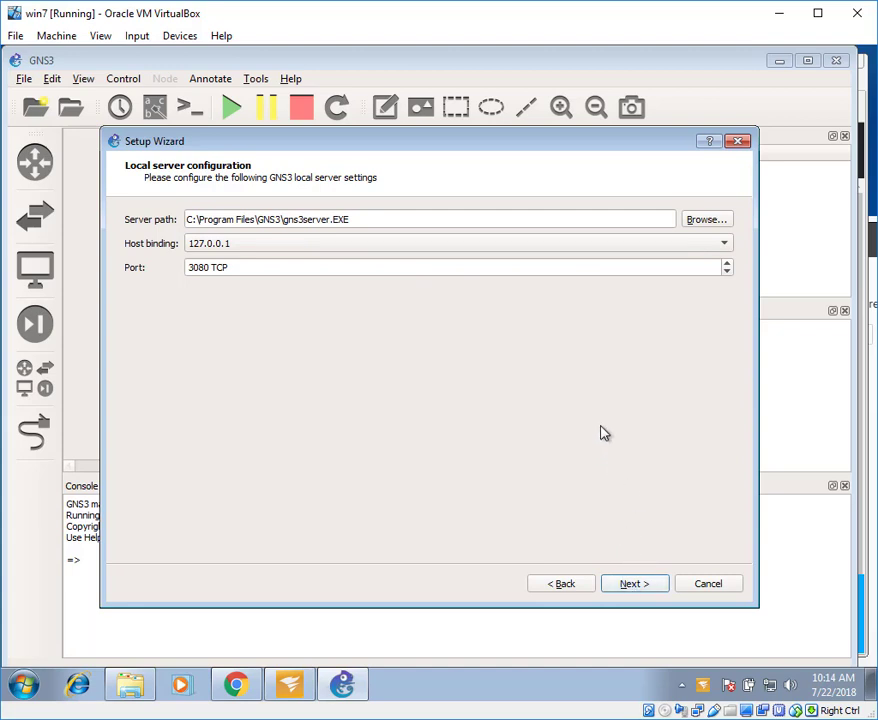
{"action": "left_click", "coordinate": [634, 584]}
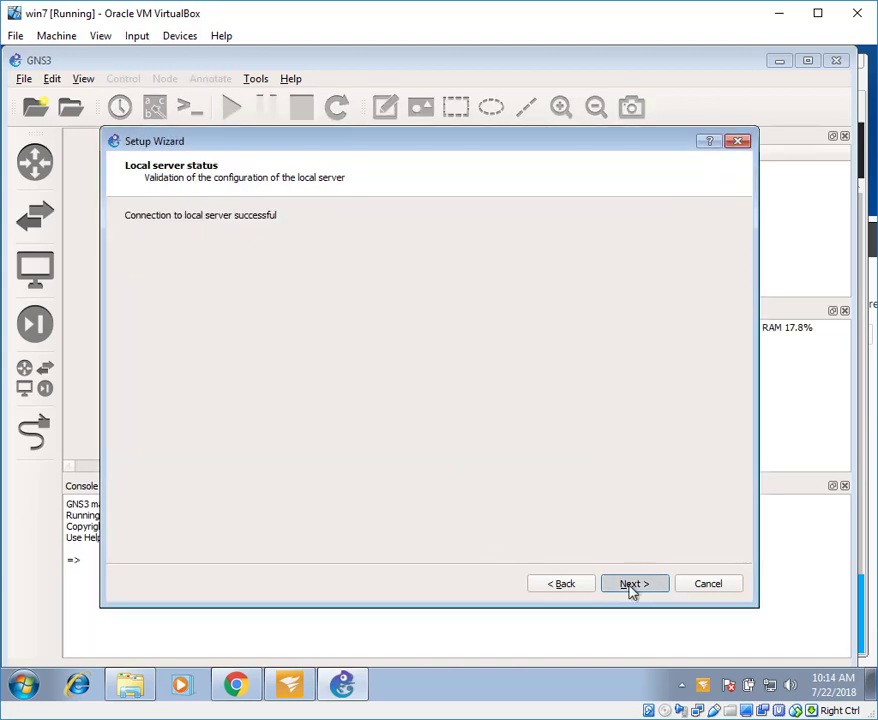
{"action": "left_click", "coordinate": [634, 584]}
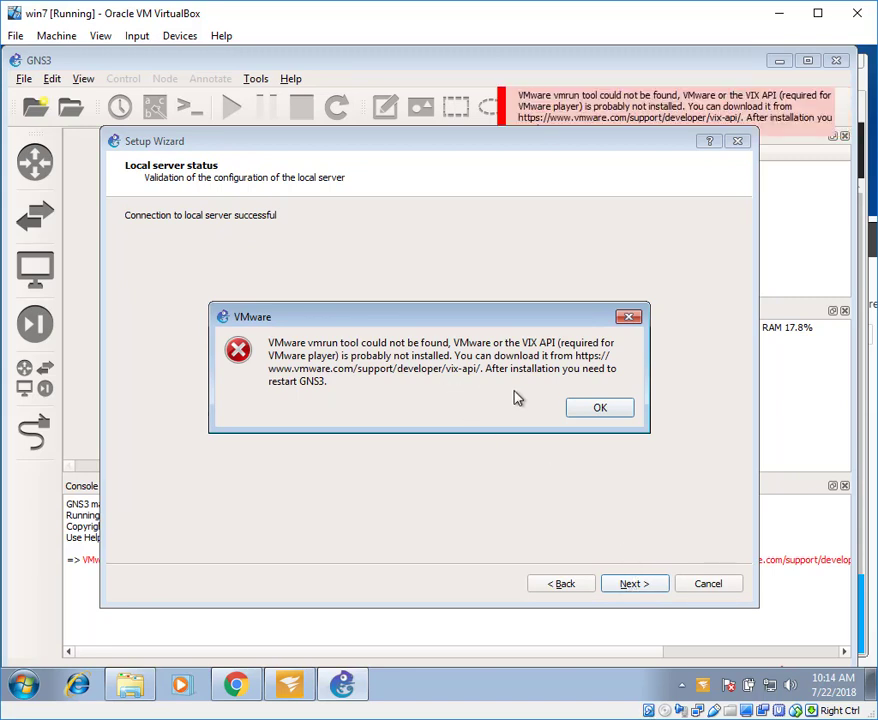
{"action": "left_click", "coordinate": [600, 408]}
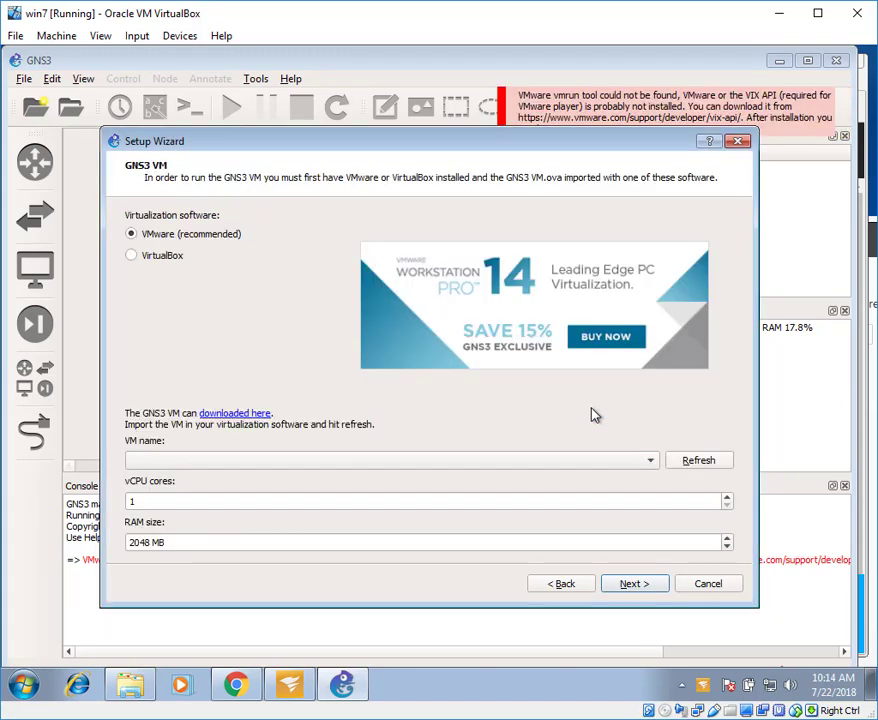
{"action": "mouse_move", "coordinate": [504, 536]}
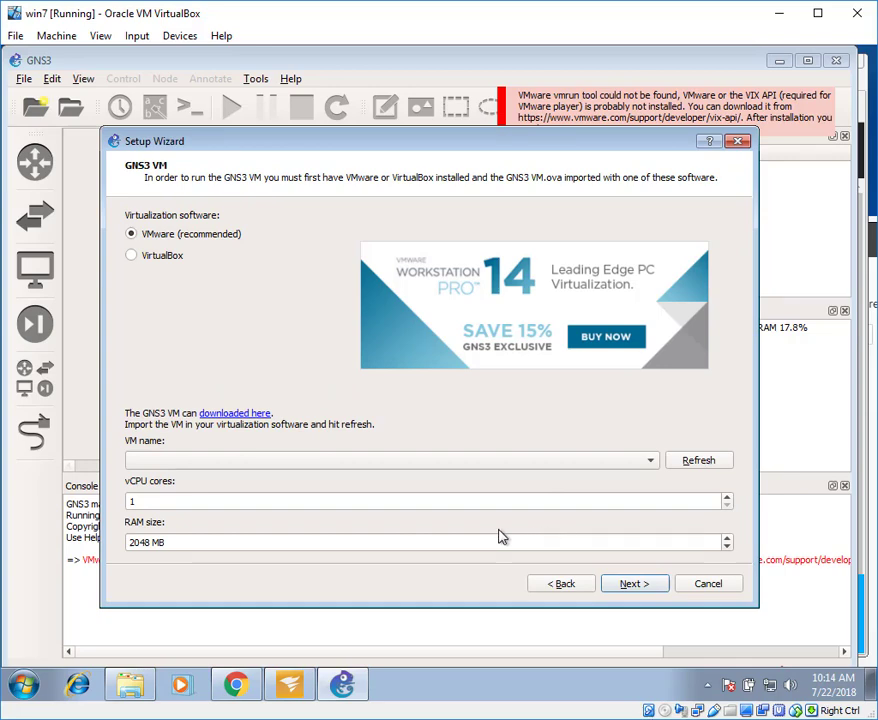
{"action": "mouse_move", "coordinate": [710, 584]}
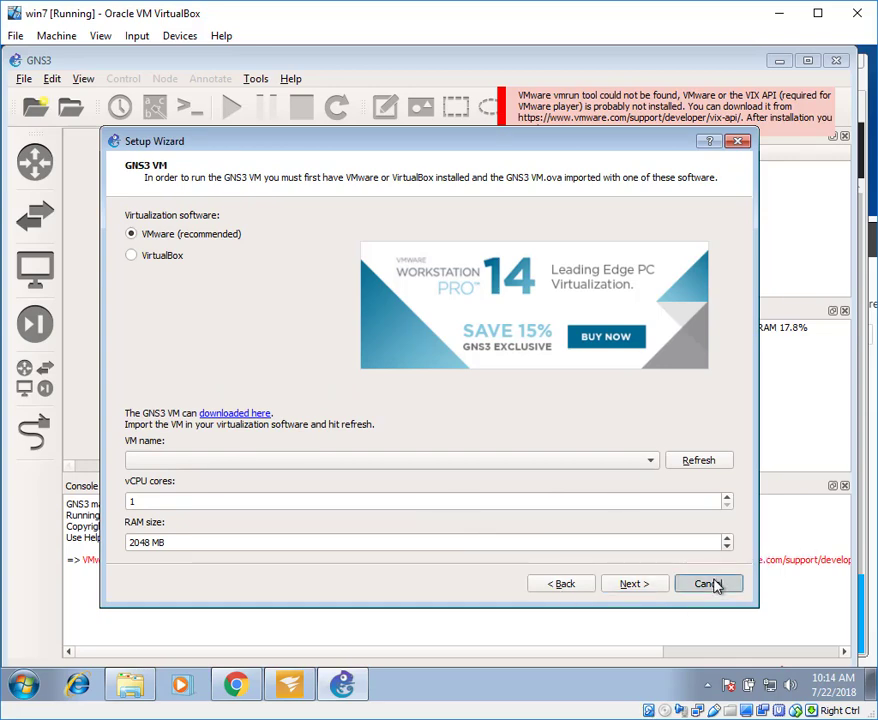
Quit the setup wizard without a VM, close Downloads and browse to the local disk.
{"action": "left_click", "coordinate": [708, 584]}
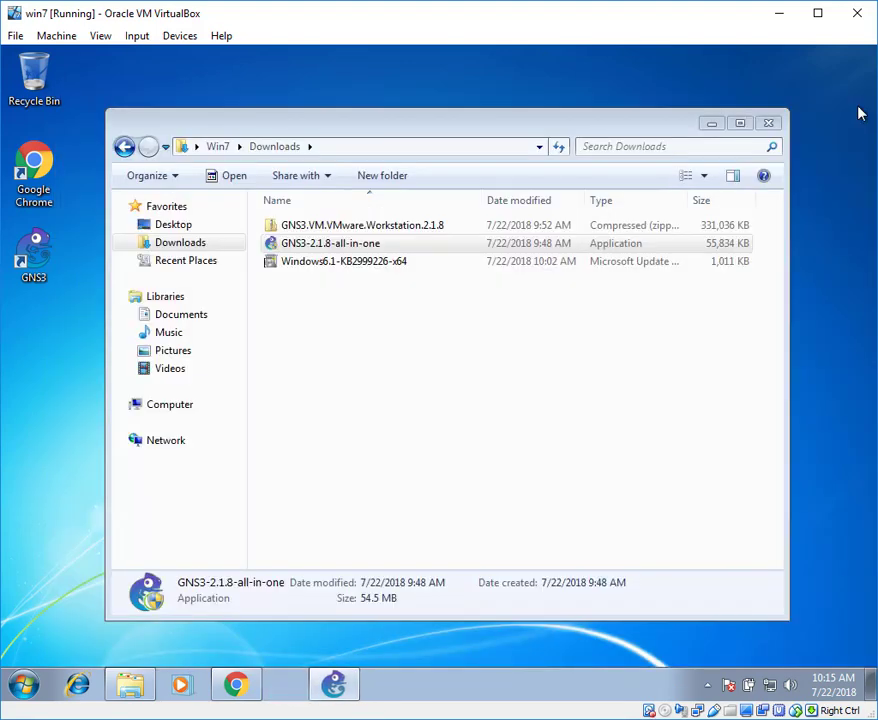
{"action": "left_click", "coordinate": [768, 122]}
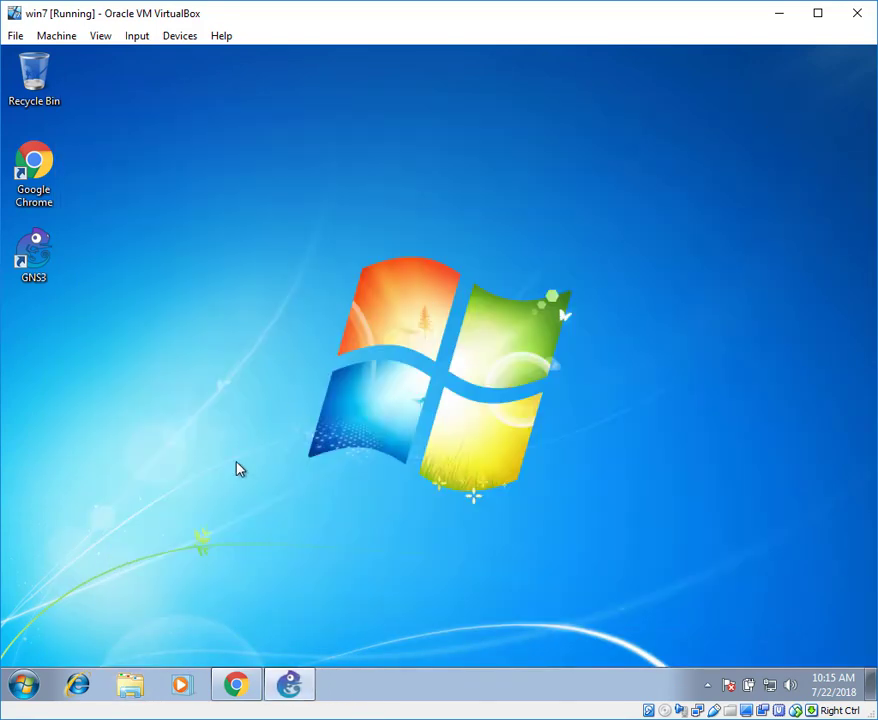
{"action": "left_click", "coordinate": [22, 710]}
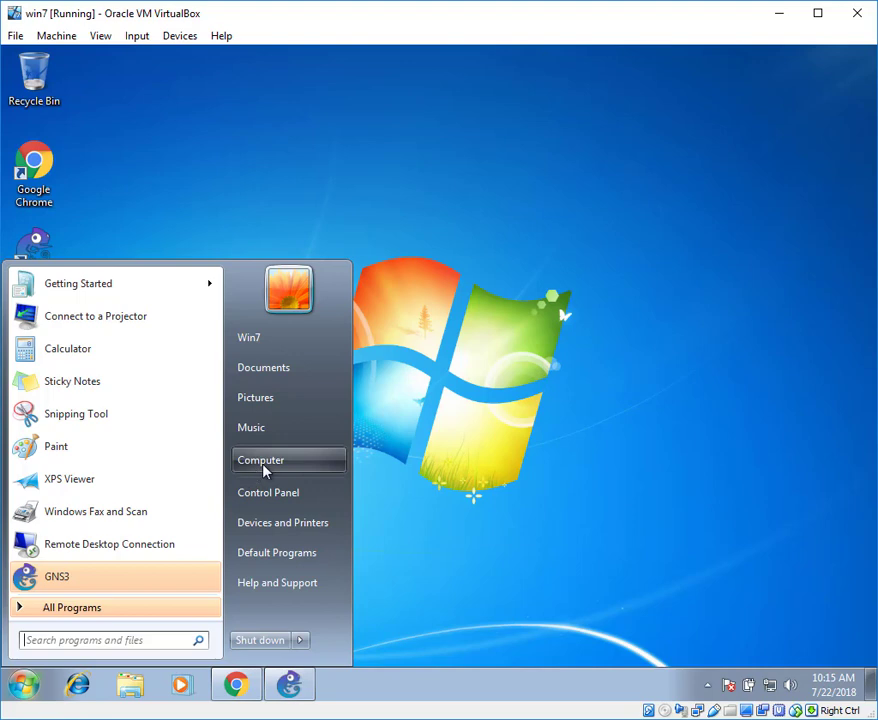
{"action": "left_click", "coordinate": [260, 458]}
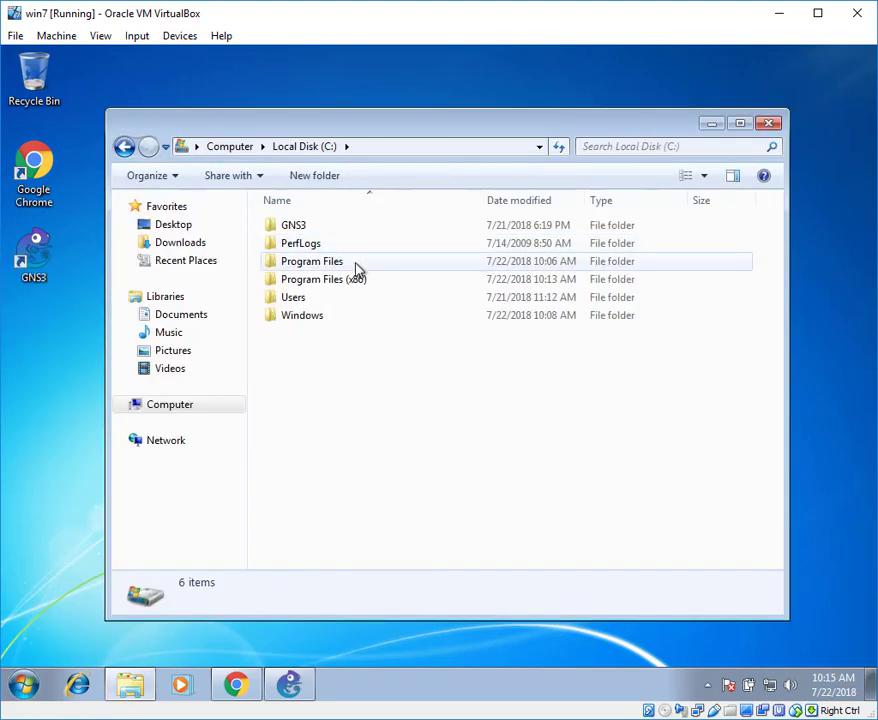
{"action": "mouse_move", "coordinate": [352, 224]}
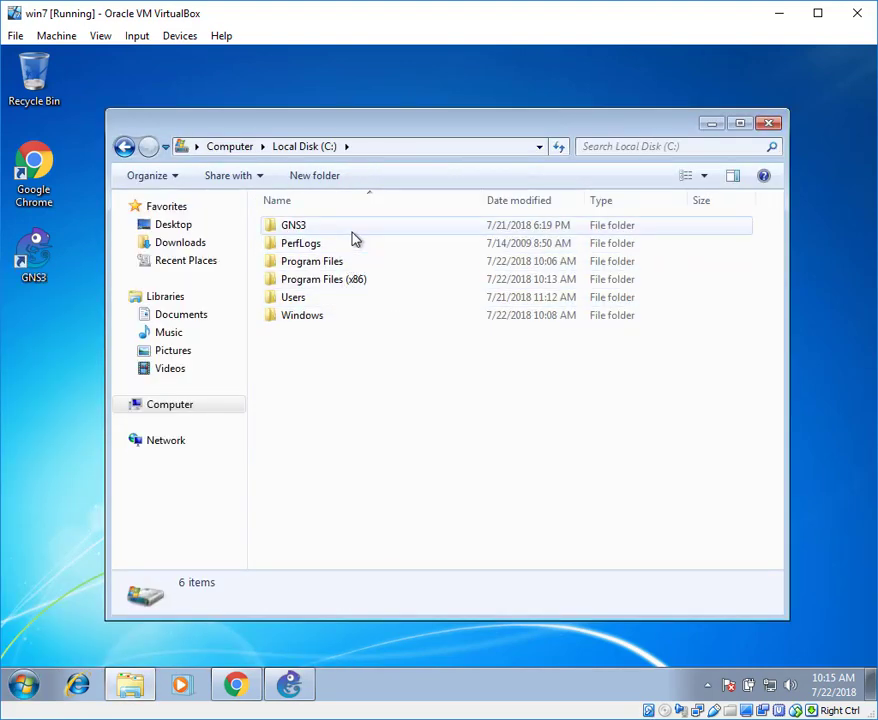
Copy the c3725 and c7200 IOS images from C:\GNS3\1.IOS and return to GNS3.
{"action": "double_click", "coordinate": [294, 224]}
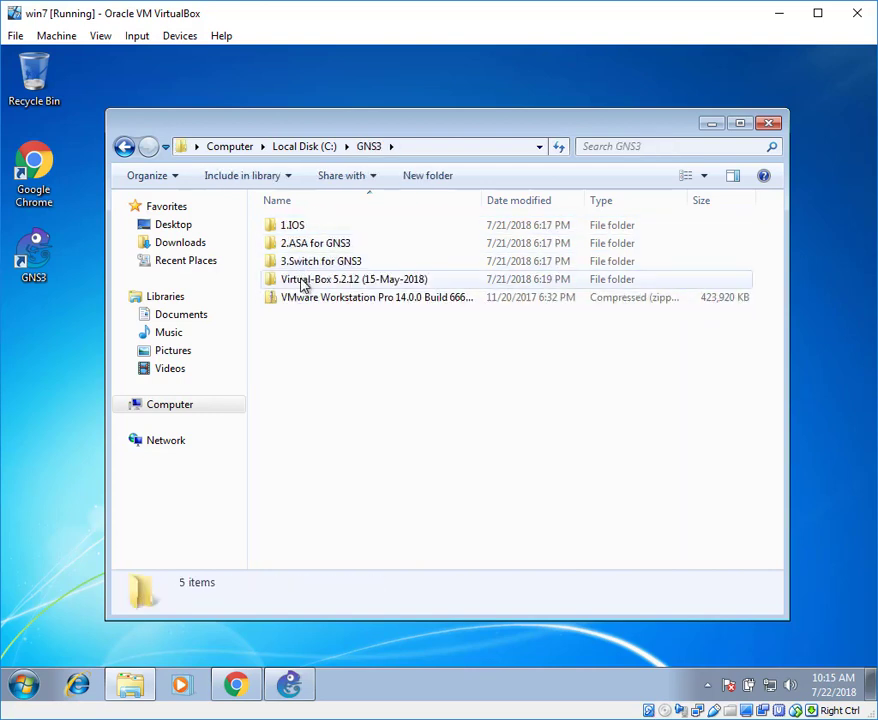
{"action": "double_click", "coordinate": [292, 224]}
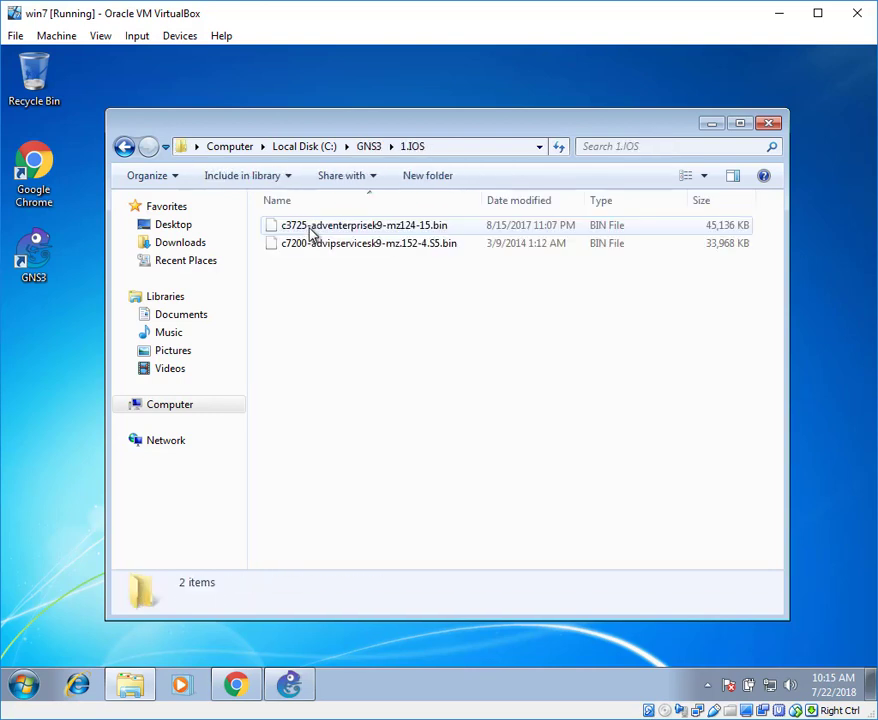
{"action": "right_click", "coordinate": [312, 224]}
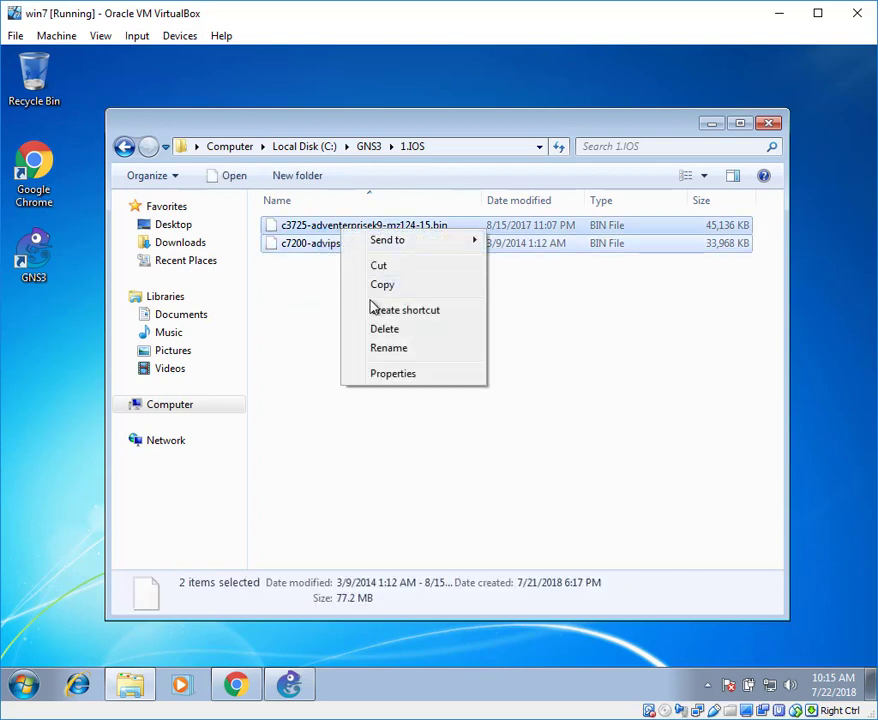
{"action": "left_click", "coordinate": [768, 122]}
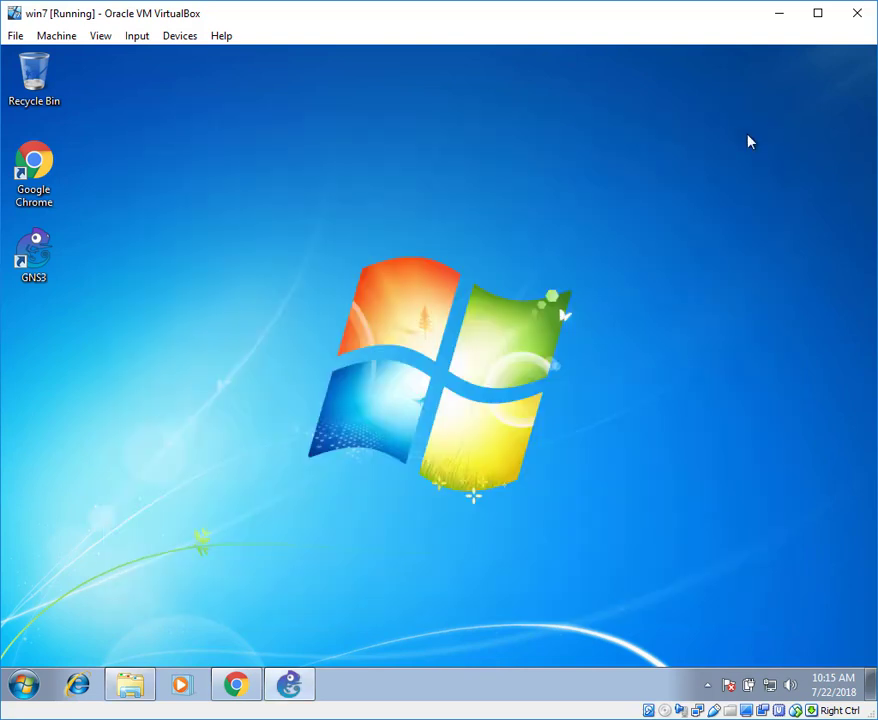
{"action": "mouse_move", "coordinate": [212, 356]}
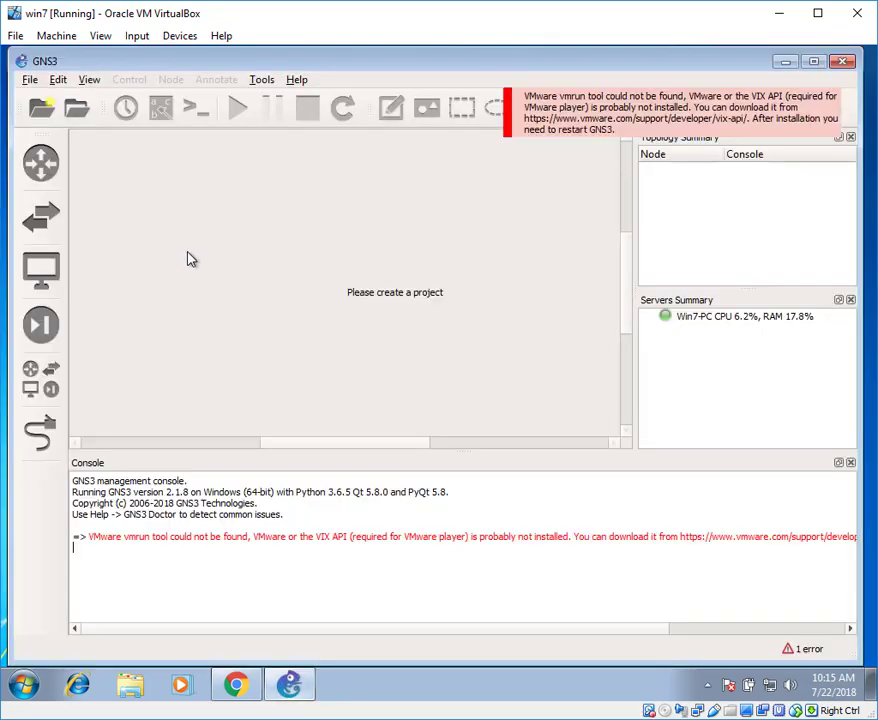
Start a new IOS router template under Preferences > Dynamips > IOS routers.
{"action": "left_click", "coordinate": [58, 80]}
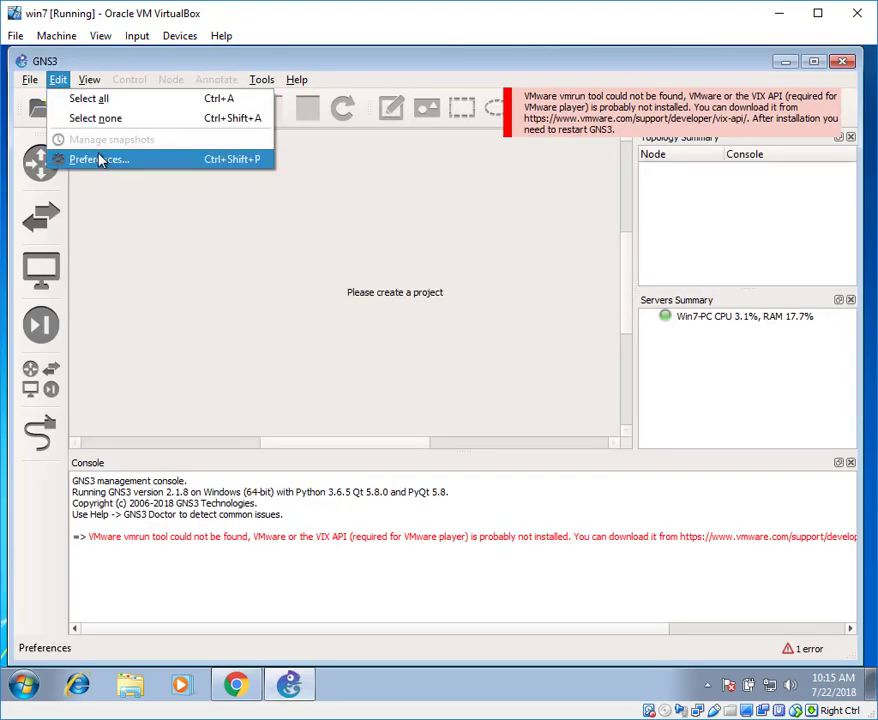
{"action": "left_click", "coordinate": [98, 160]}
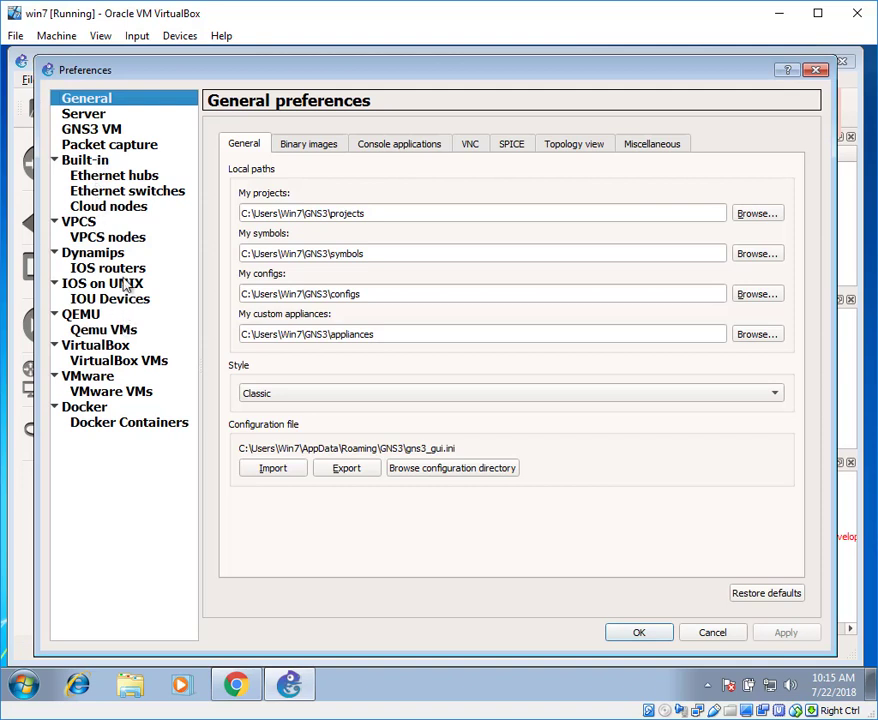
{"action": "left_click", "coordinate": [108, 268]}
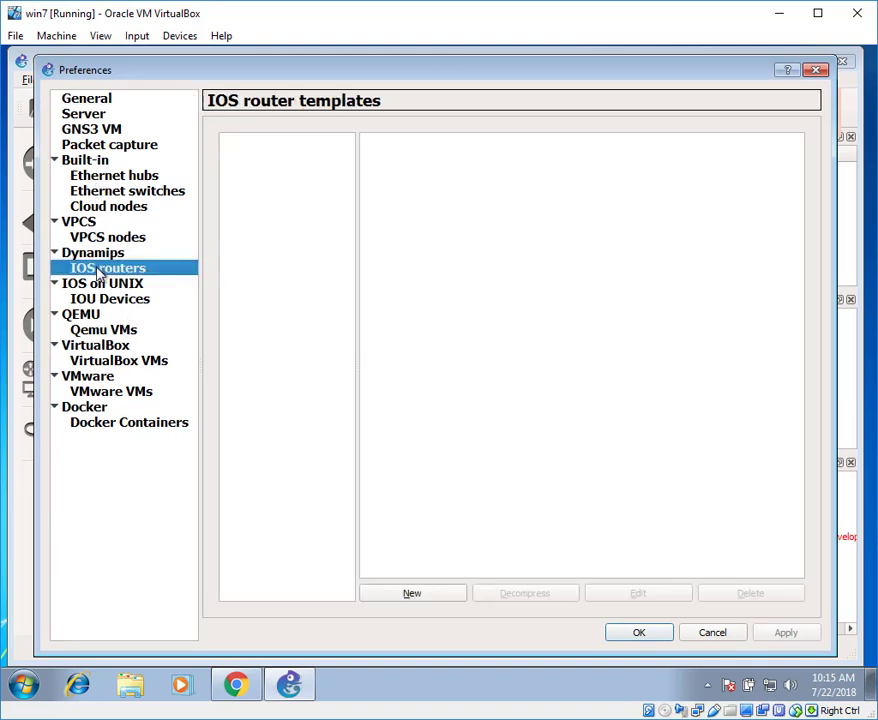
{"action": "left_click", "coordinate": [412, 592]}
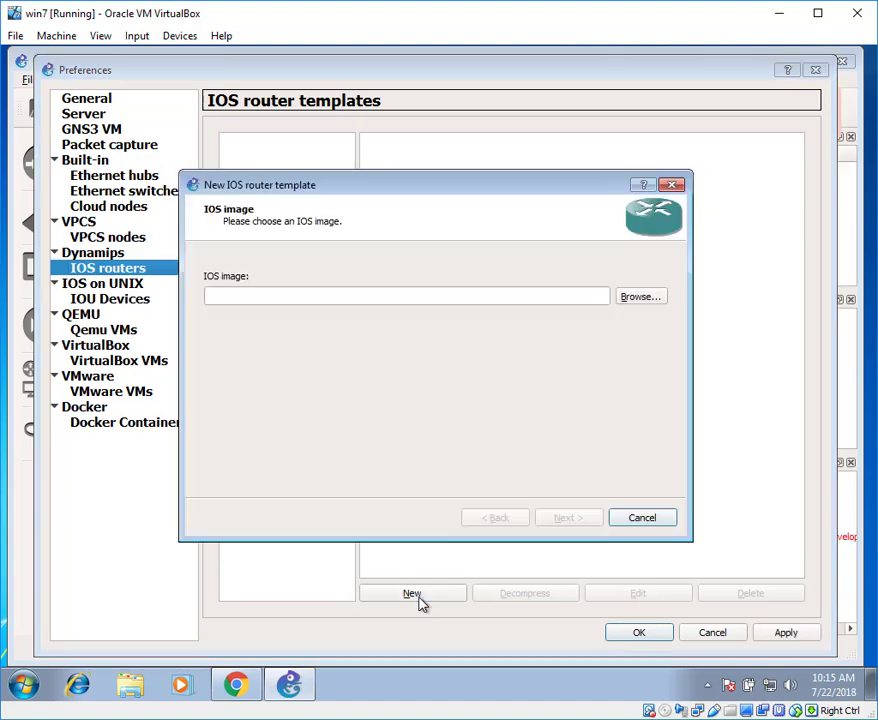
{"action": "mouse_move", "coordinate": [640, 296]}
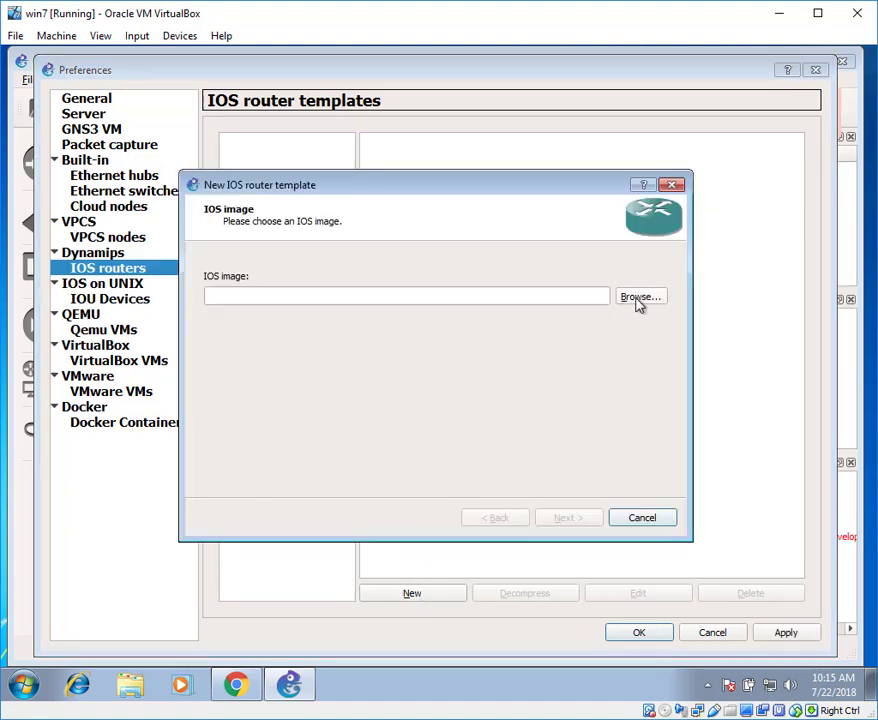
Choose the c3725 adventerprisek9 .bin image from the Desktop as the template image.
{"action": "left_click", "coordinate": [640, 296]}
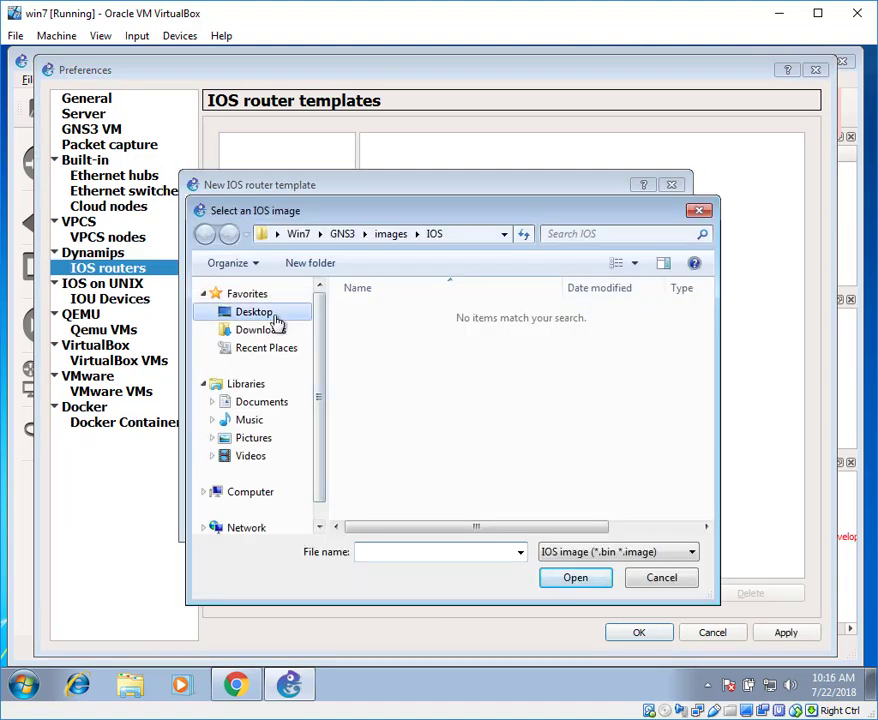
{"action": "left_click", "coordinate": [254, 312]}
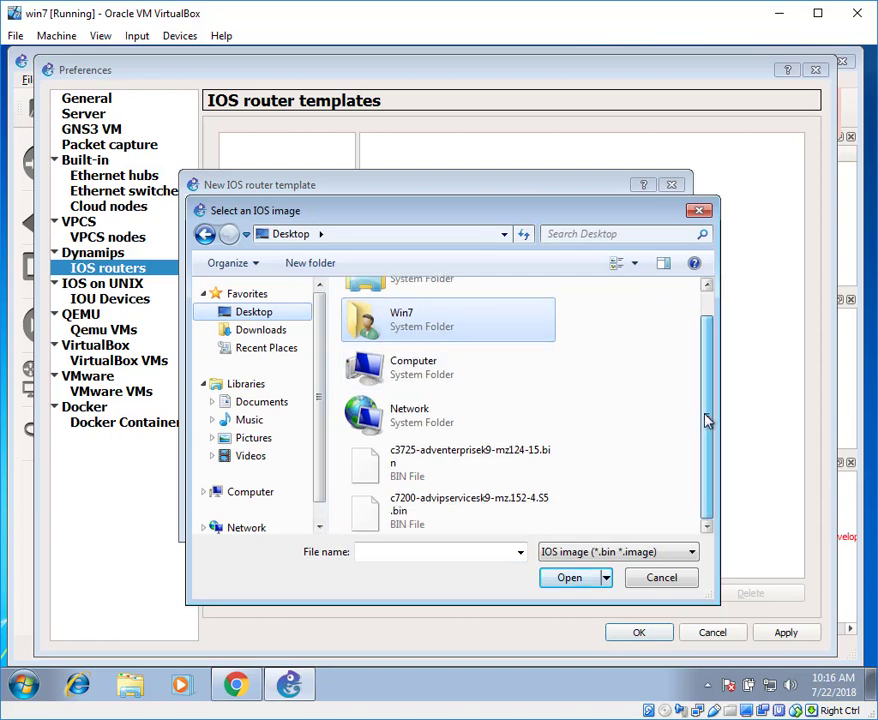
{"action": "left_click", "coordinate": [660, 576]}
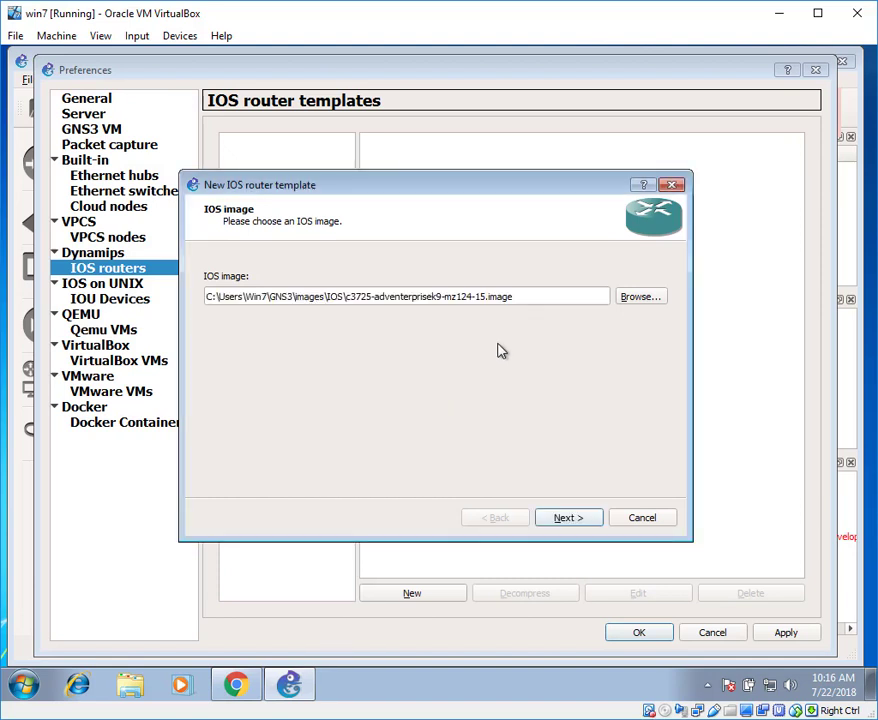
Accept the c3725 name, platform and default RAM, with NM-1FE-TX adapters and no WICs.
{"action": "left_click", "coordinate": [568, 516]}
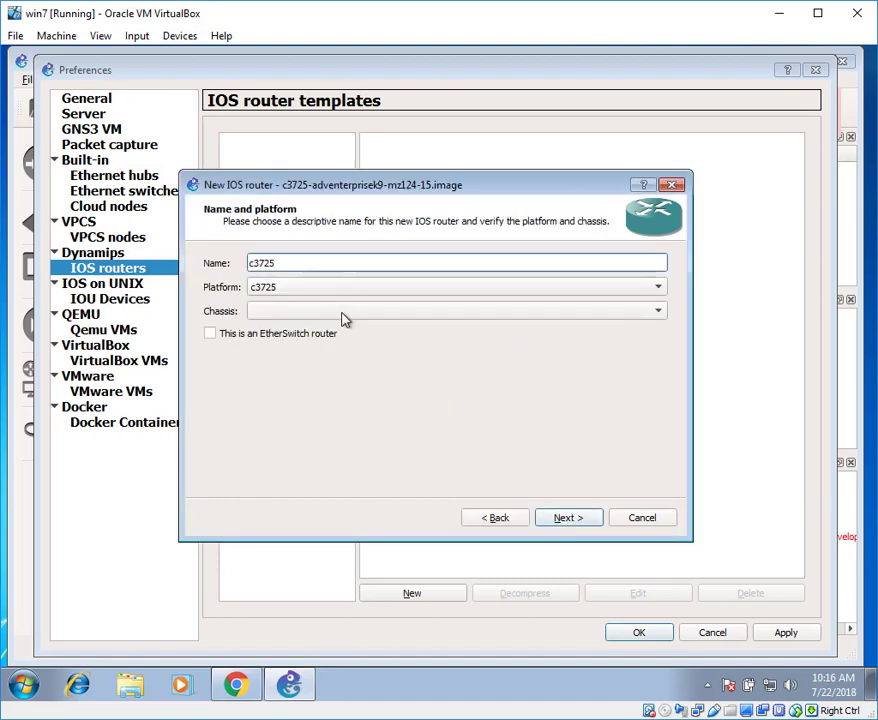
{"action": "left_click", "coordinate": [568, 516]}
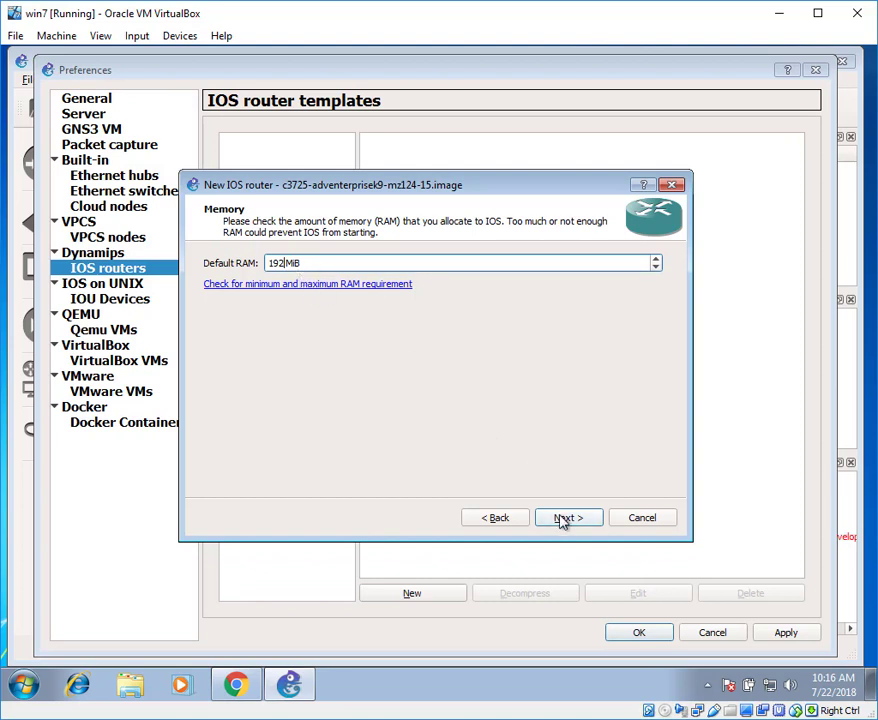
{"action": "left_click", "coordinate": [568, 516]}
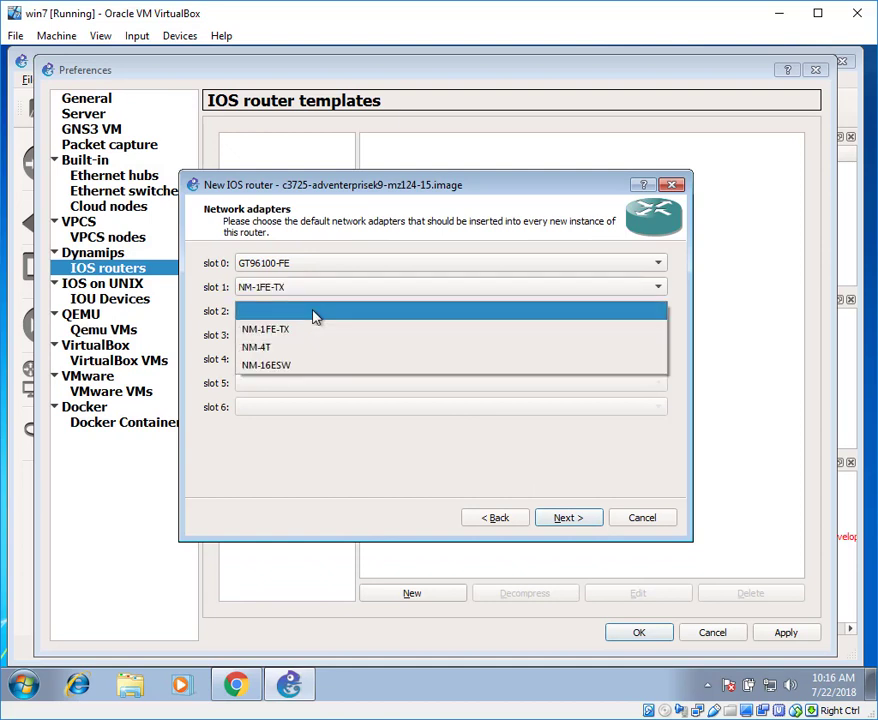
{"action": "left_click", "coordinate": [568, 516]}
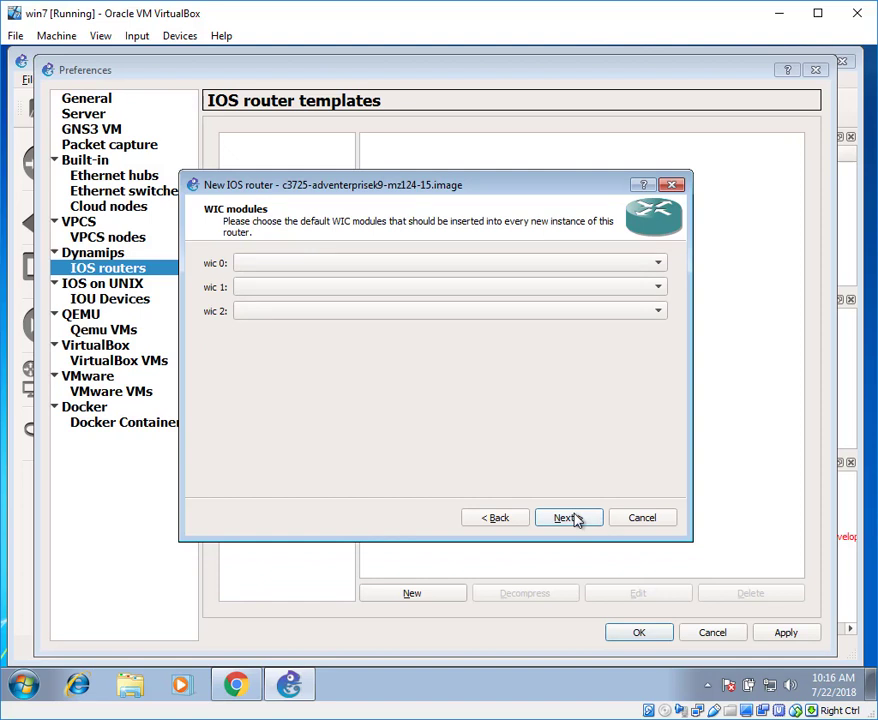
{"action": "left_click", "coordinate": [568, 516]}
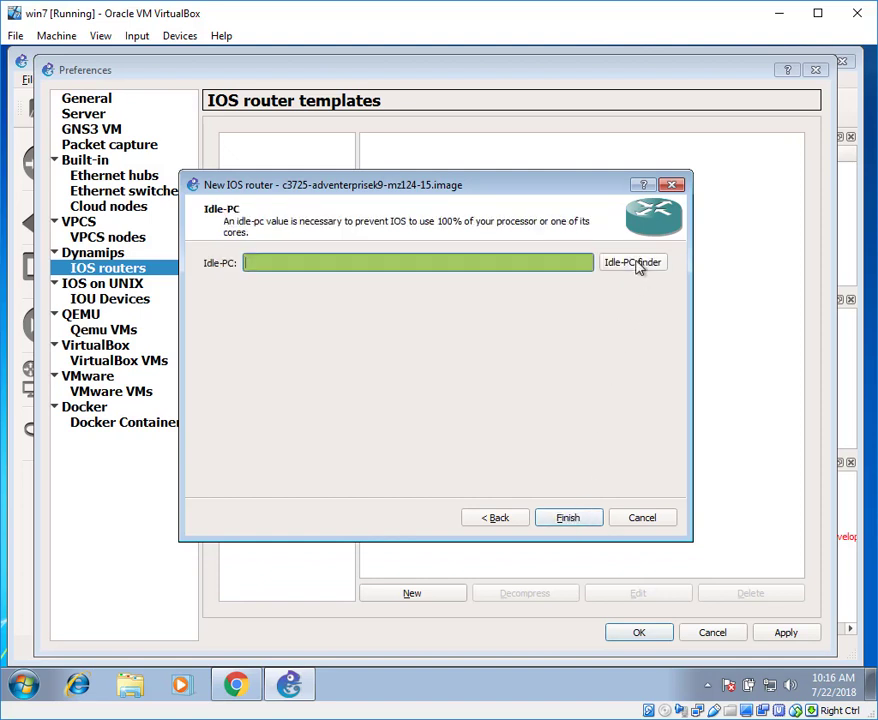
Compute Idle-PC 0x60bf8ba0, finish the c3725 template and save the preferences.
{"action": "left_click", "coordinate": [632, 262]}
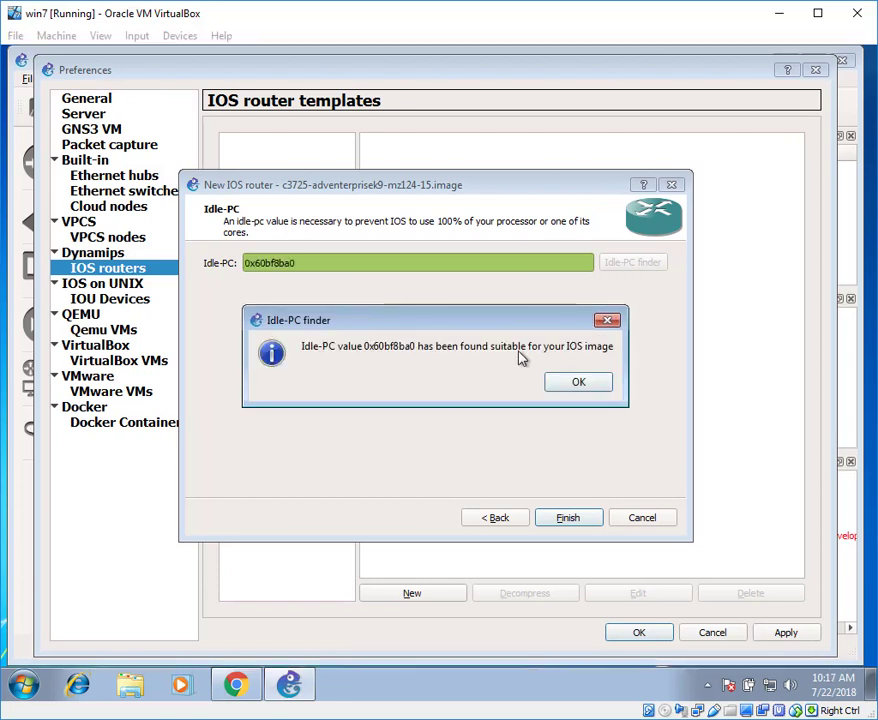
{"action": "mouse_move", "coordinate": [324, 284]}
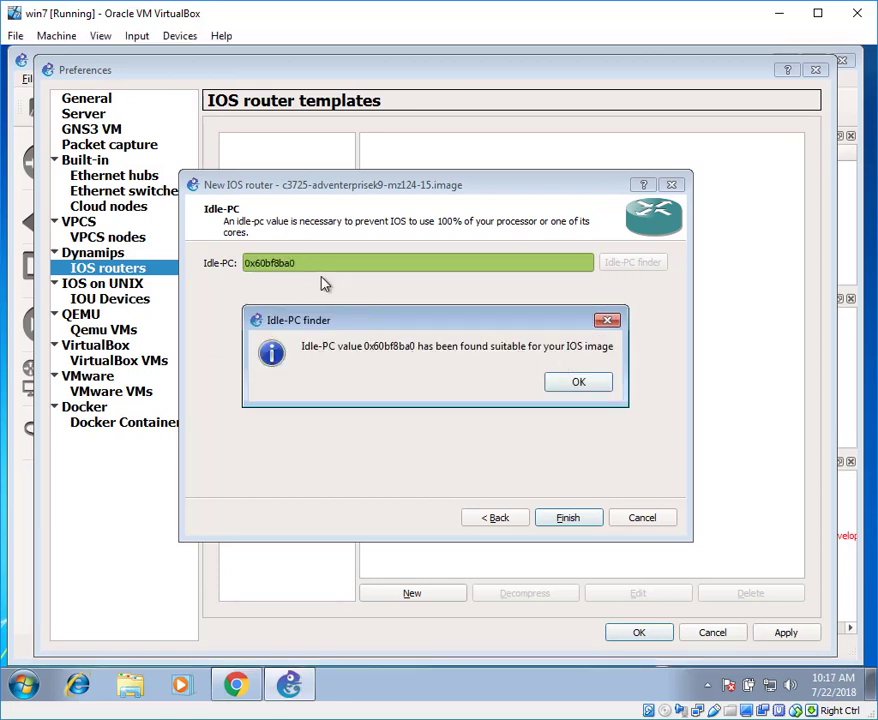
{"action": "left_click", "coordinate": [578, 380]}
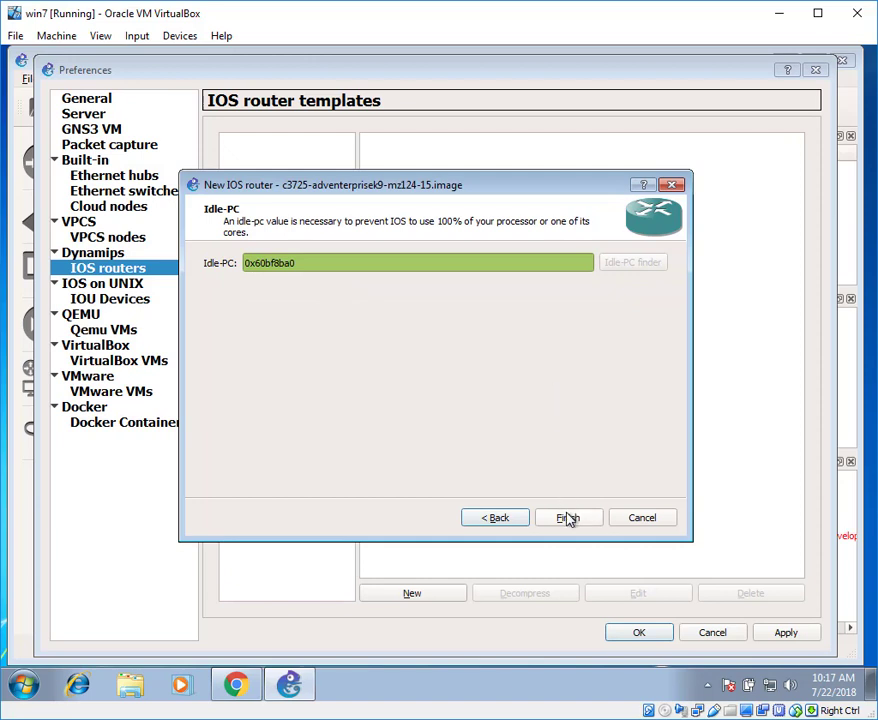
{"action": "left_click", "coordinate": [568, 516]}
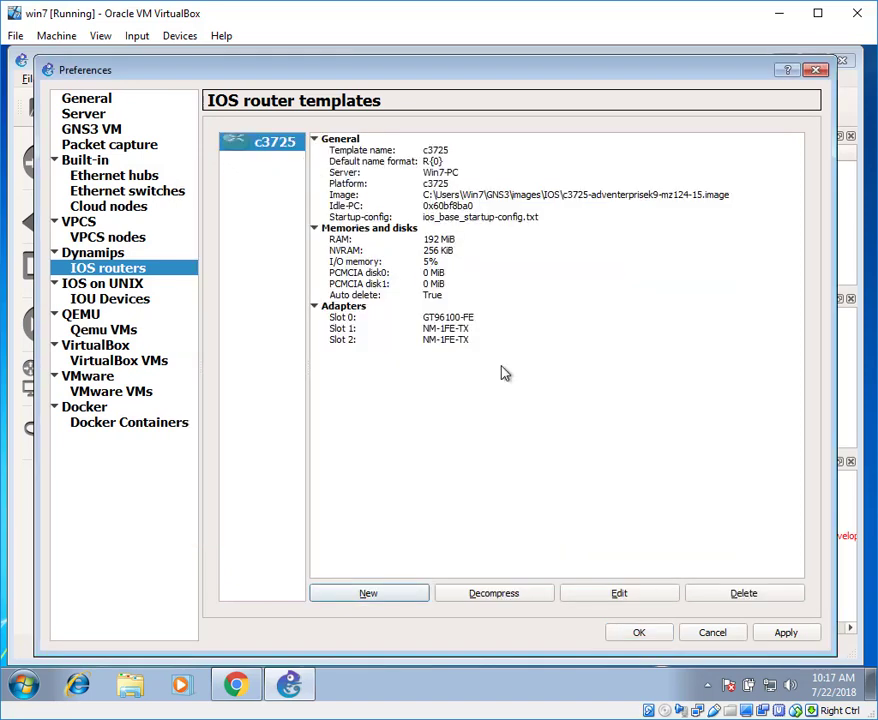
{"action": "mouse_move", "coordinate": [786, 632]}
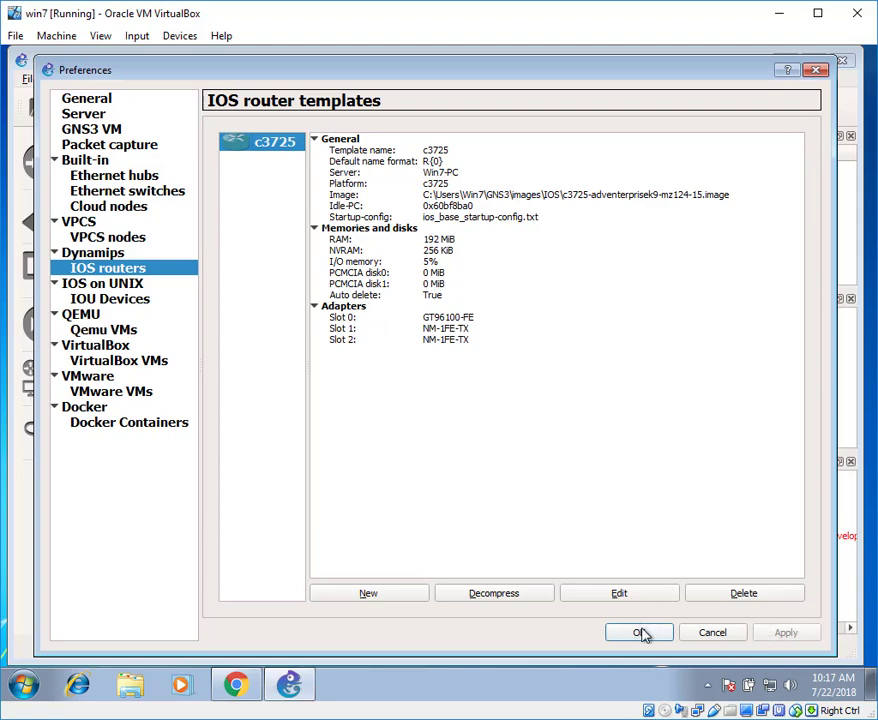
{"action": "left_click", "coordinate": [640, 632]}
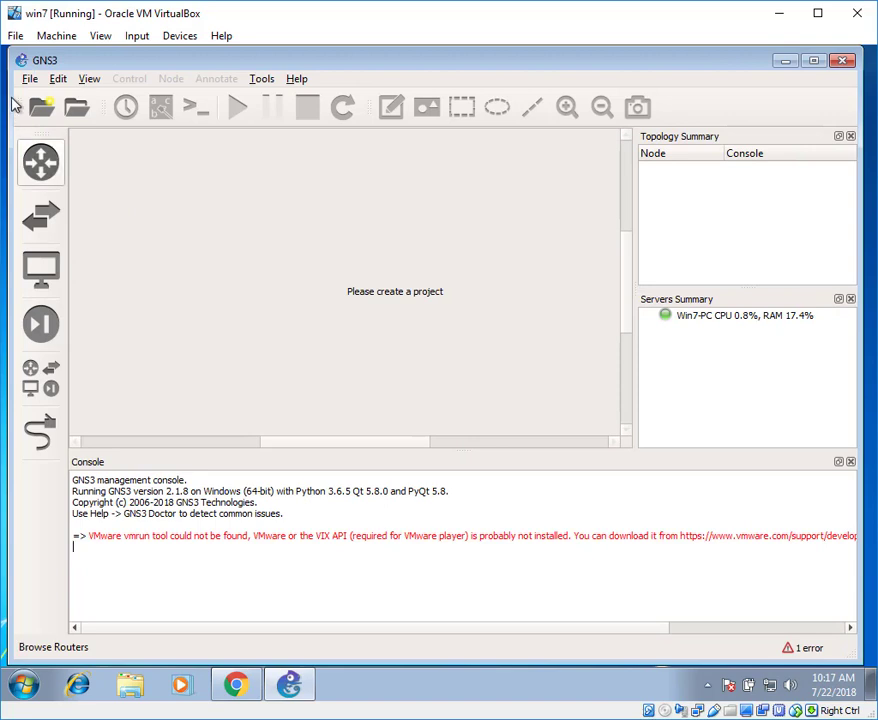
Create a new blank project named New Lab.
{"action": "left_click", "coordinate": [42, 108]}
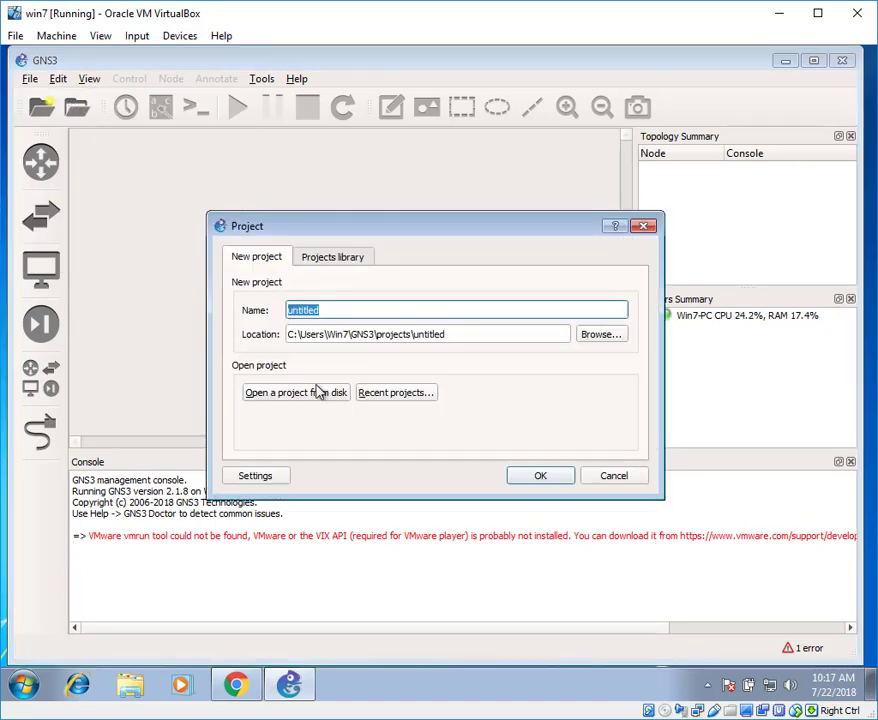
{"action": "type", "text": "New"}
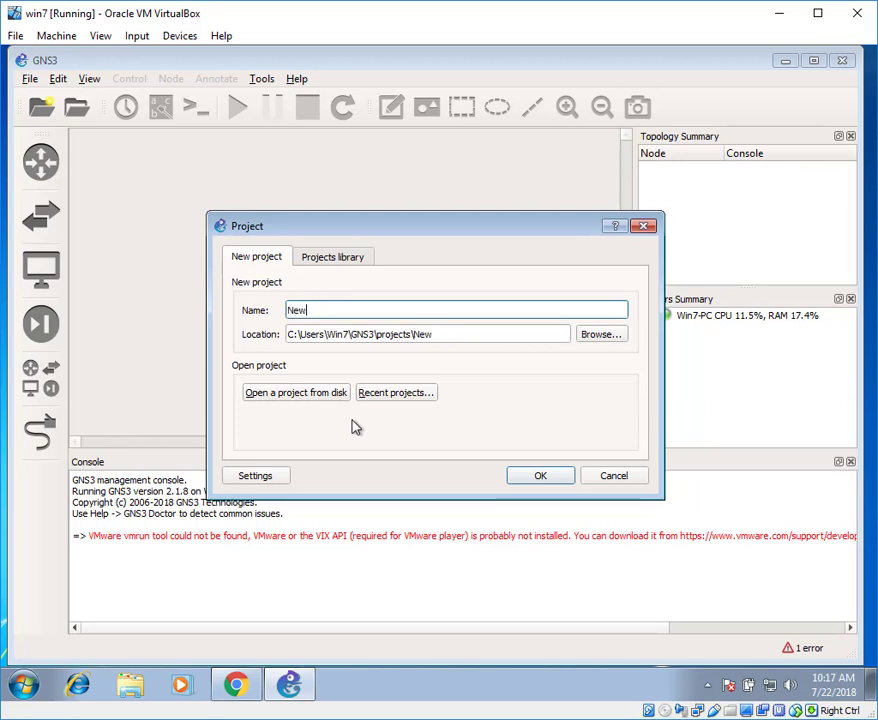
{"action": "type", "text": "Lab"}
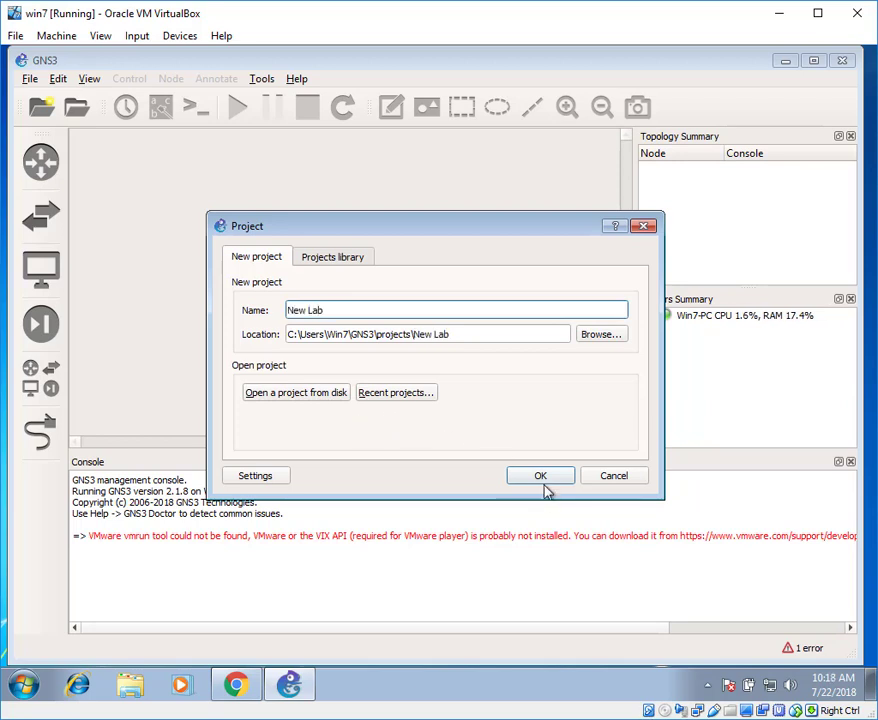
{"action": "left_click", "coordinate": [540, 476]}
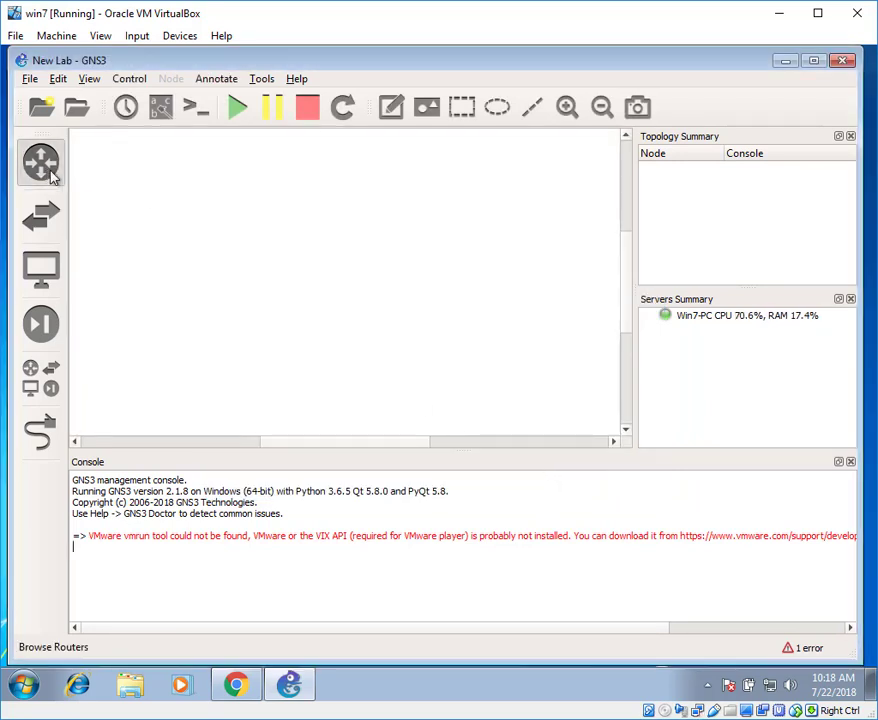
Add a second c3725 router, R2, from the installed appliances onto the canvas below R1.
{"action": "left_click", "coordinate": [40, 162]}
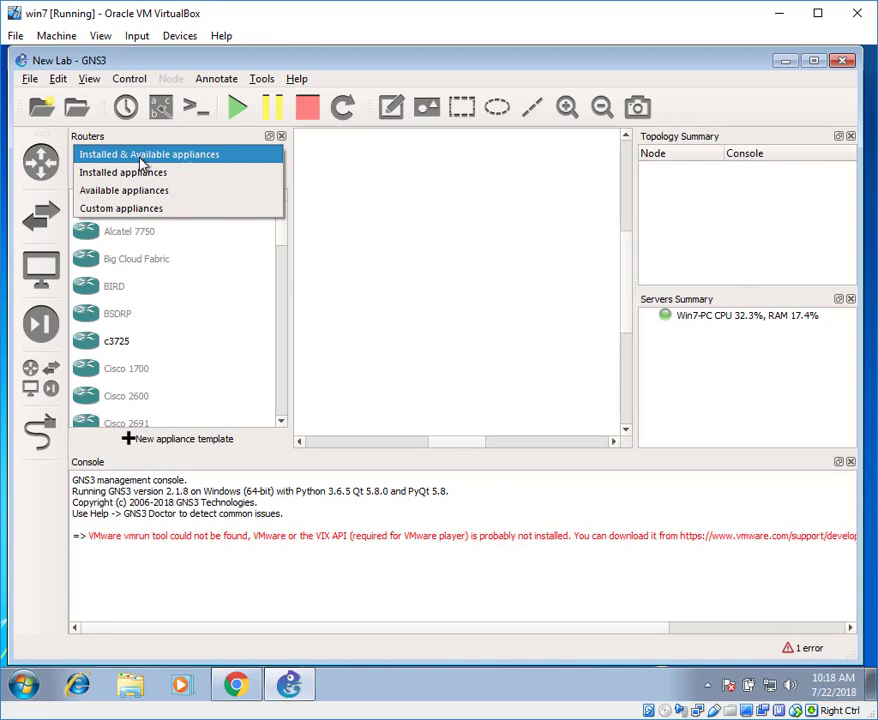
{"action": "left_click", "coordinate": [122, 172]}
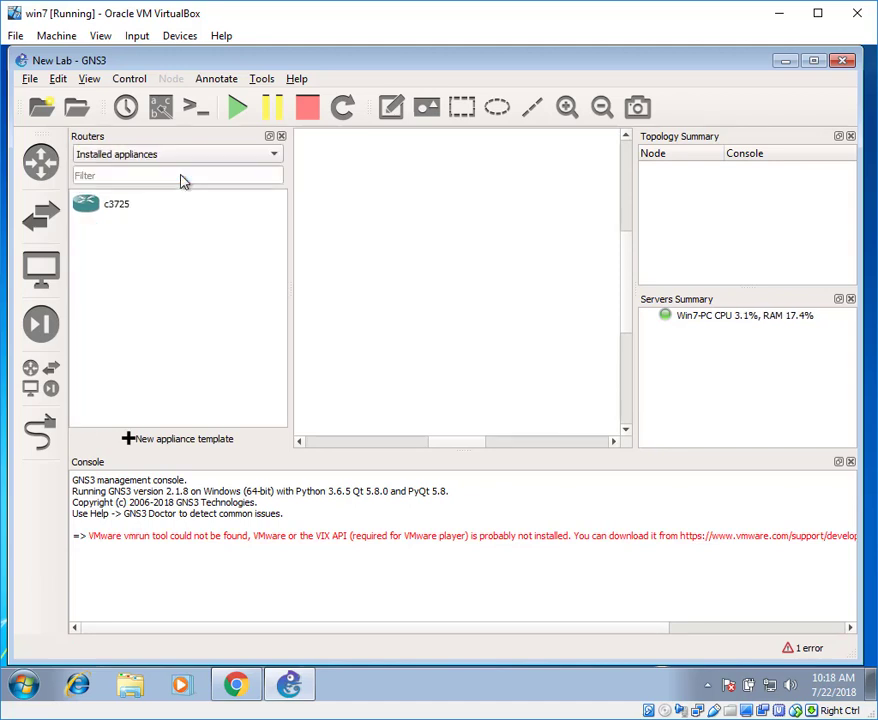
{"action": "left_click", "coordinate": [116, 204]}
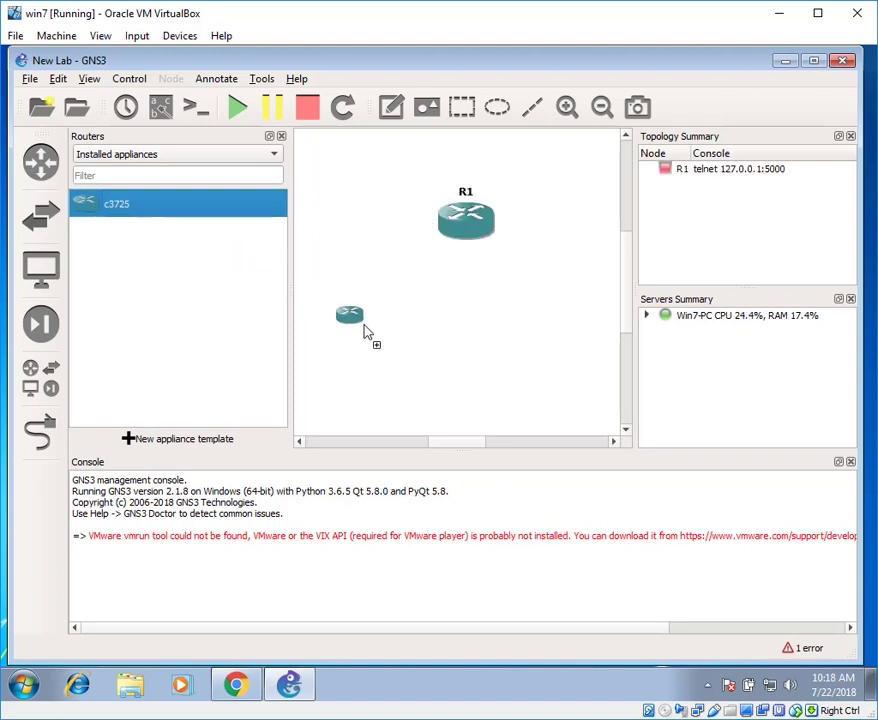
{"action": "left_click_drag", "start_coordinate": [348, 312], "coordinate": [412, 352]}
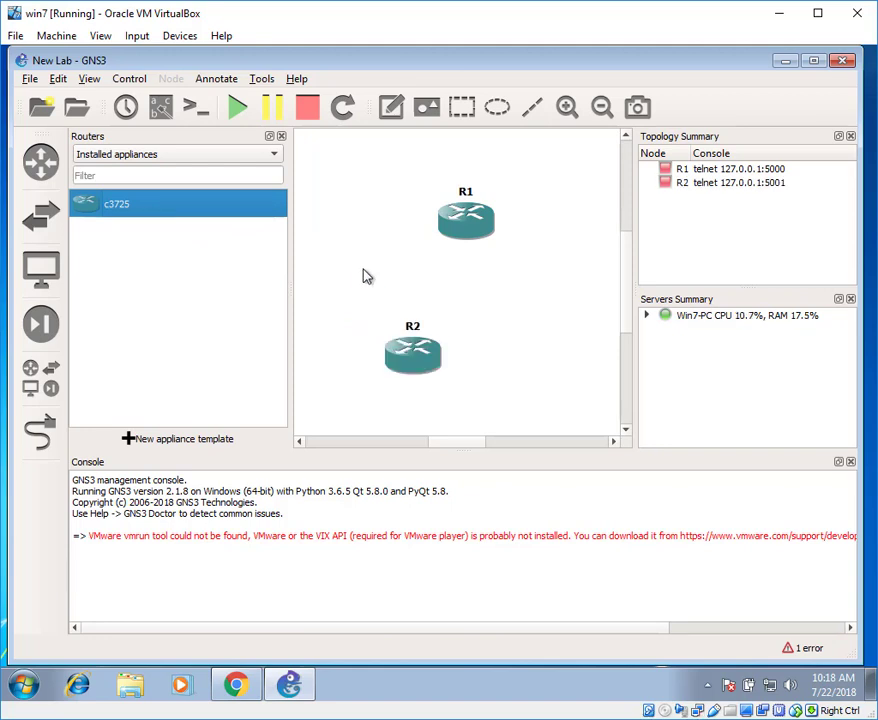
Reposition R2 beside R1 and get ready to cable the two routers together.
{"action": "left_click", "coordinate": [282, 136]}
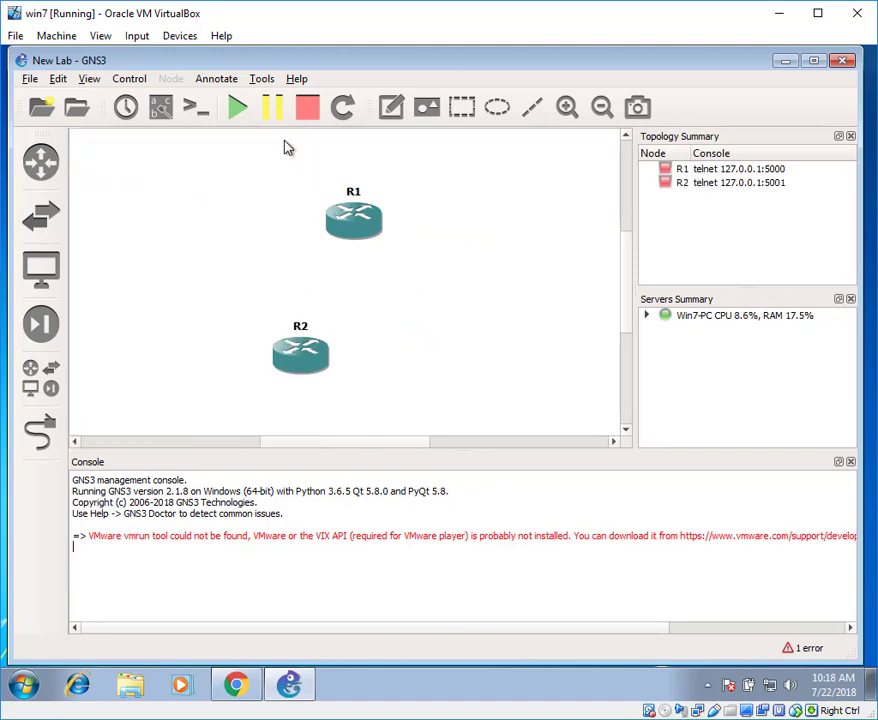
{"action": "left_click_drag", "start_coordinate": [300, 356], "coordinate": [448, 240]}
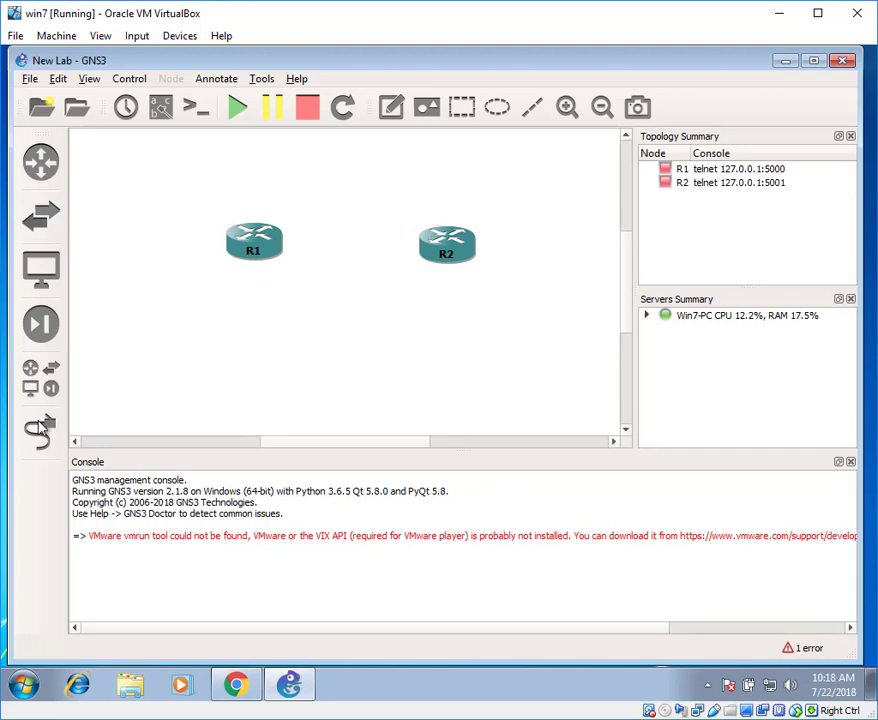
{"action": "left_click", "coordinate": [254, 240]}
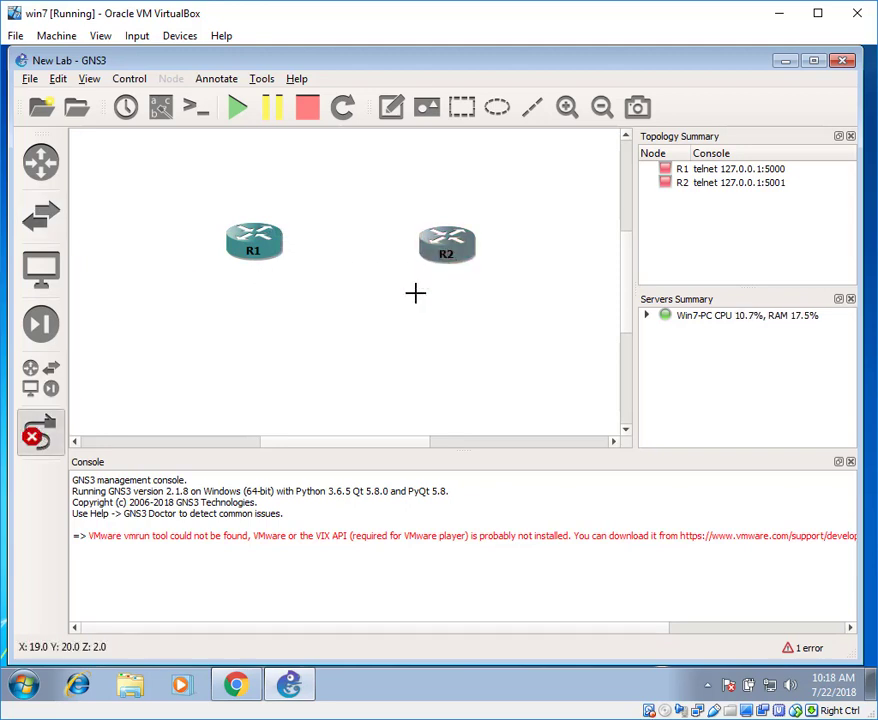
Link R1 f0/0 to R2 f0/0, then dismiss the warning that consoles need started nodes.
{"action": "left_click", "coordinate": [448, 244]}
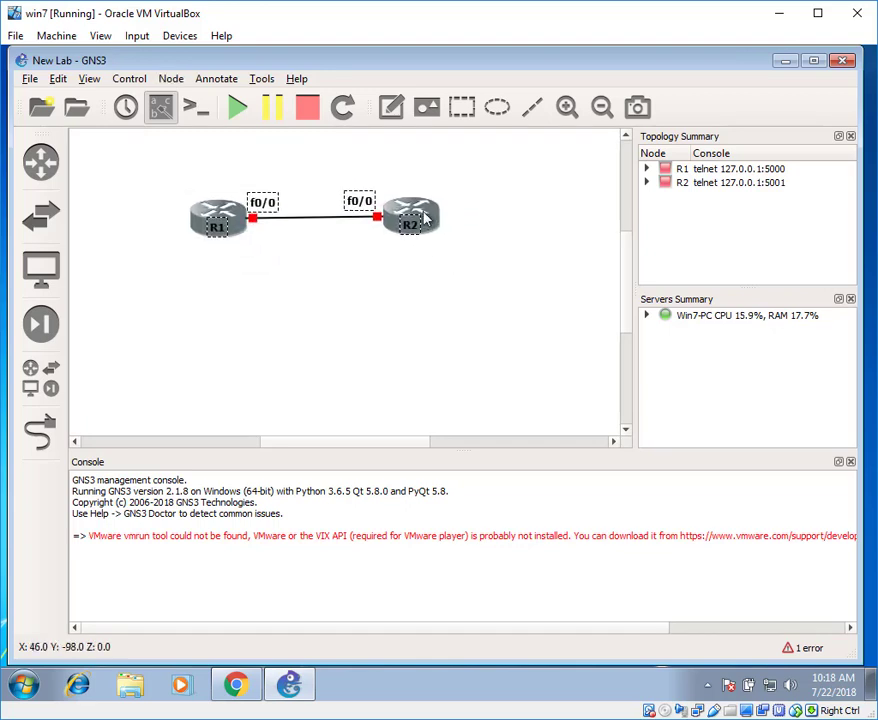
{"action": "left_click", "coordinate": [196, 108]}
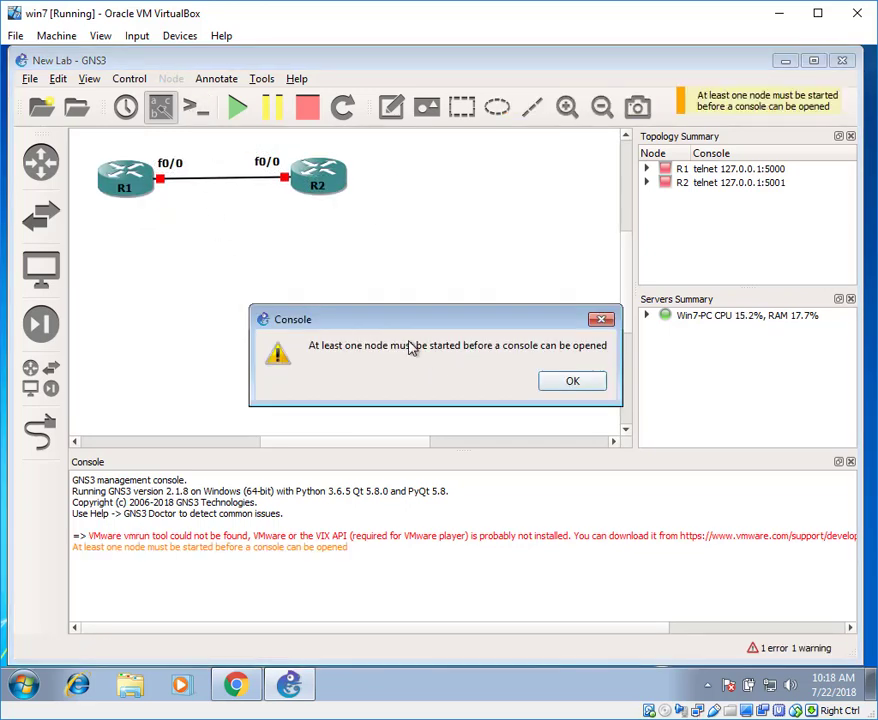
{"action": "left_click", "coordinate": [572, 380]}
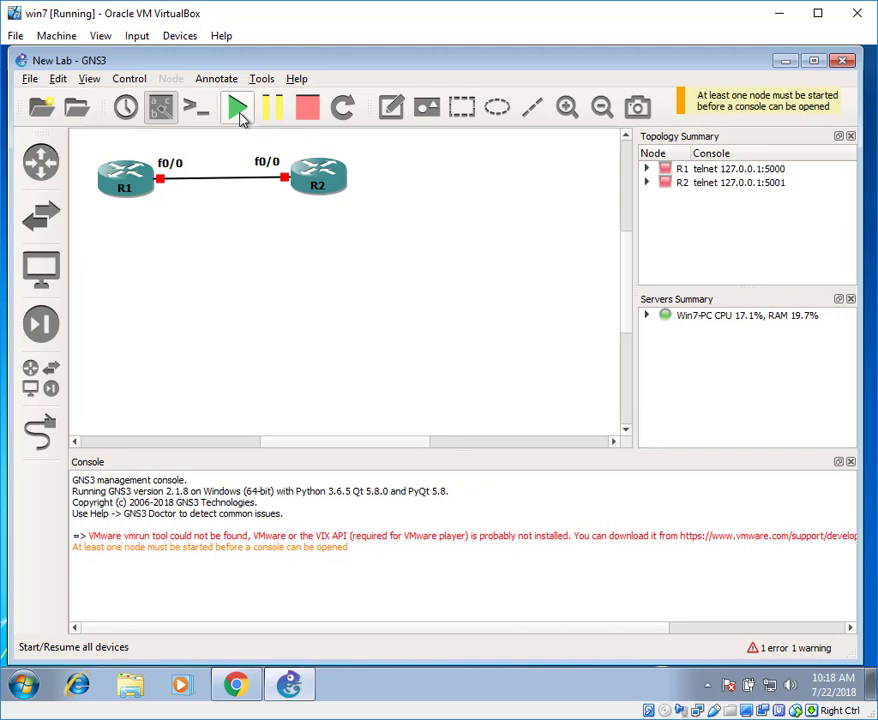
Start all routers and configure R1's f0/0 as 192.168.1.1/24, up and saved, from its console.
{"action": "left_click", "coordinate": [236, 108]}
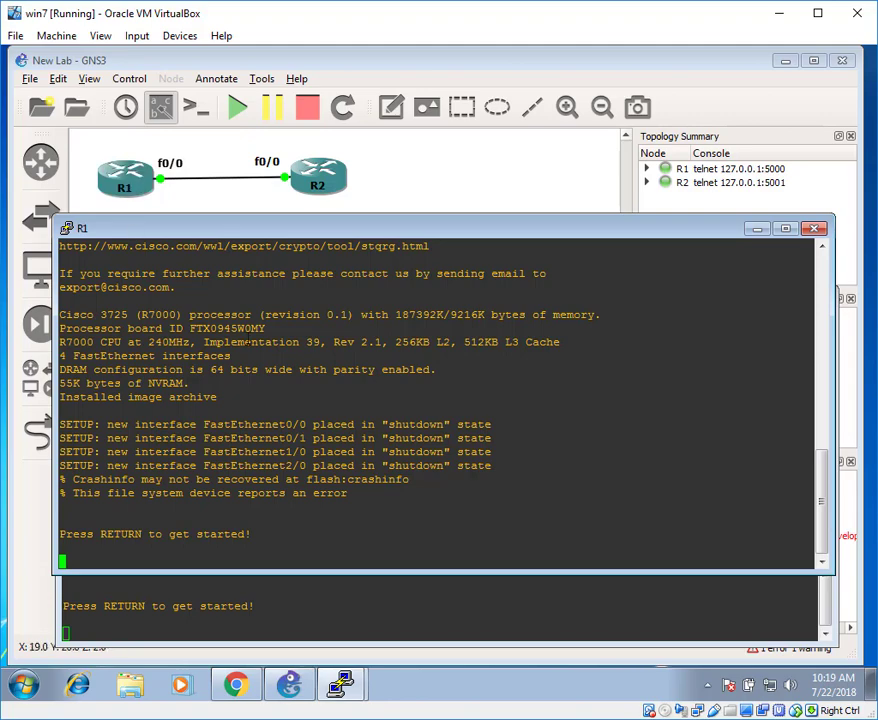
{"action": "key", "text": "Return"}
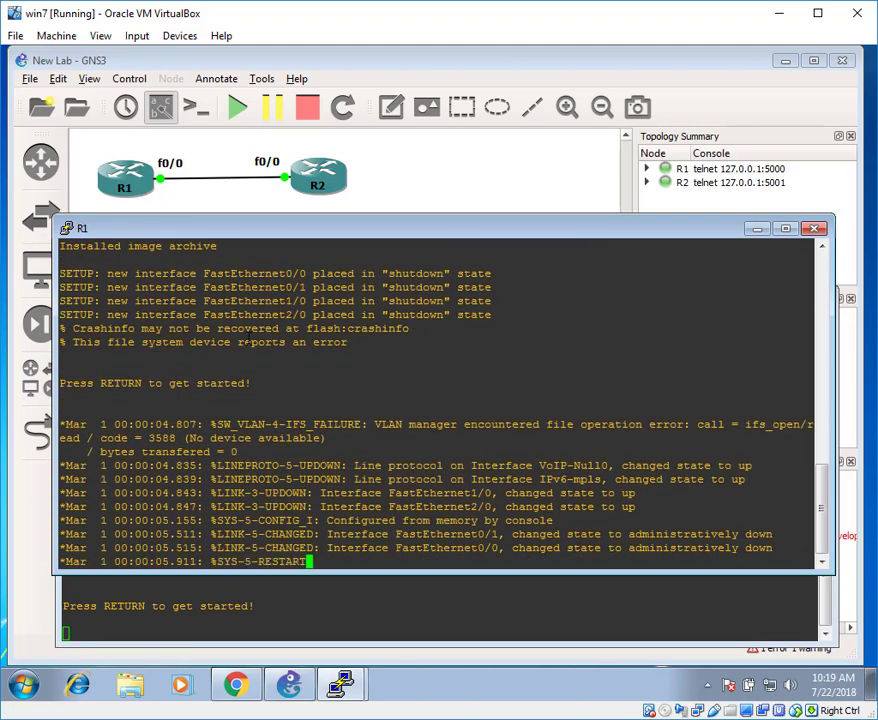
{"action": "scroll", "scroll_direction": "down", "scroll_amount": 3}
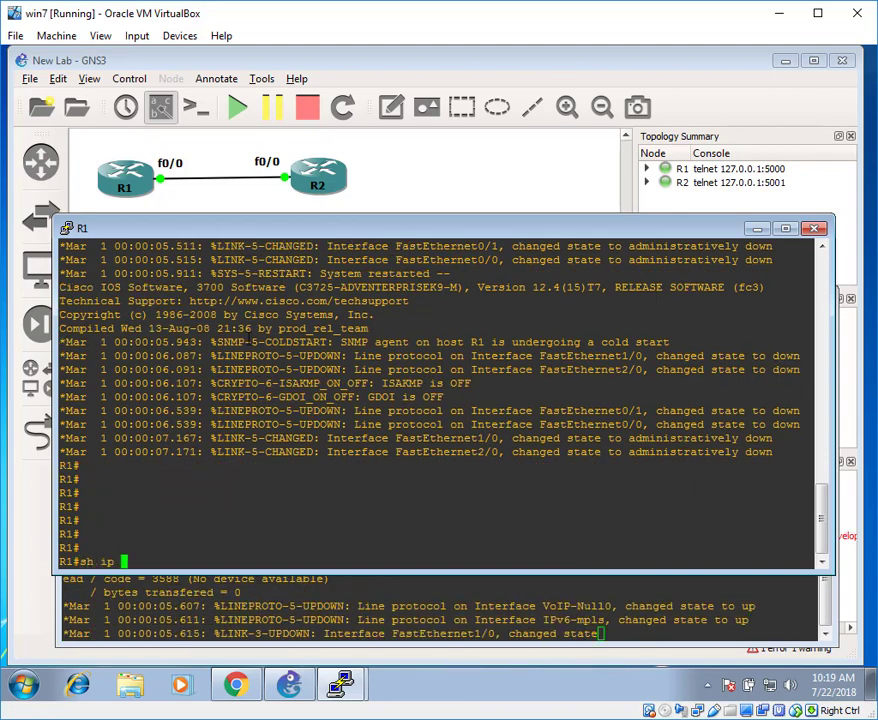
{"action": "key", "text": "Return"}
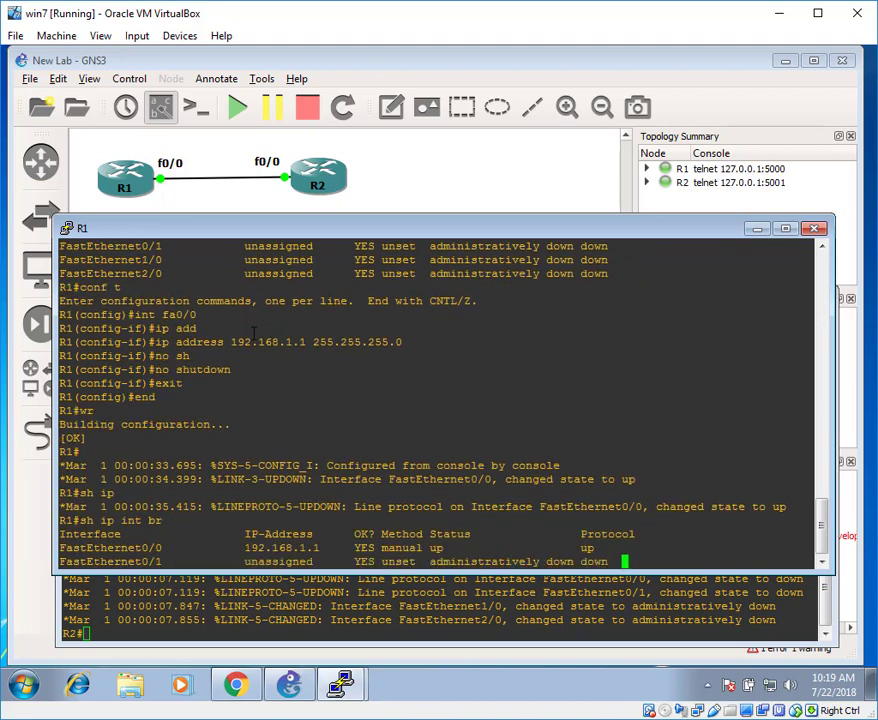
{"action": "scroll", "scroll_direction": "up", "scroll_amount": 3}
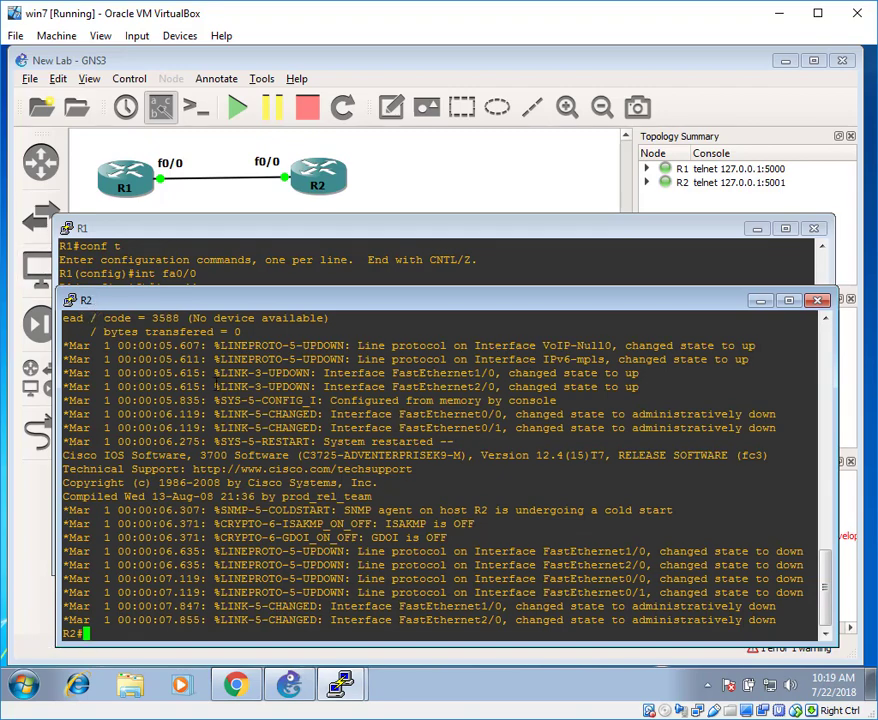
Run show ip interface brief on R2 to list its interfaces.
{"action": "type", "text": "show ip int"}
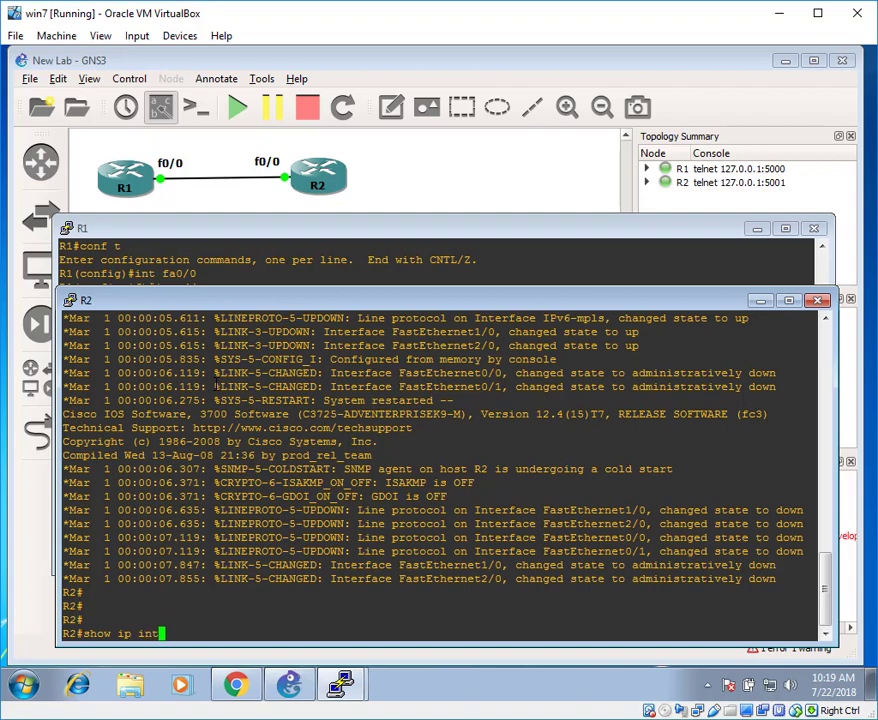
{"action": "type", "text": "erface breif"}
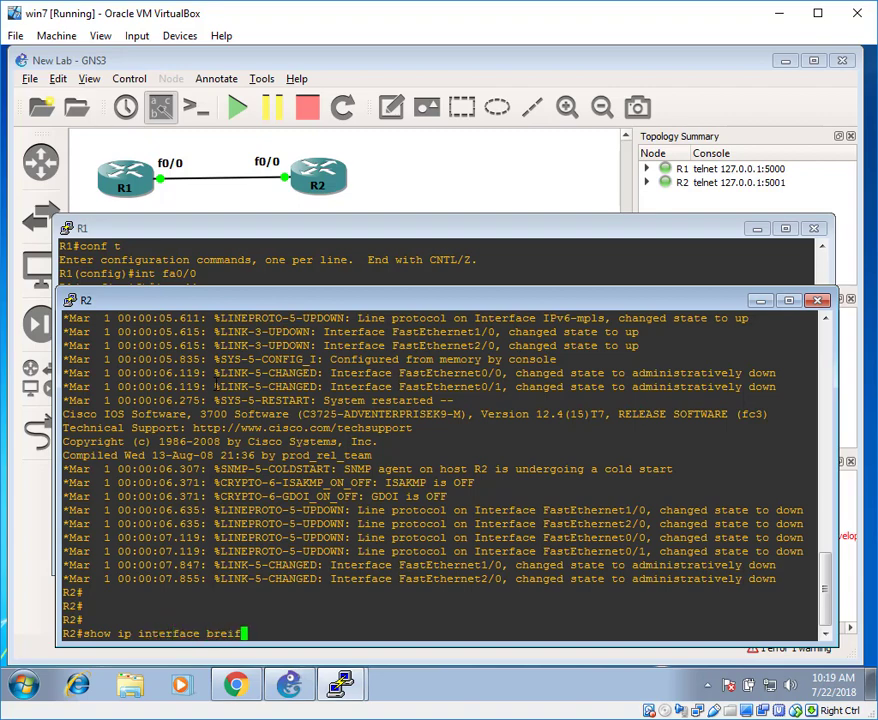
{"action": "key", "text": "Return"}
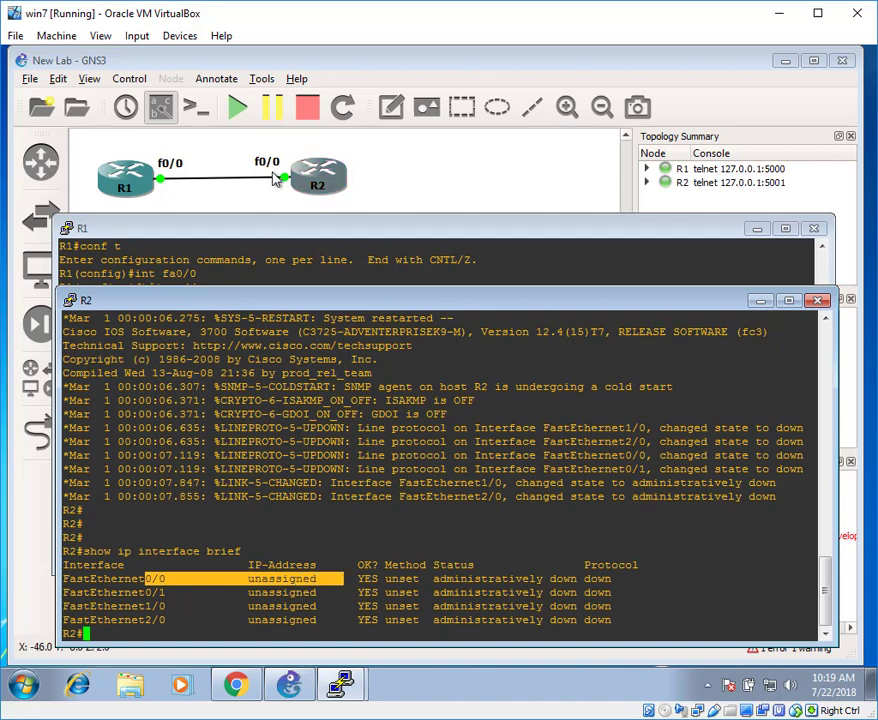
Configure R2's fa0/0 with 192.168.1.2 255.255.255.0, no shutdown, and save the configuration.
{"action": "type", "text": "configure"}
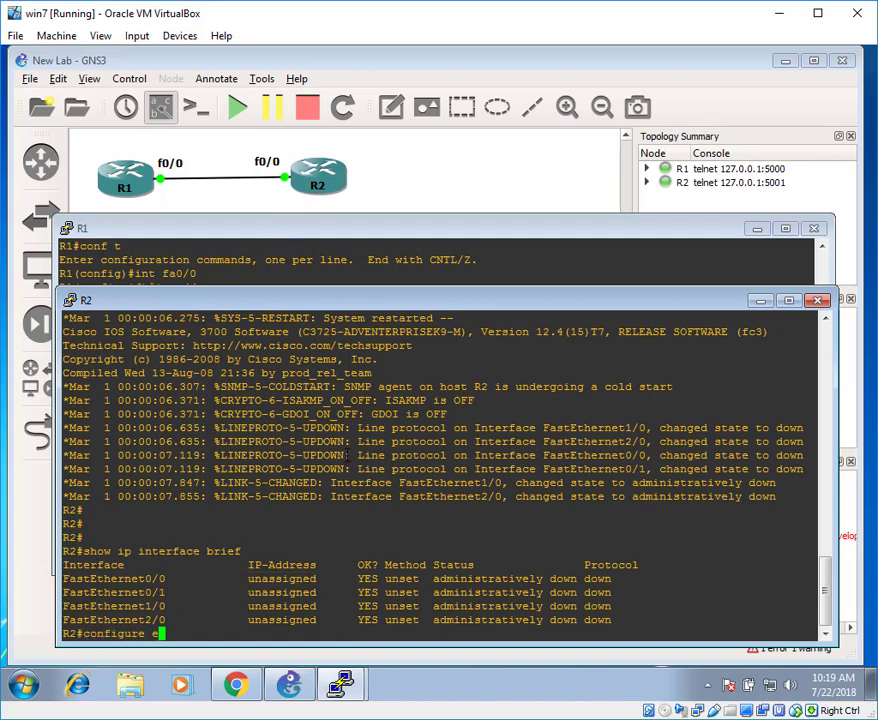
{"action": "type", "text": "terminal"}
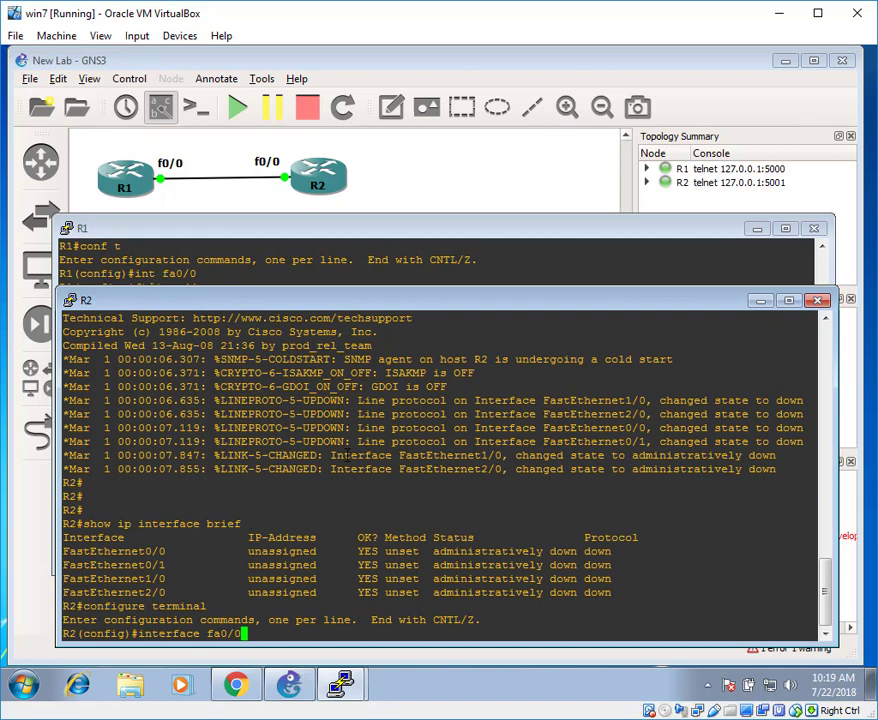
{"action": "type", "text": "ip a"}
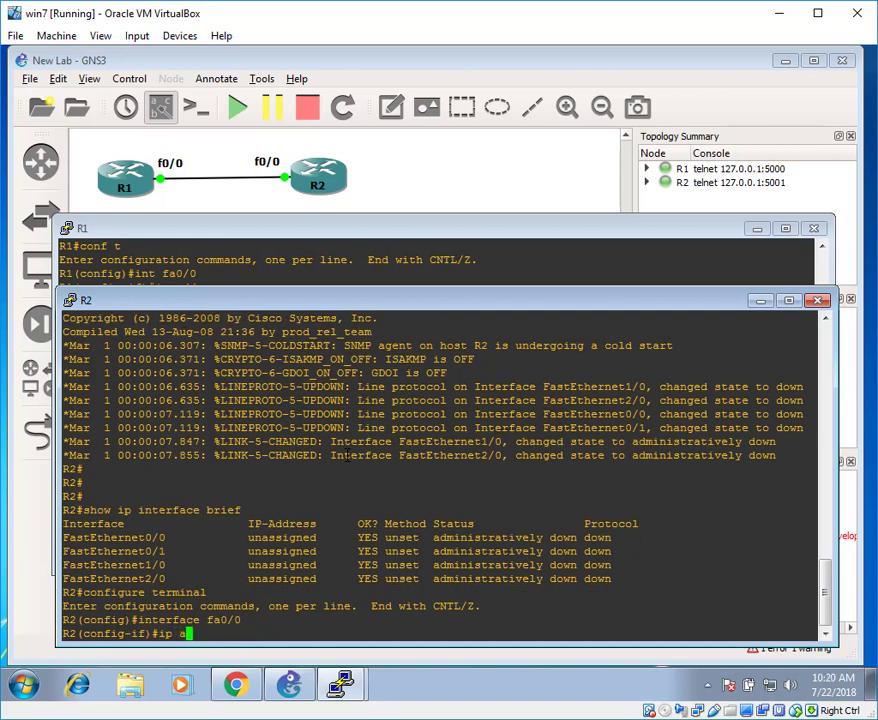
{"action": "type", "text": "ddress 192."}
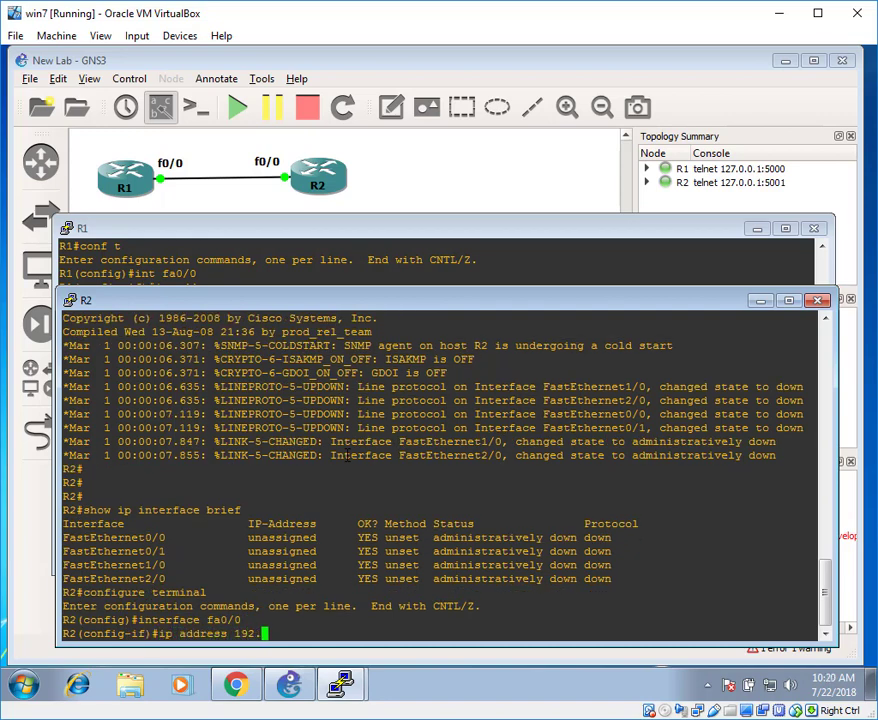
{"action": "type", "text": "192.168.1.2 255.255.255.0"}
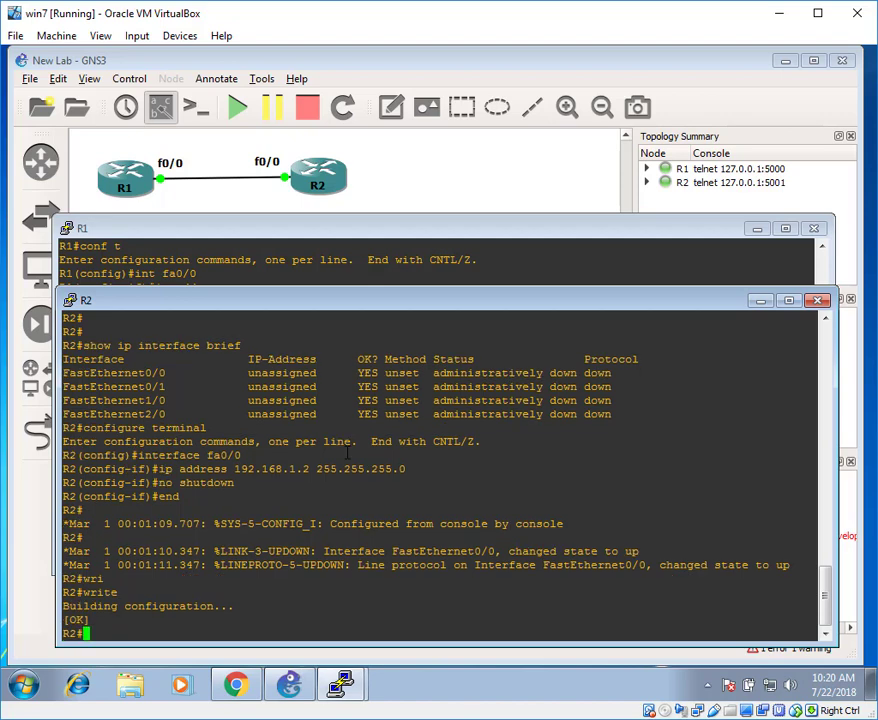
{"action": "type", "text": "show"}
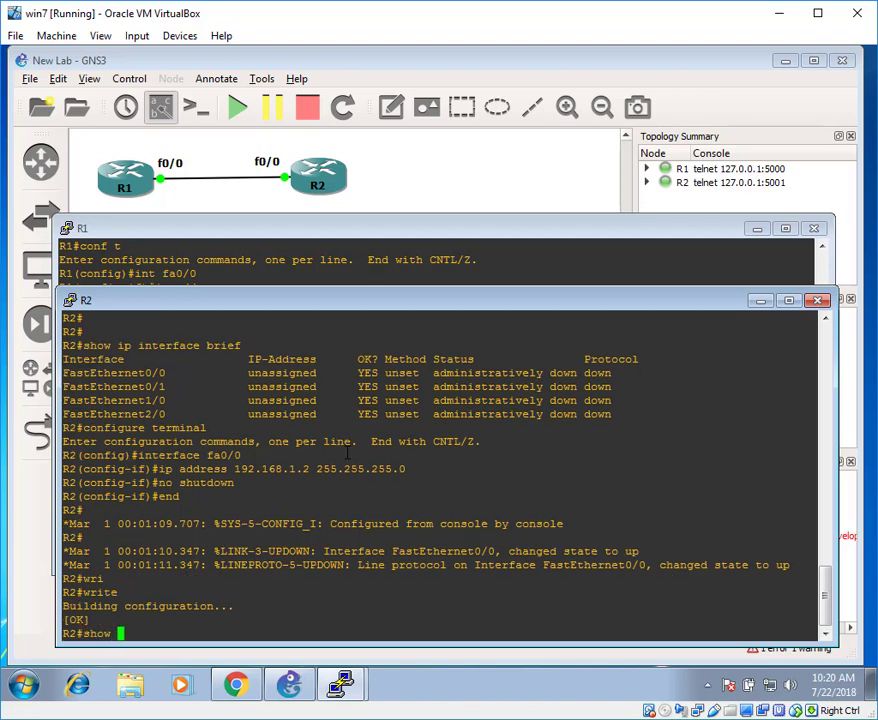
Verify R2's f0/0 is up at 192.168.1.2, then ping R1 at 192.168.1.1.
{"action": "type", "text": "ip interface brief"}
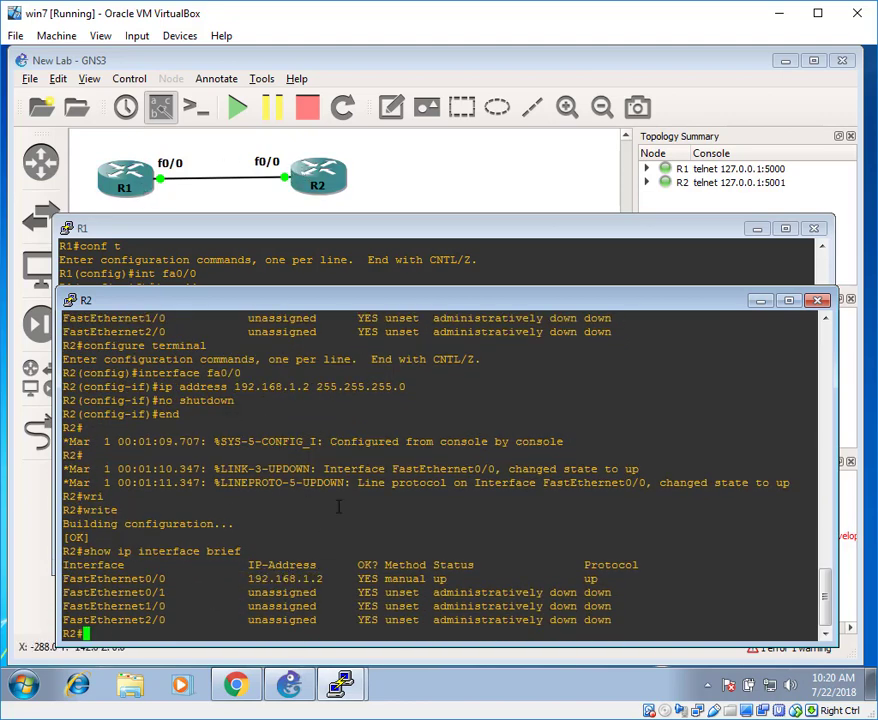
{"action": "type", "text": "ping 19.1"}
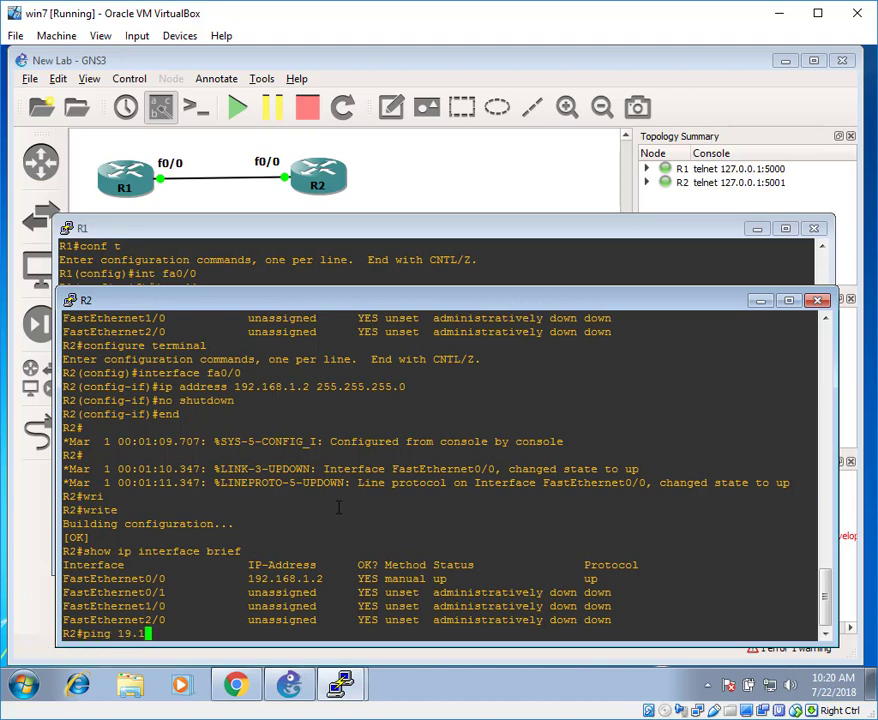
{"action": "type", "text": "92.168.1.1"}
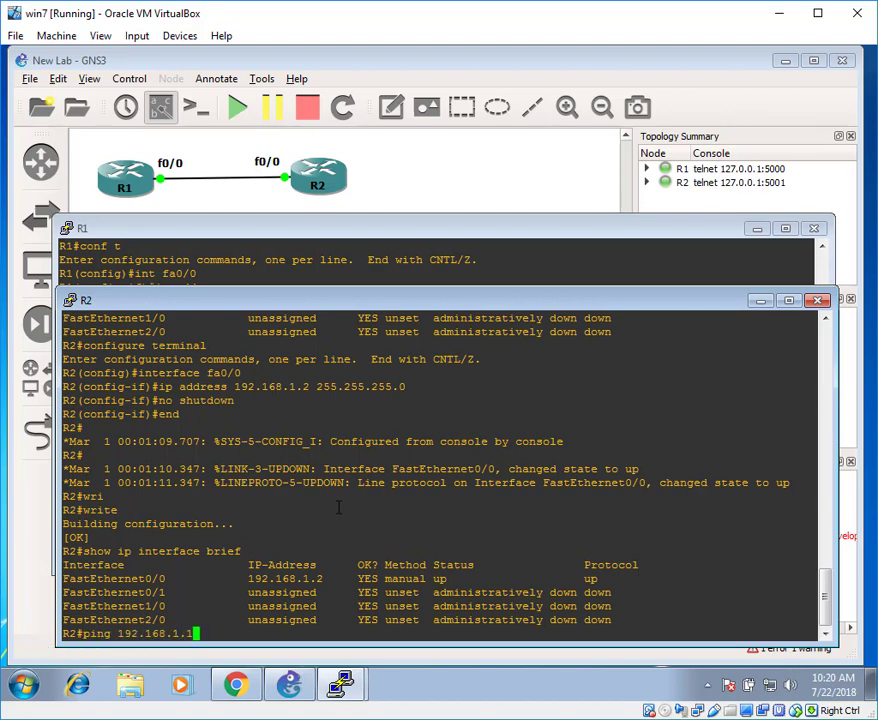
{"action": "key", "text": "Return"}
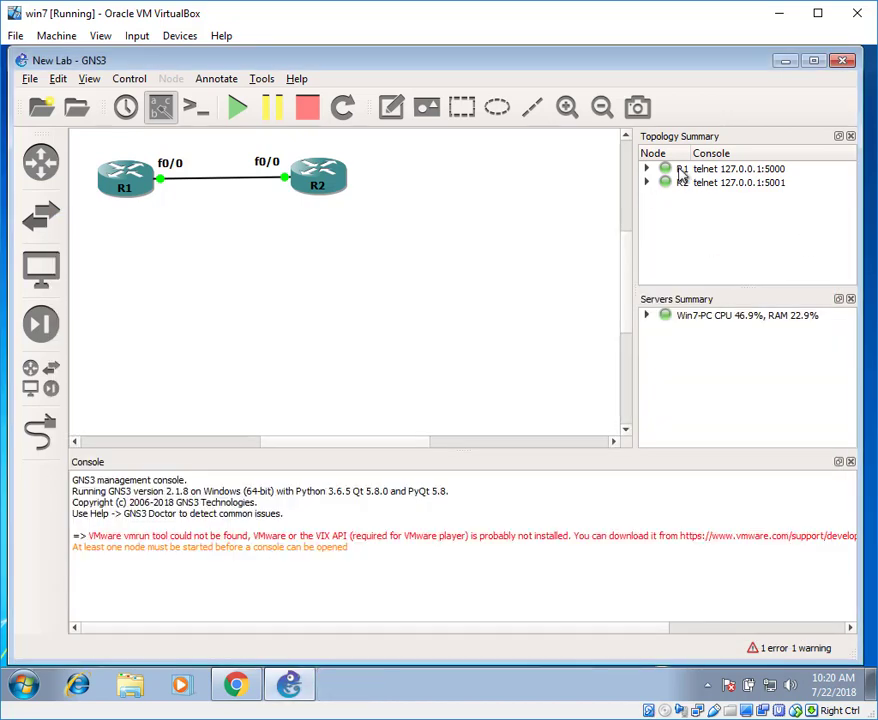
{"action": "mouse_move", "coordinate": [292, 204]}
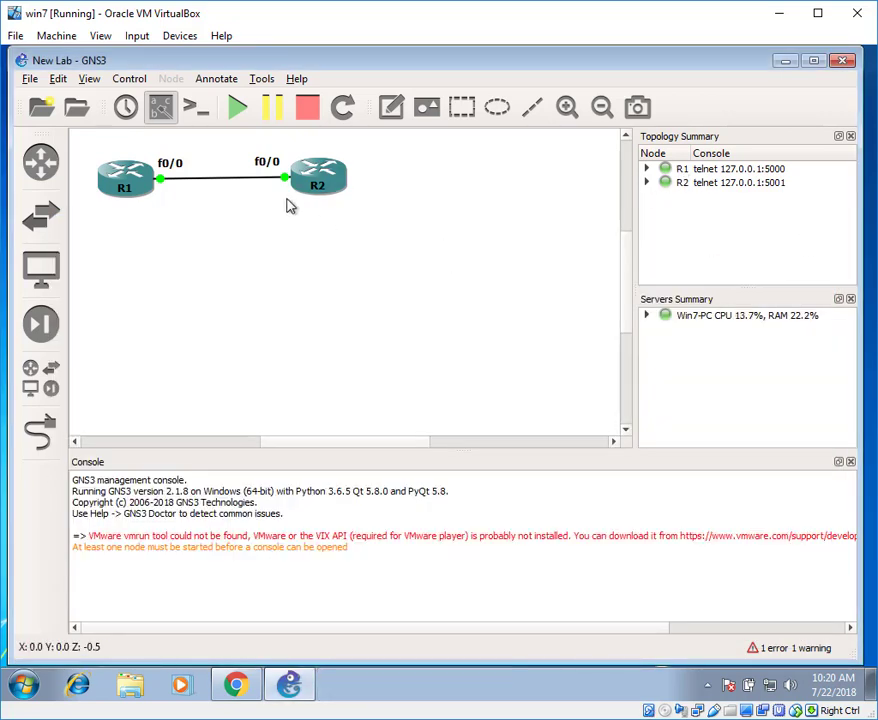
Stop all running routers and quit GNS3, confirming the exit.
{"action": "left_click", "coordinate": [308, 108]}
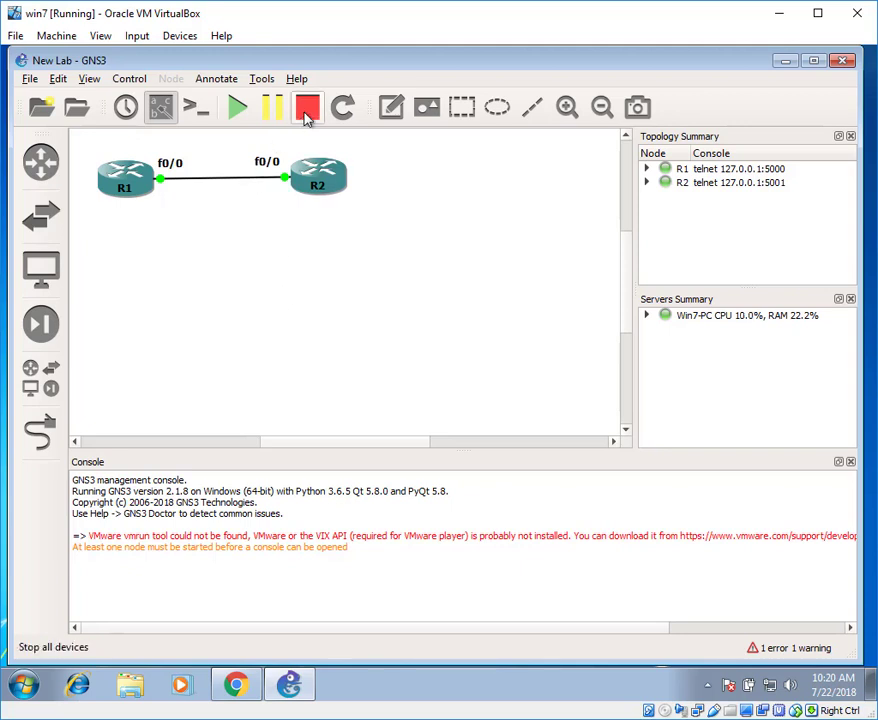
{"action": "left_click", "coordinate": [308, 108]}
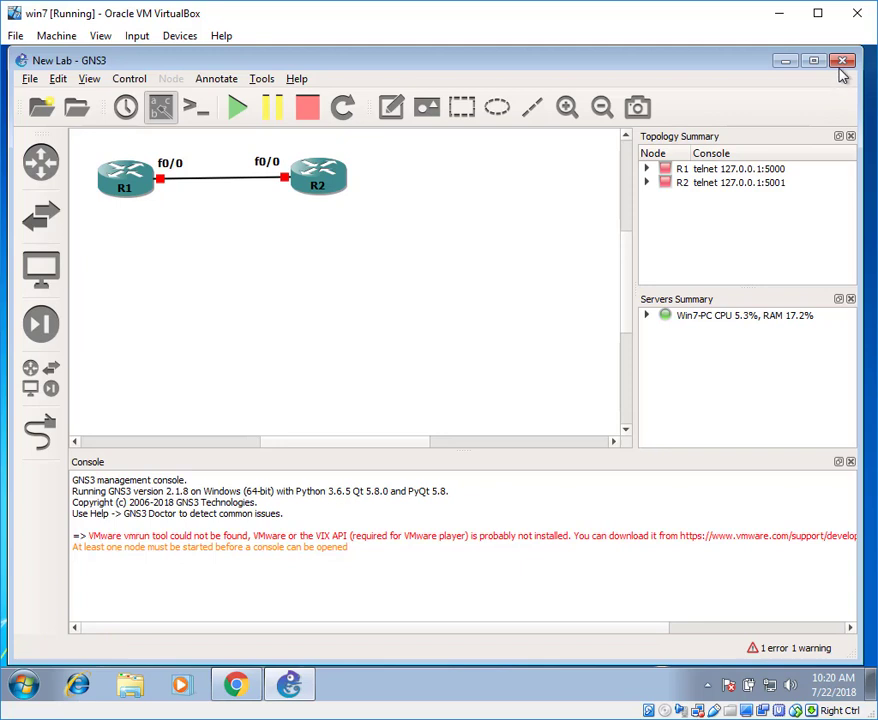
{"action": "left_click", "coordinate": [844, 60]}
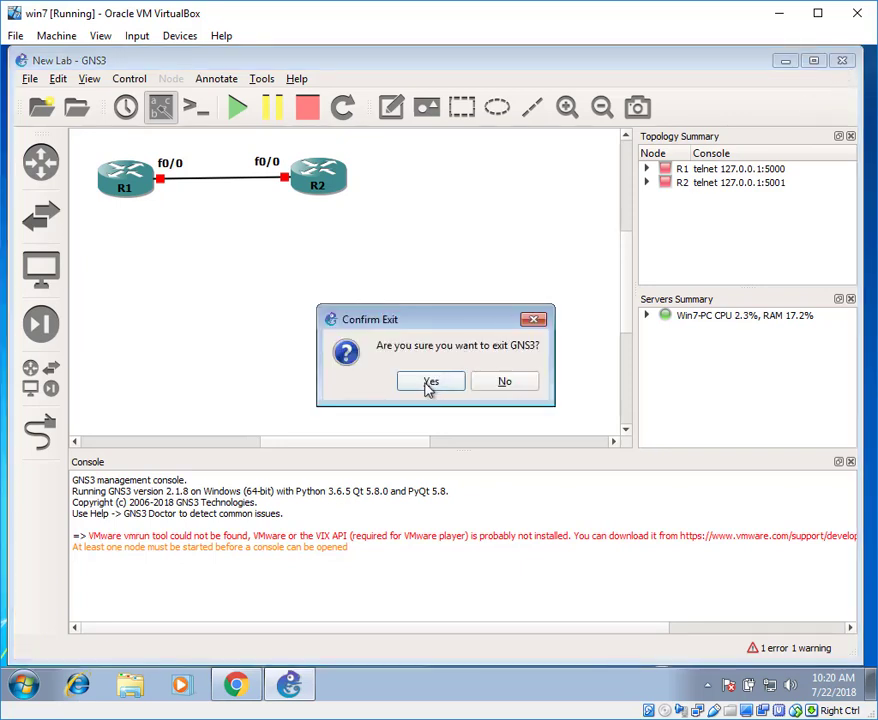
{"action": "left_click", "coordinate": [432, 380]}
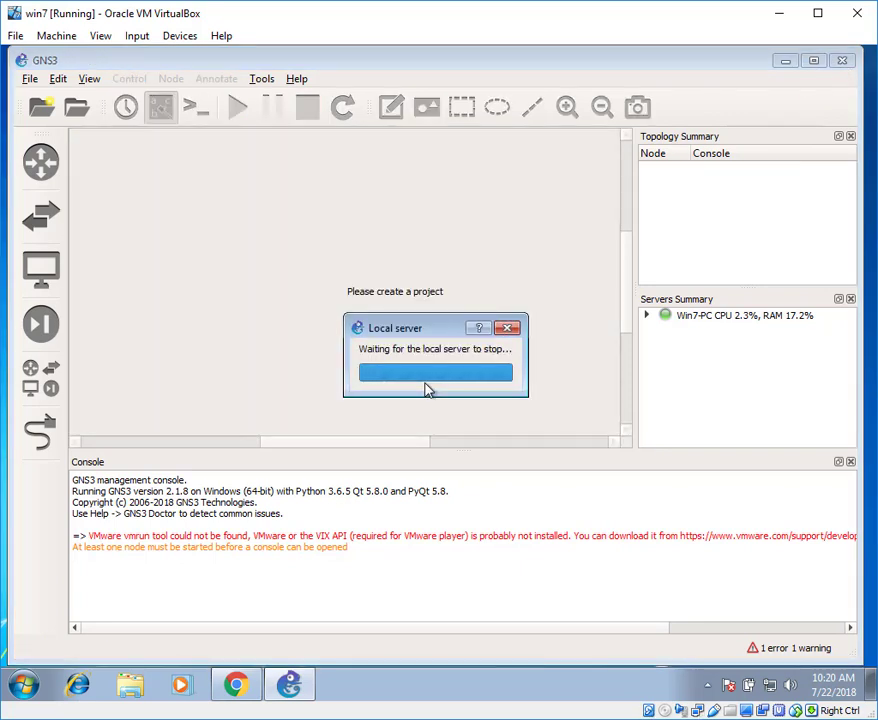